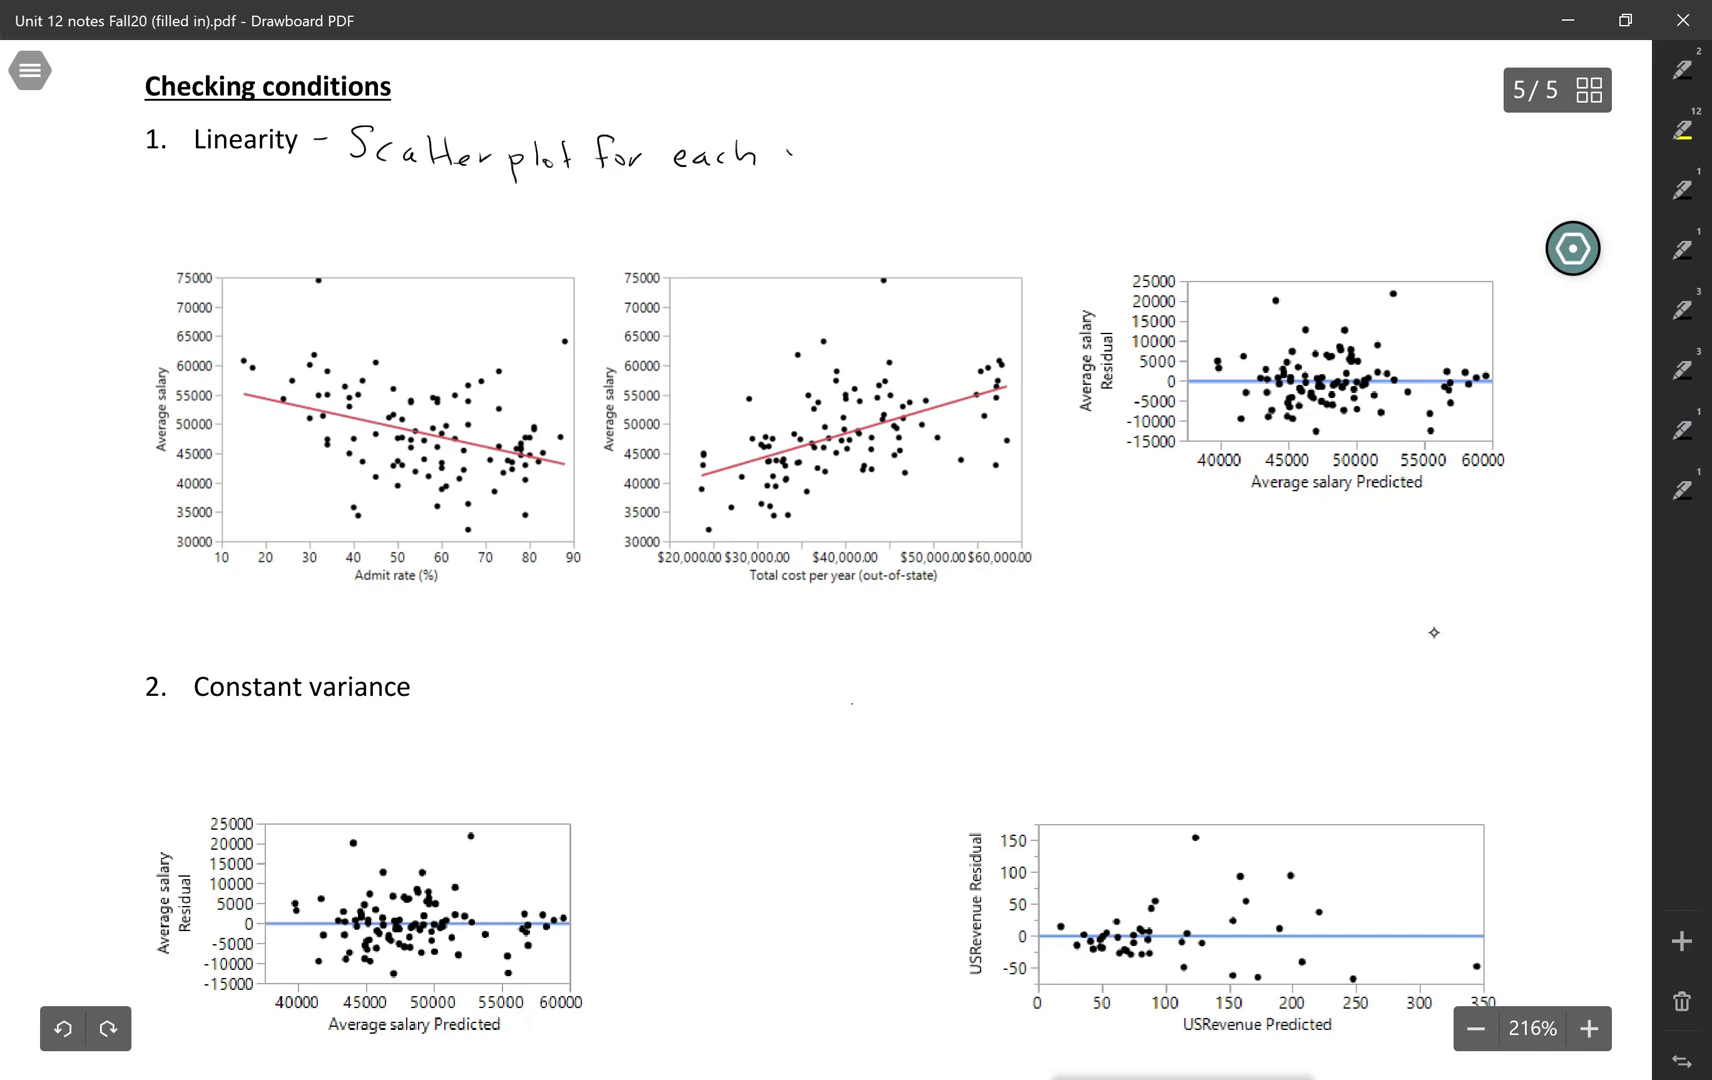
- Handwrite 'variable shows linear form' with a check mark and begin 'Residual' below it
{"action": "type", "text": "variable"}
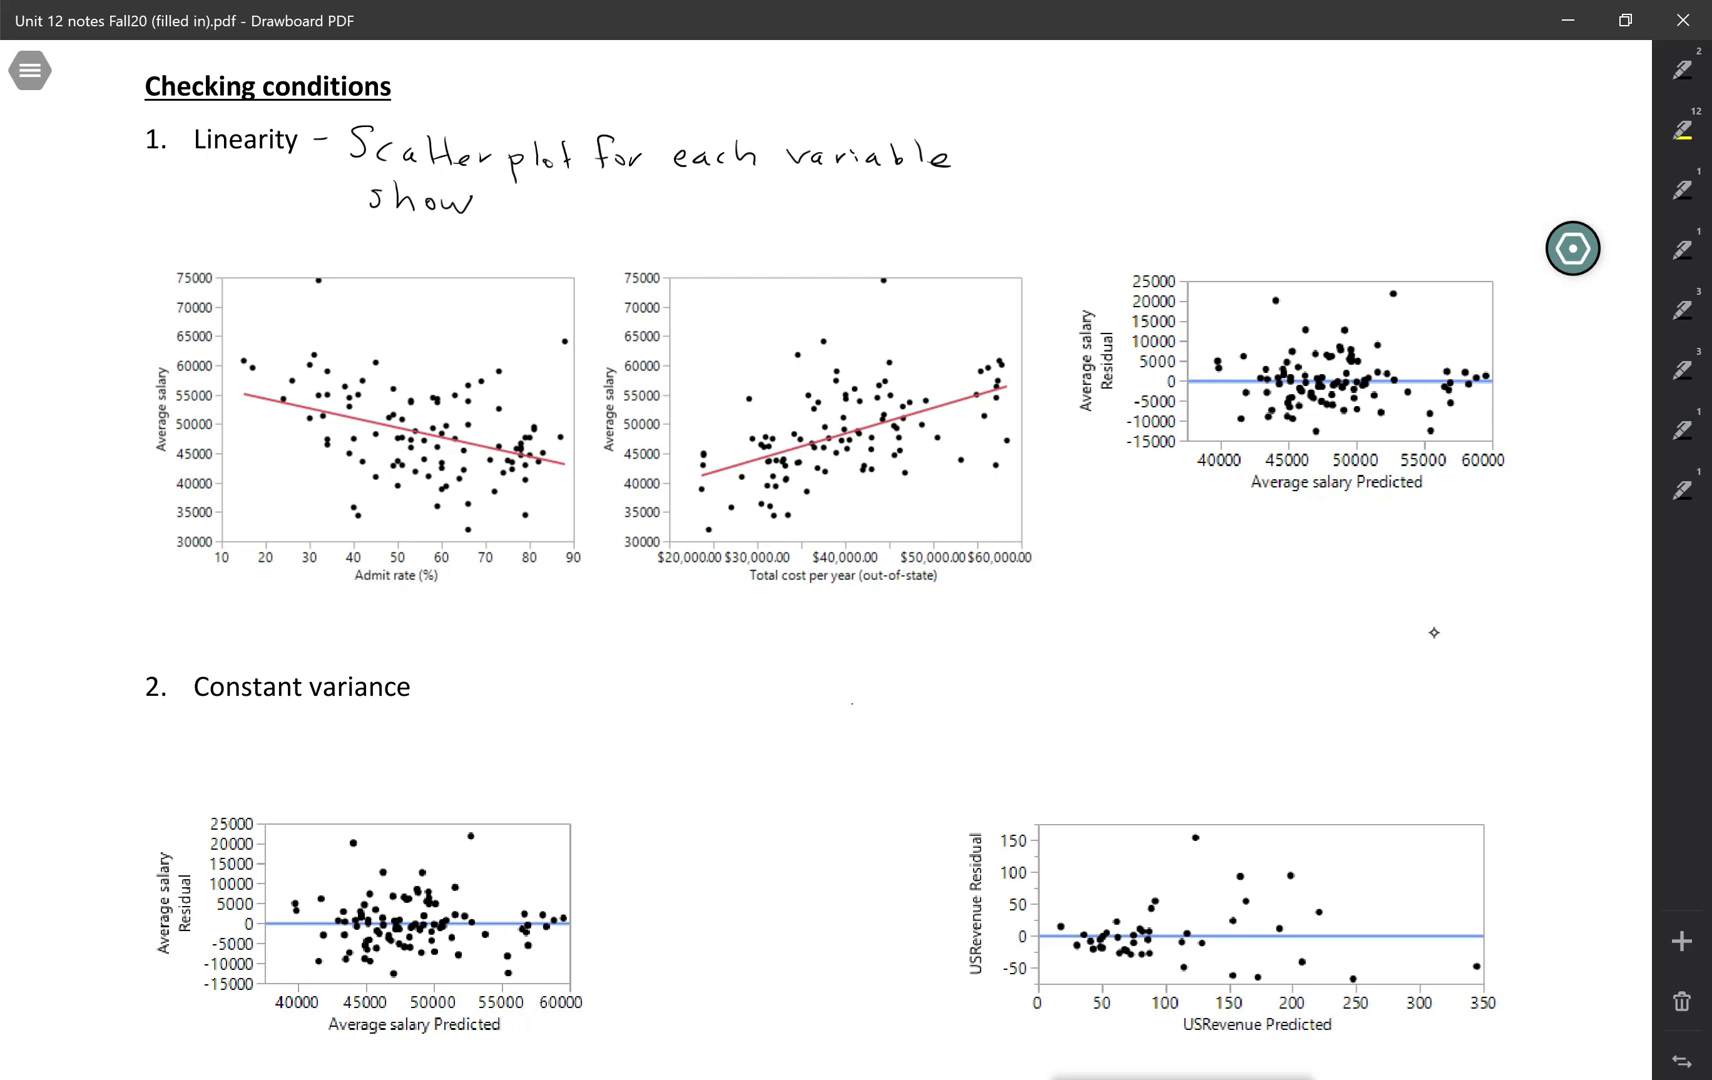
{"action": "type", "text": "s linear form"}
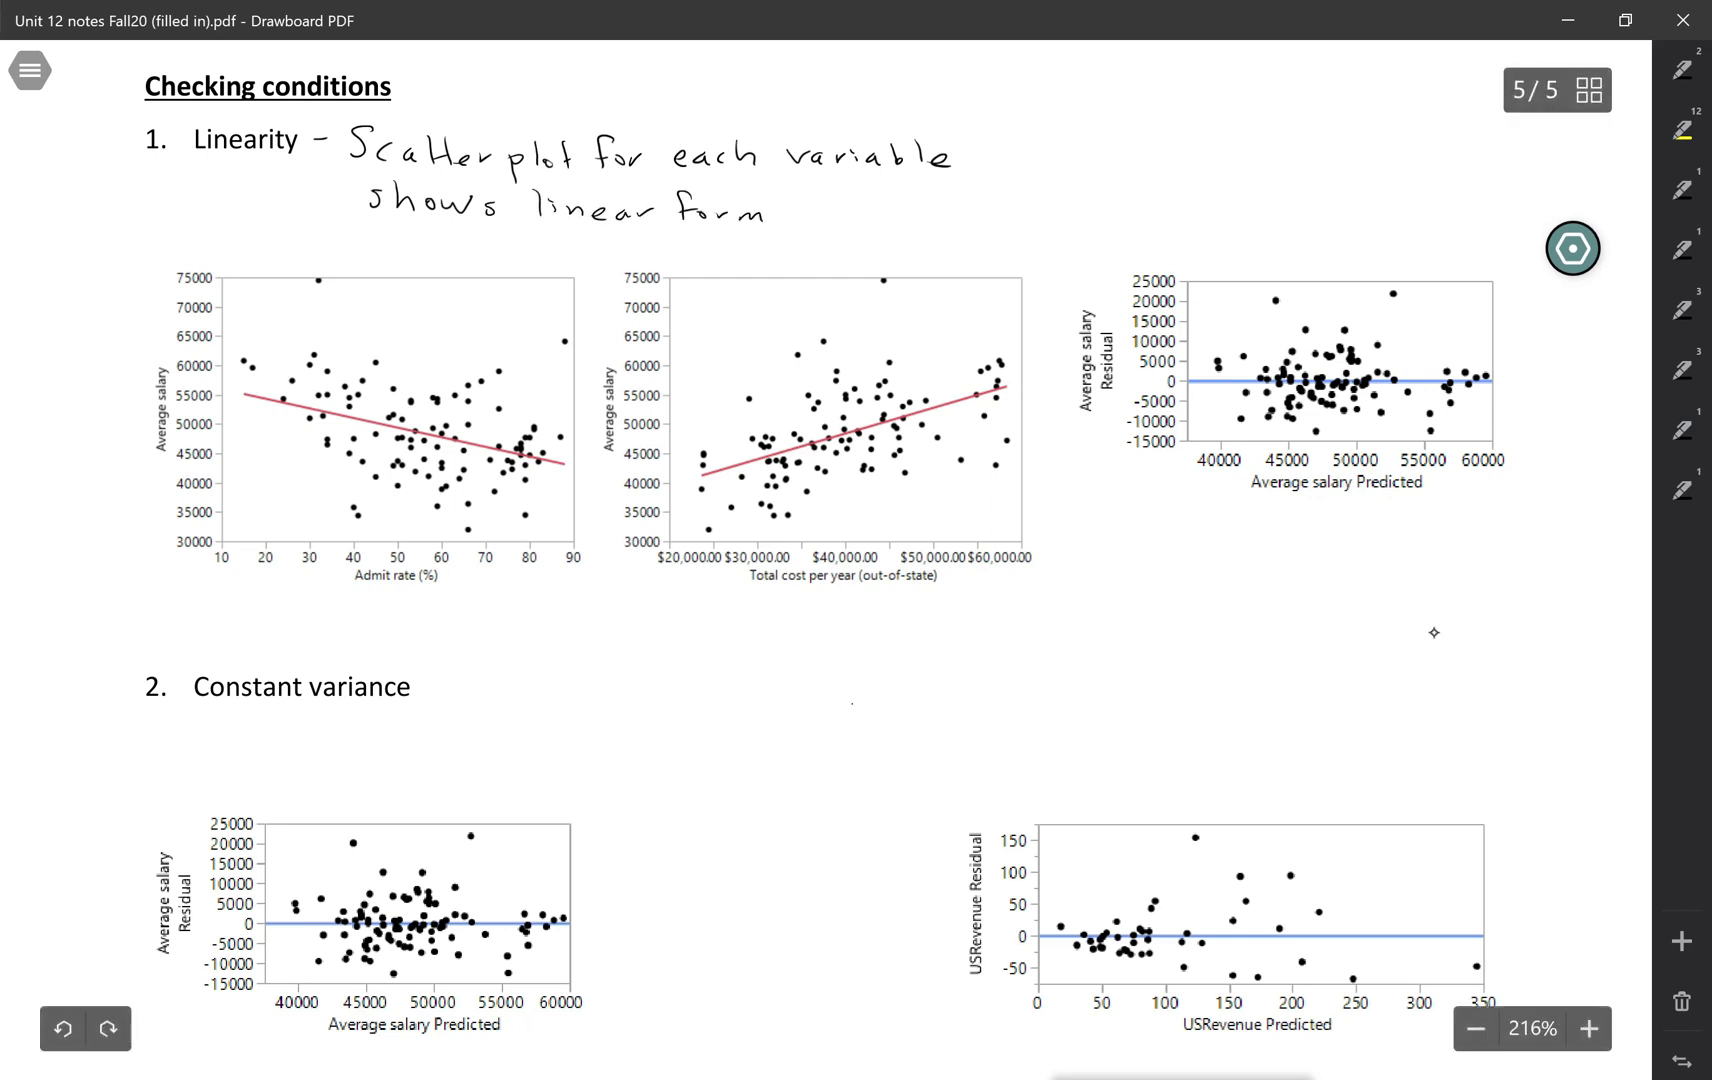
{"action": "left_click_drag", "start_coordinate": [776, 202], "coordinate": [802, 208]}
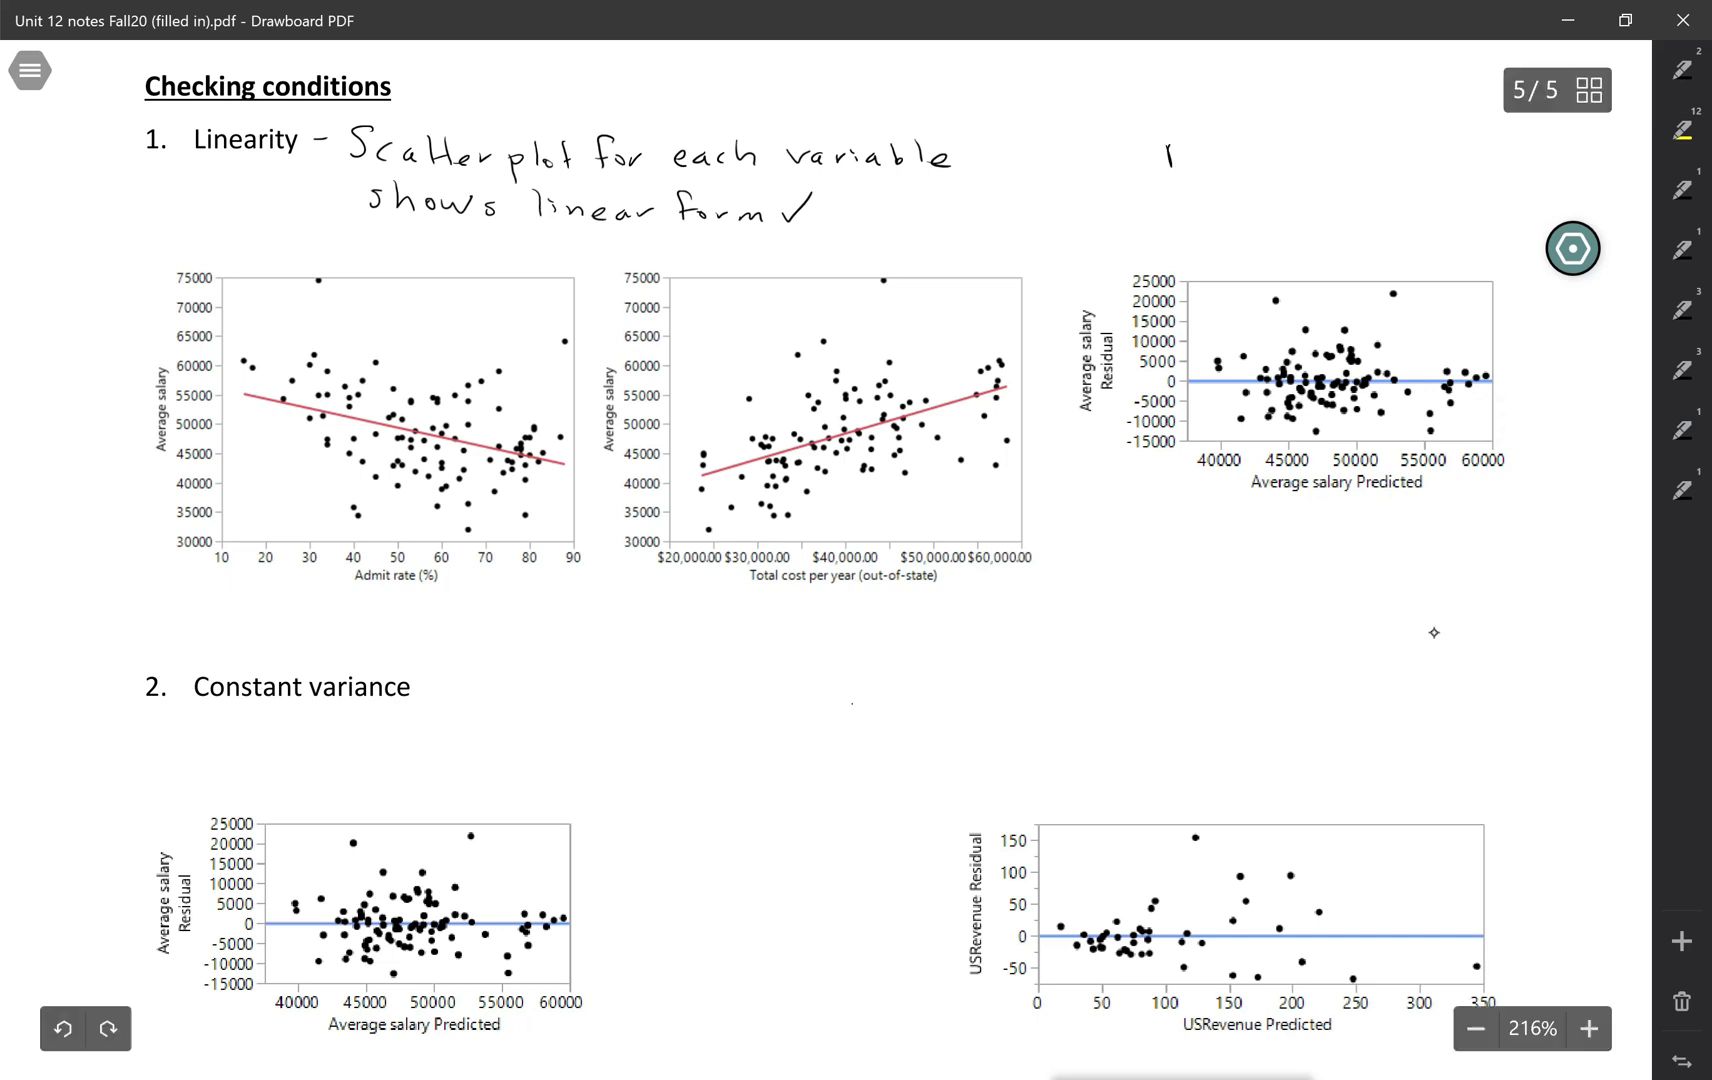
{"action": "type", "text": "Residual by"}
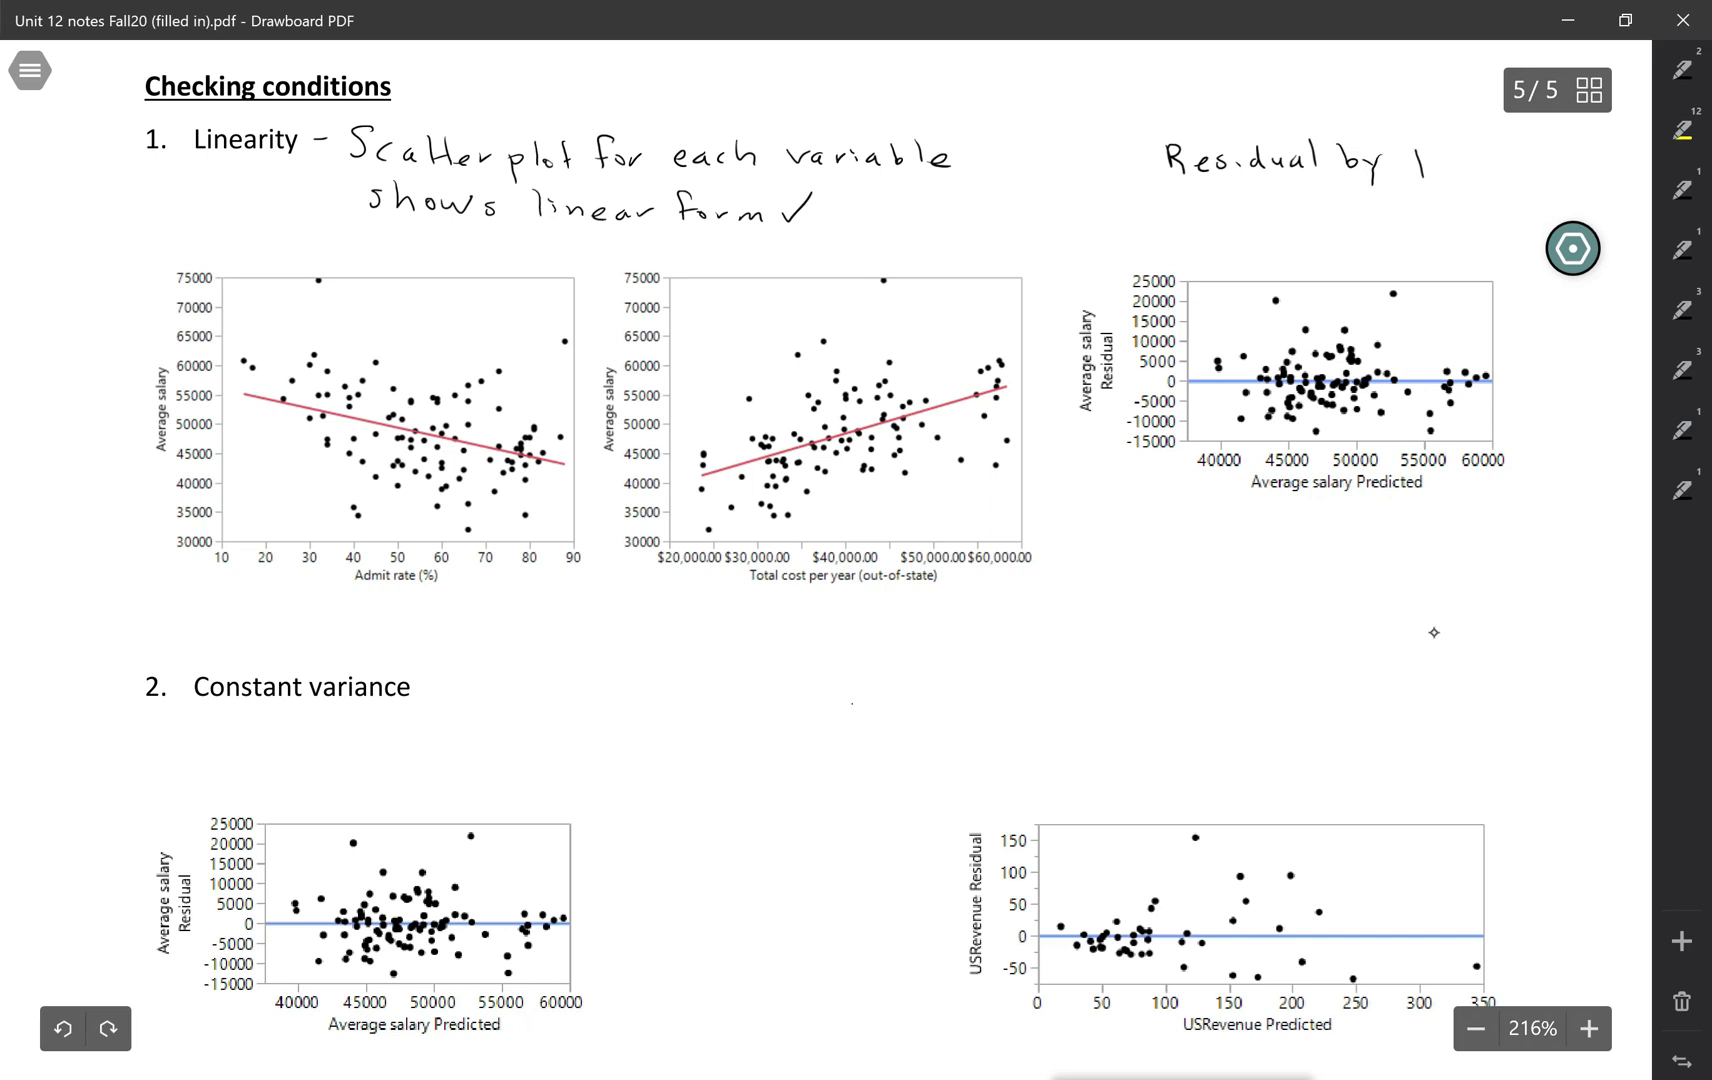
- Write 'Residual by Predicted' and note that ŷ is based on both explanatory variables
{"action": "type", "text": "Predicl"}
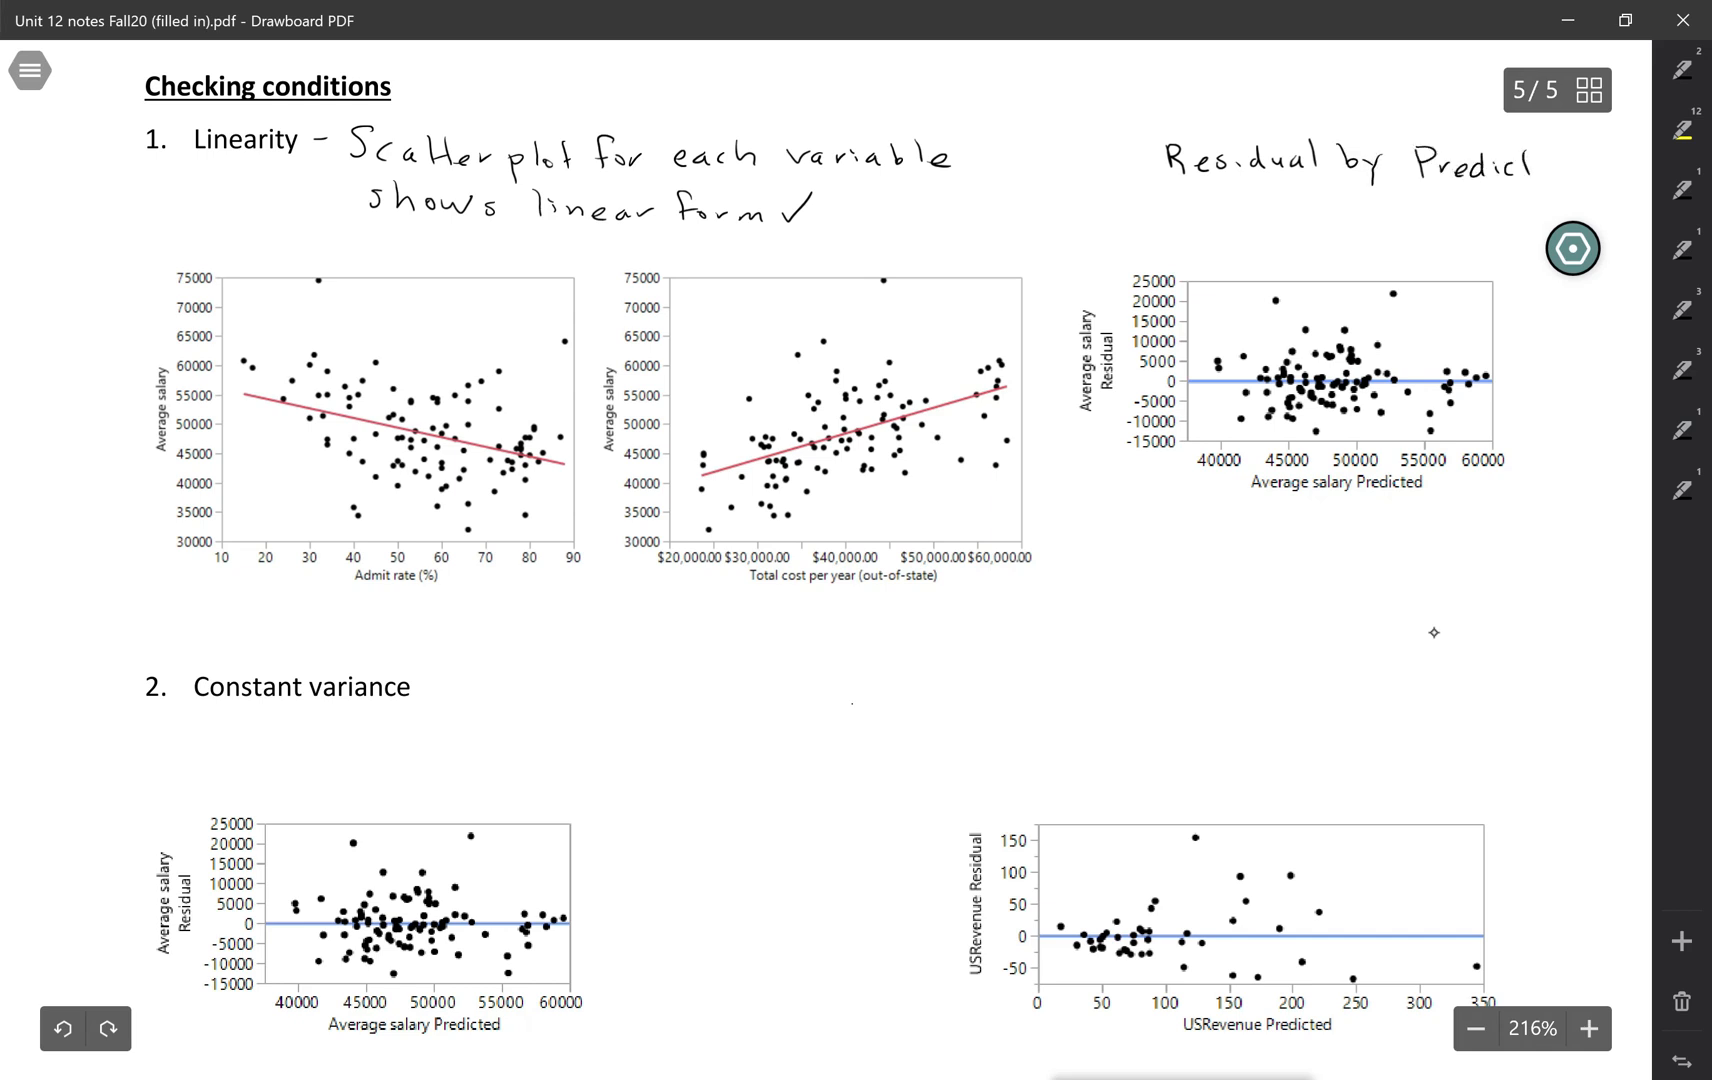
{"action": "type", "text": "ed"}
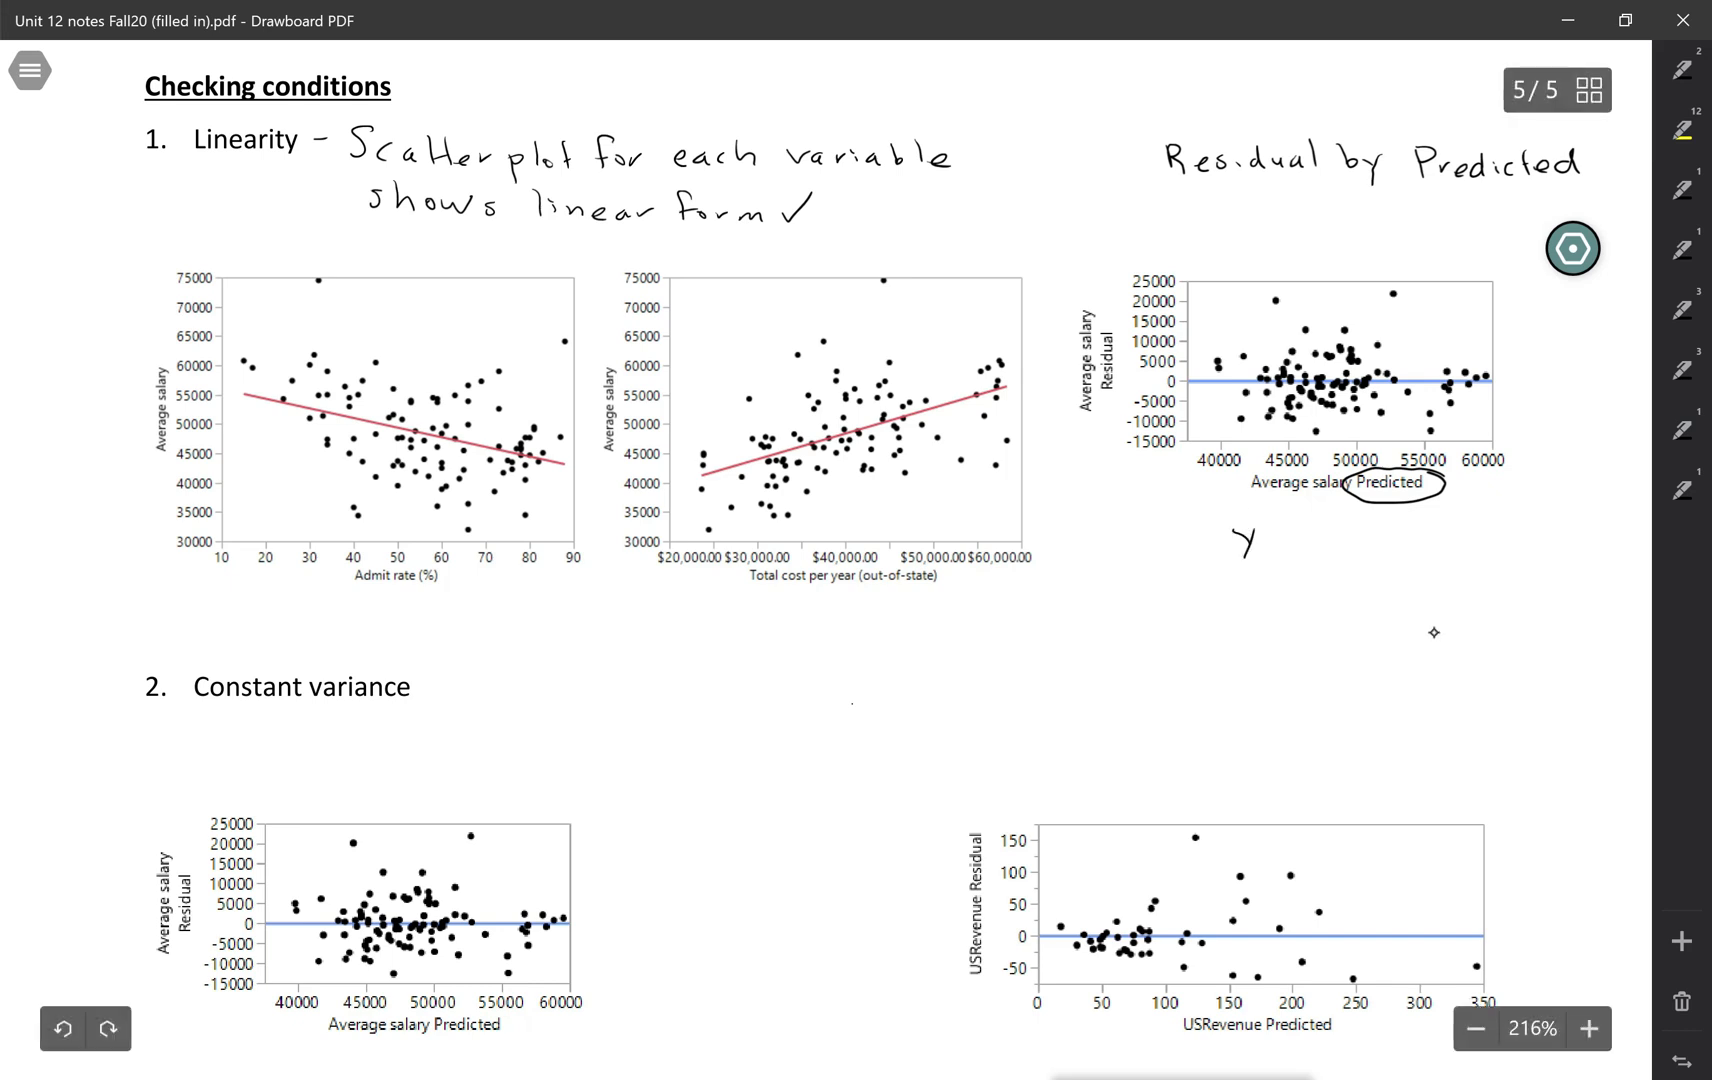
{"action": "left_click_drag", "start_coordinate": [1234, 524], "coordinate": [1310, 536]}
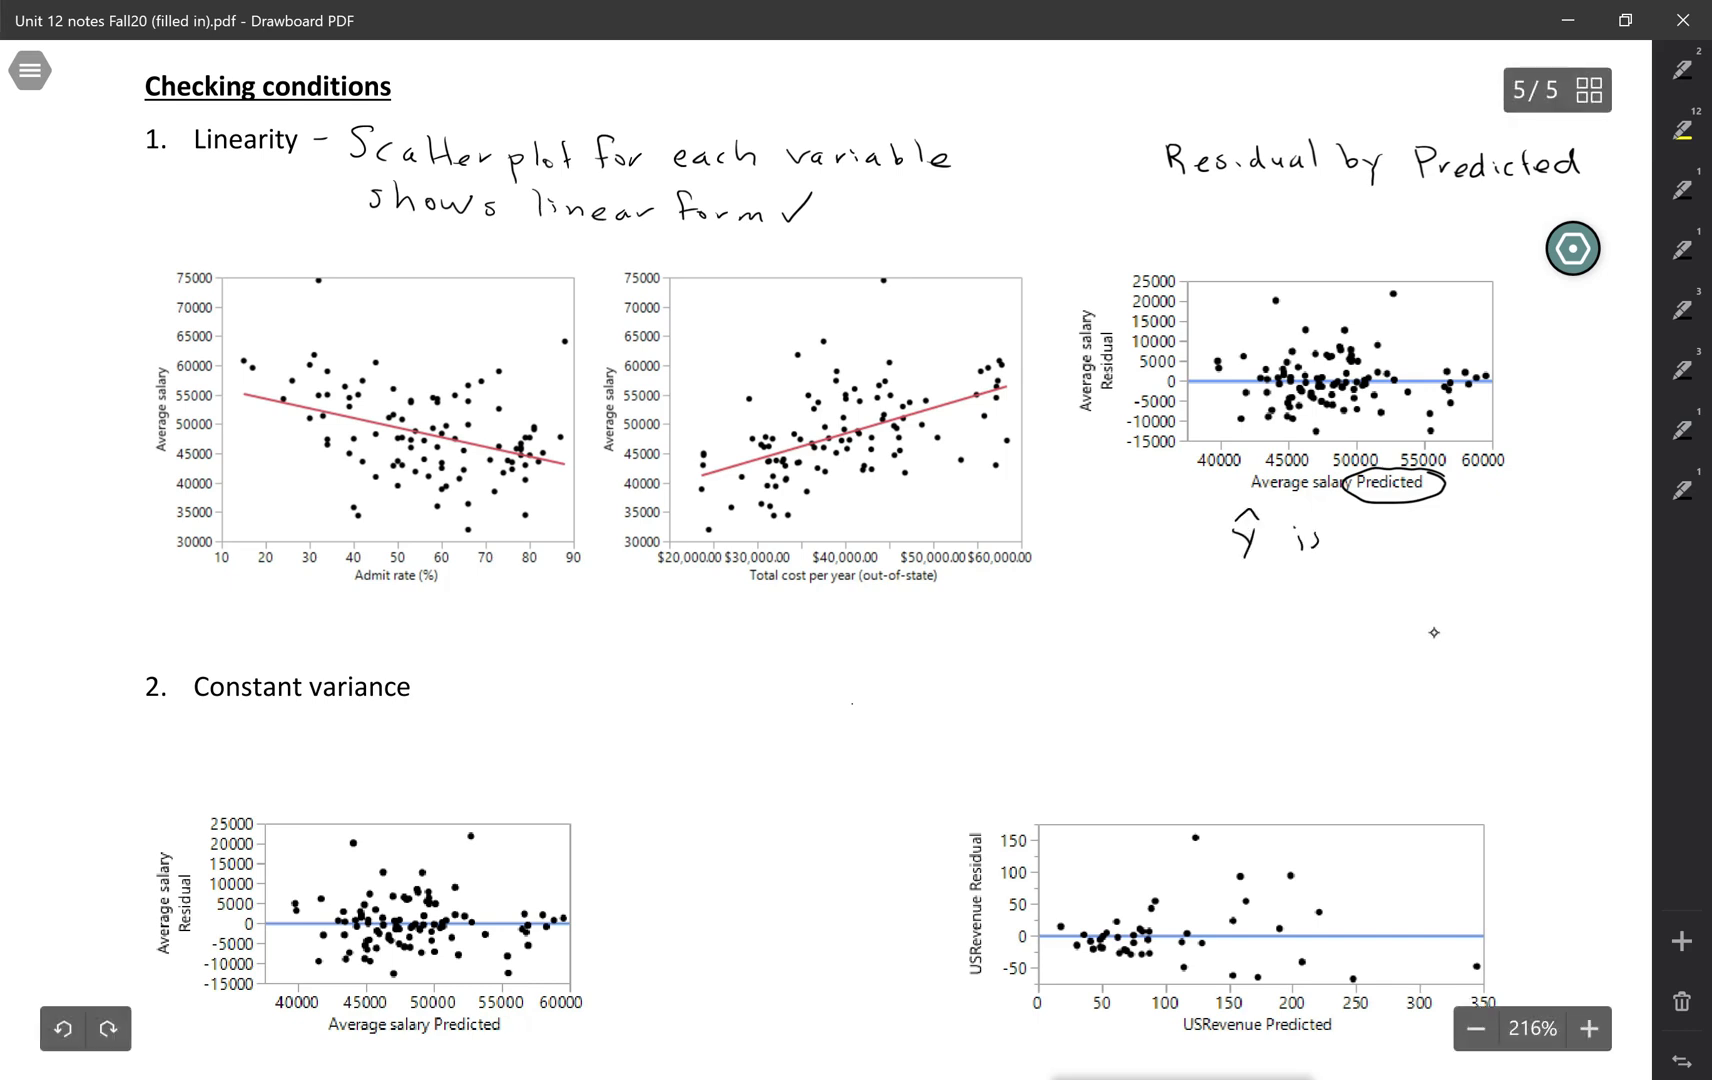
{"action": "type", "text": "based"}
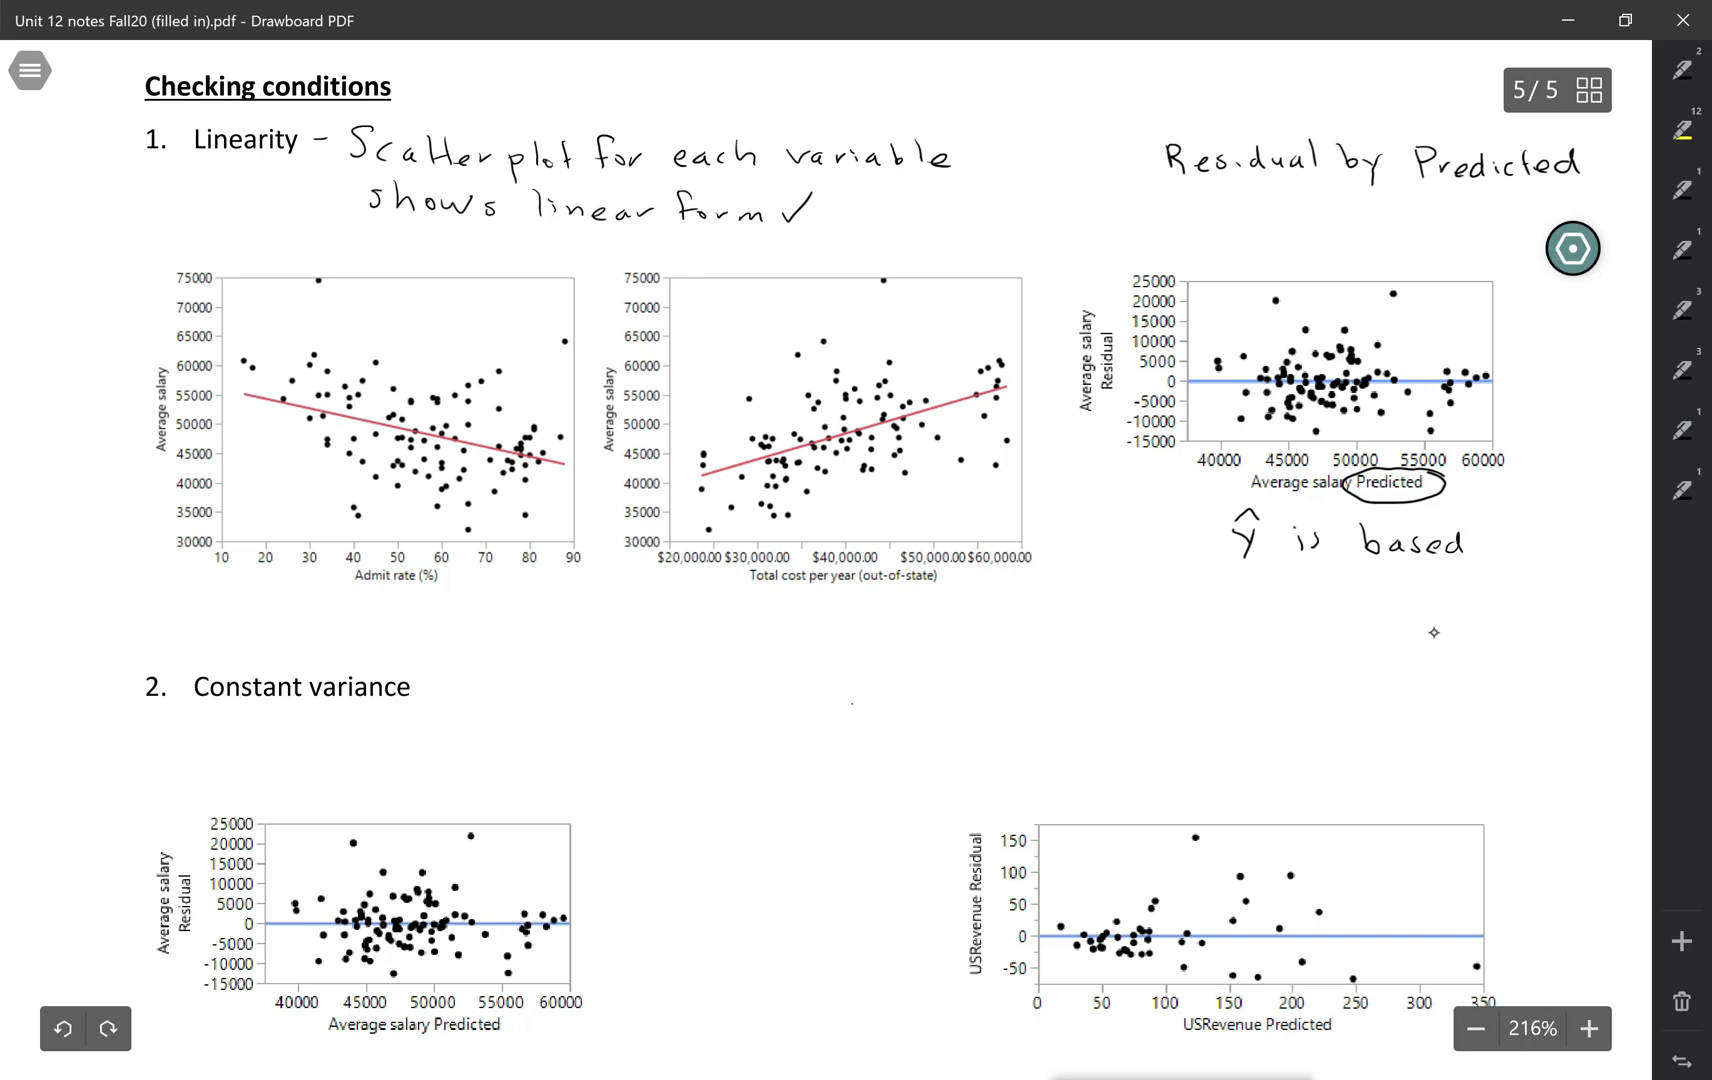
{"action": "type", "text": "on bol"}
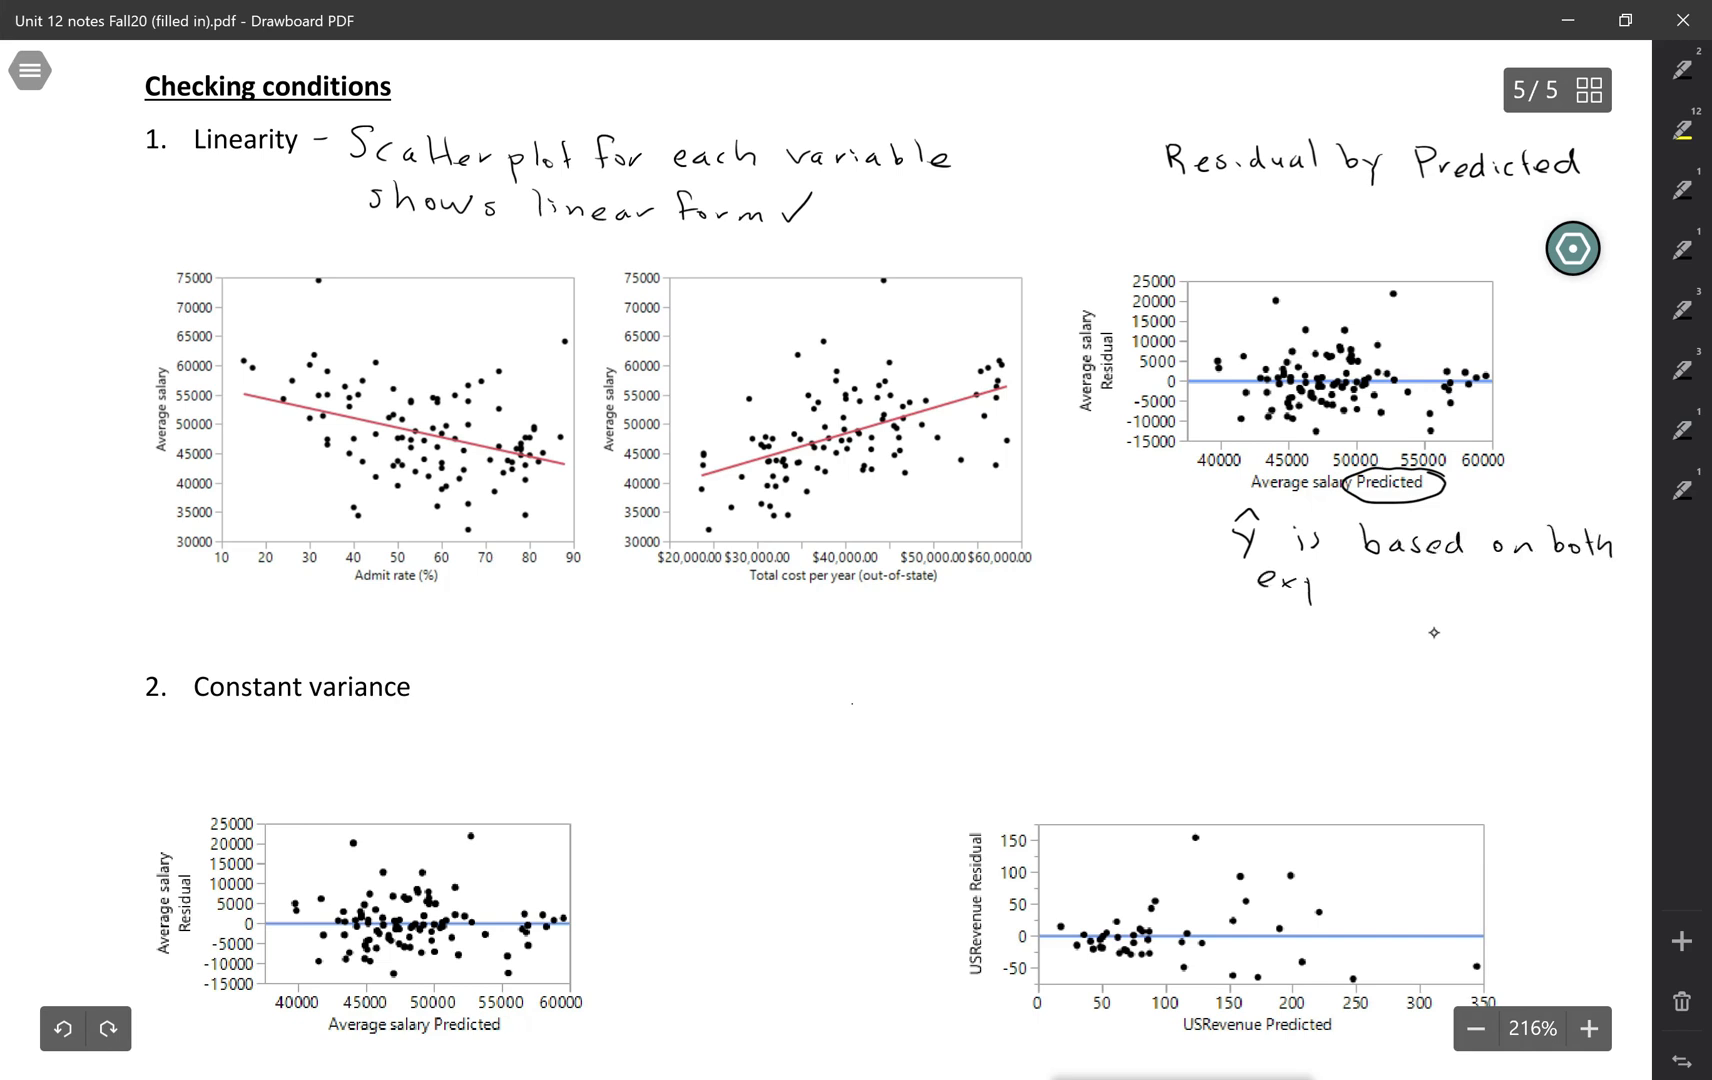
{"action": "type", "text": "explanatory variable"}
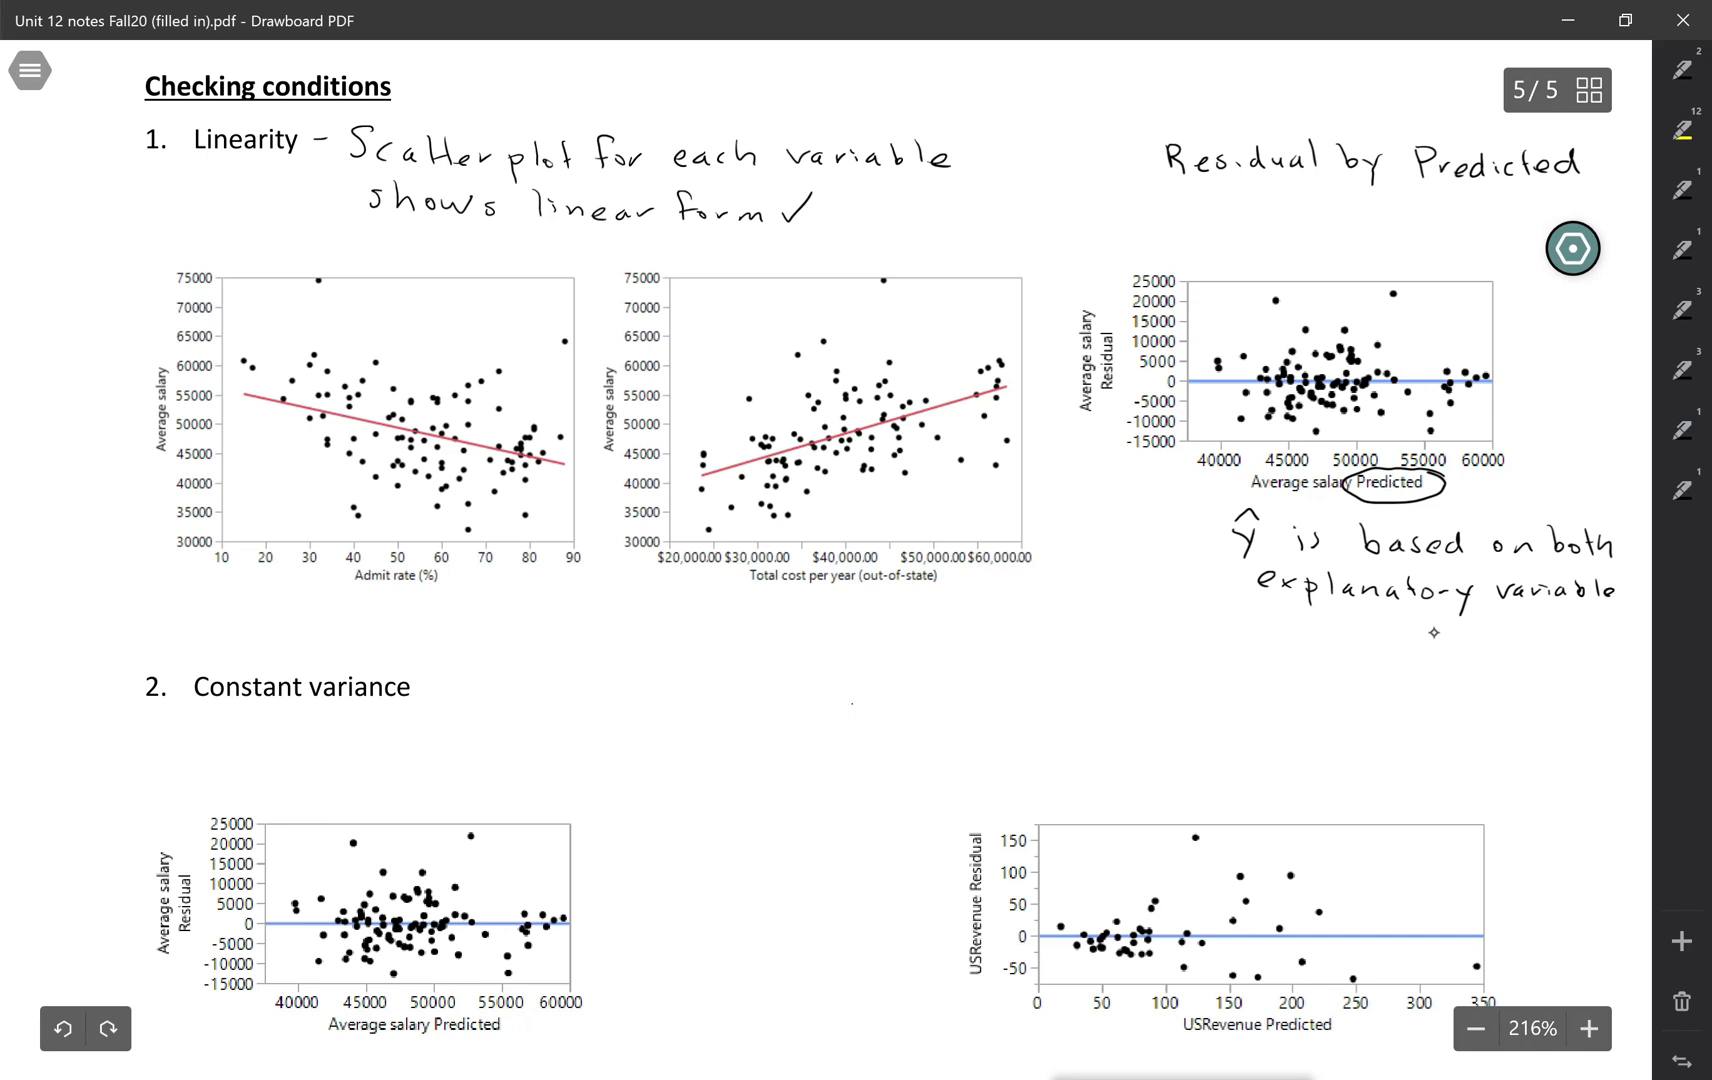
{"action": "type", "text": "s"}
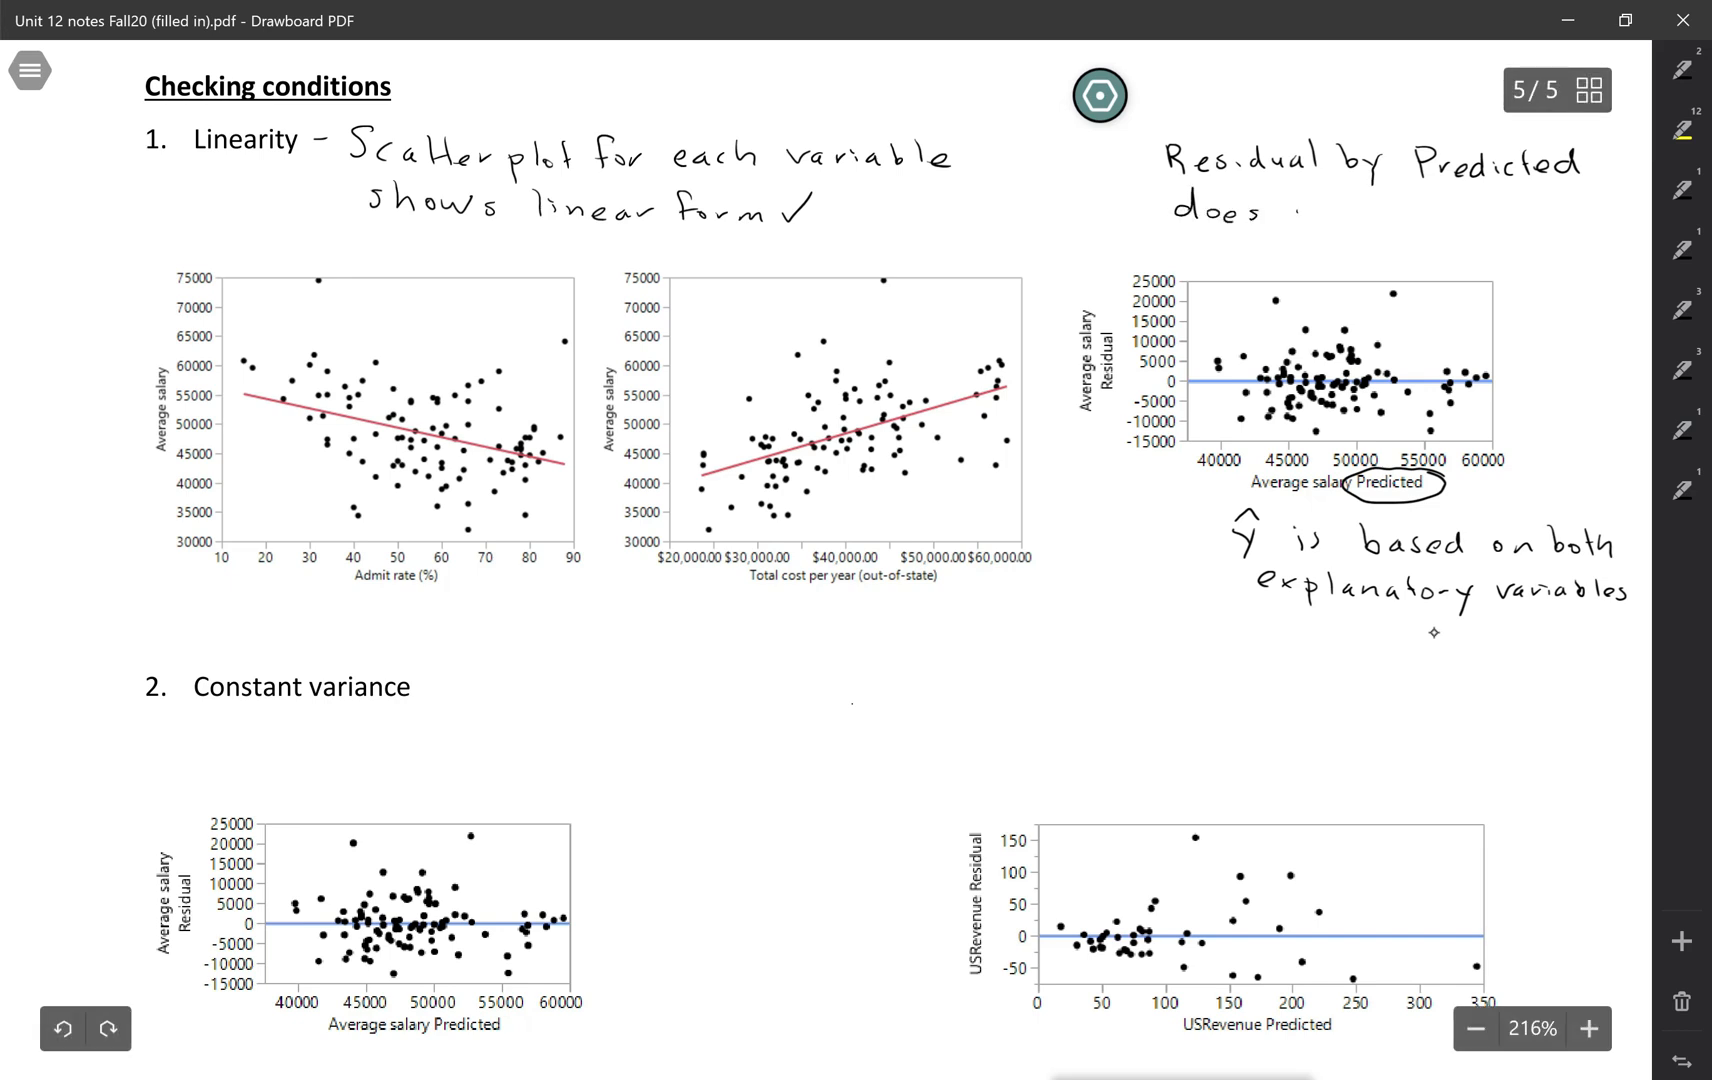
- Finish the note that the residual plot does not show a curved pattern
{"action": "type", "text": "not sho"}
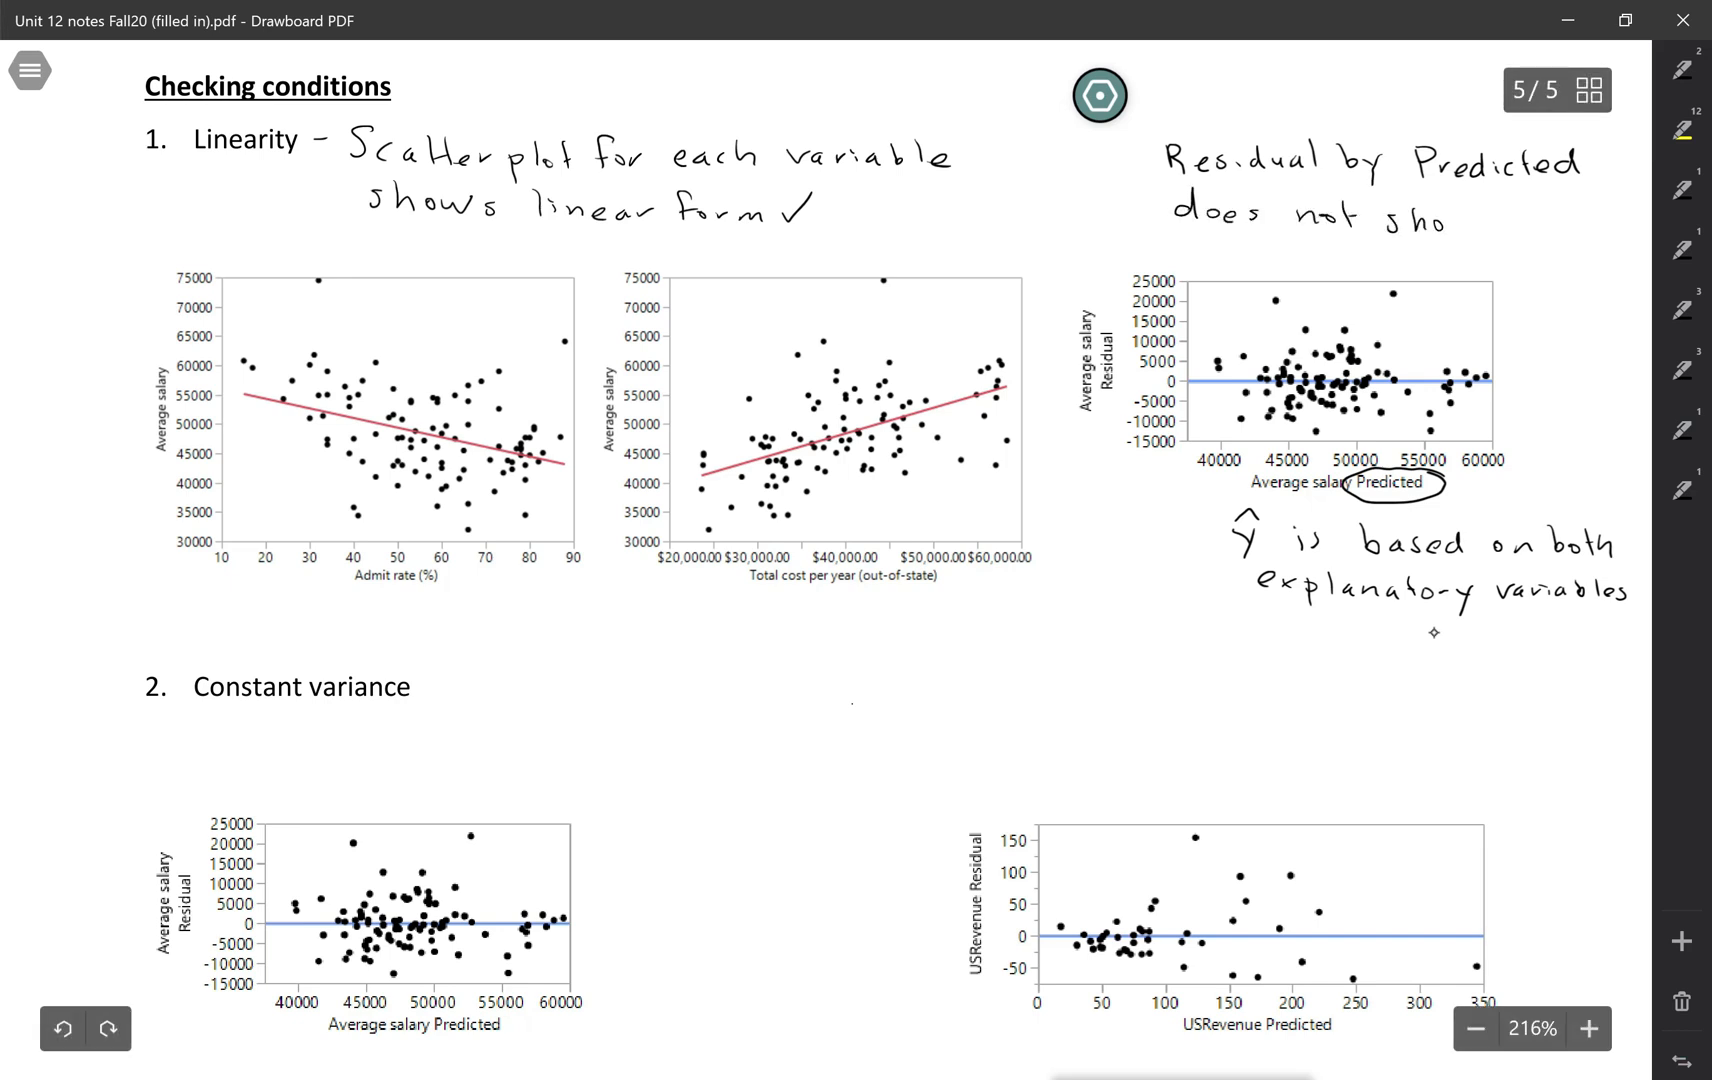
{"action": "type", "text": "curve"}
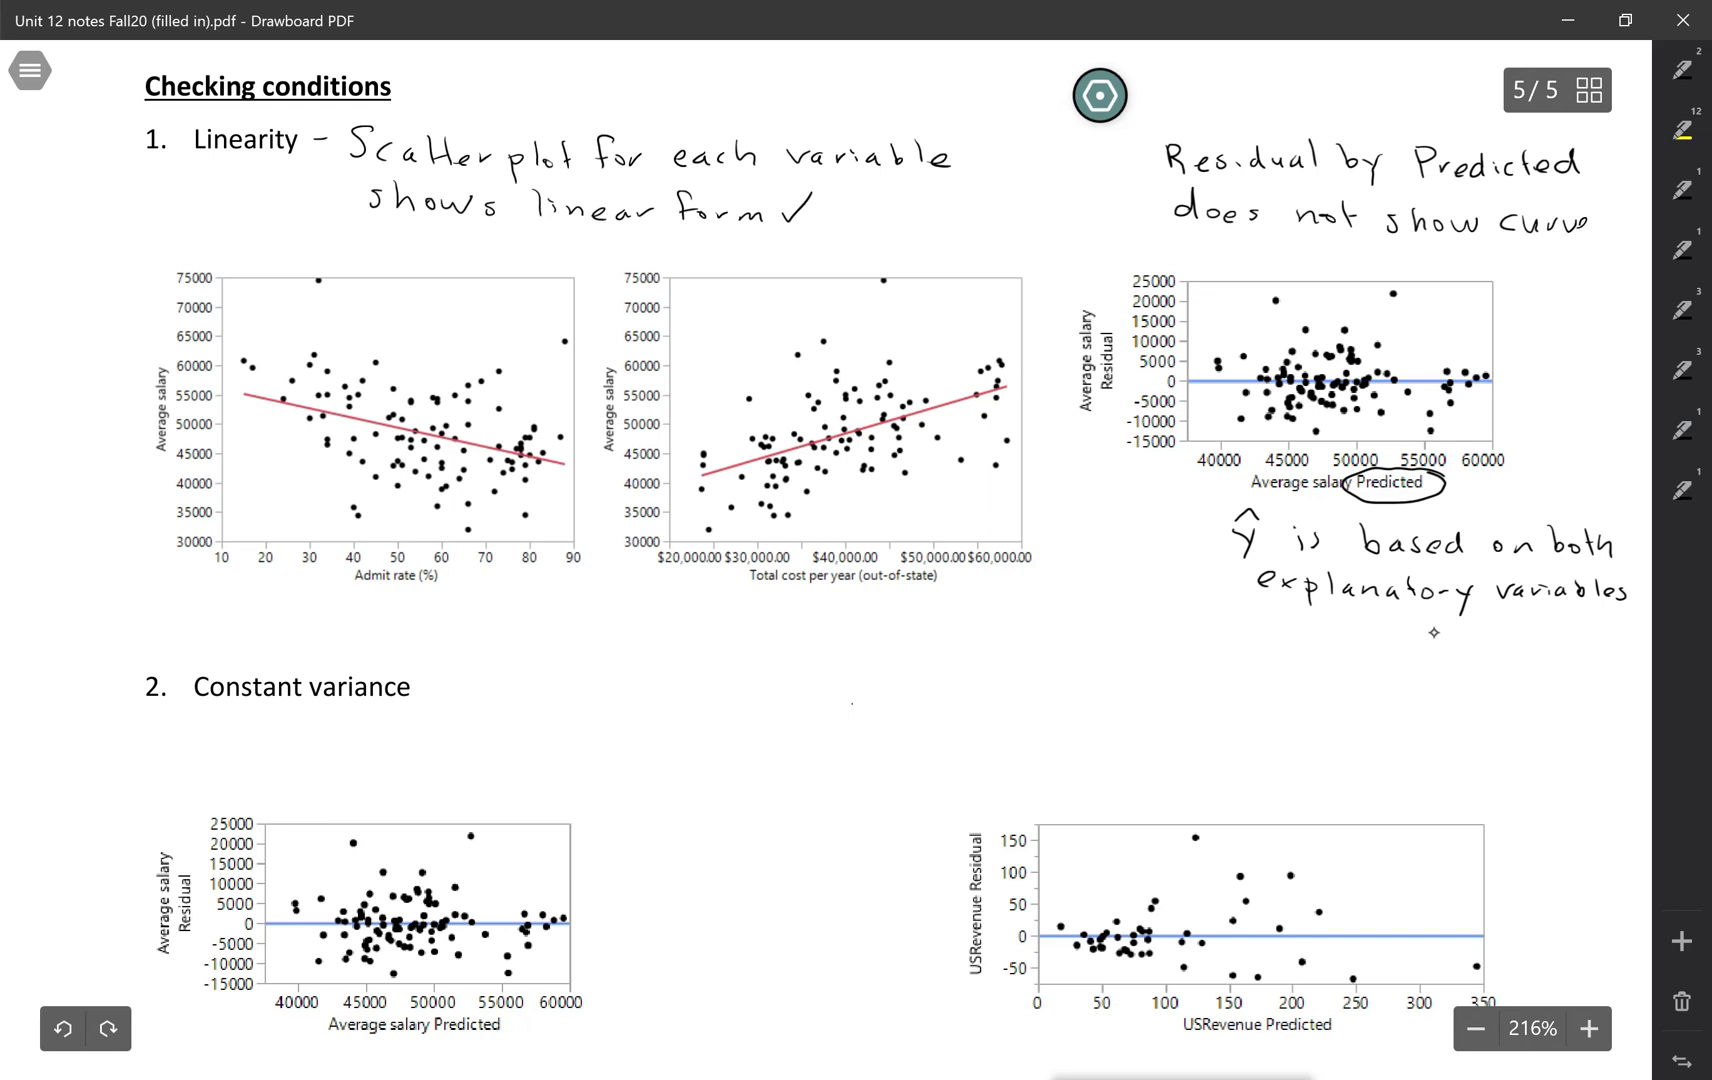
{"action": "scroll", "scroll_direction": "down", "scroll_amount": 3}
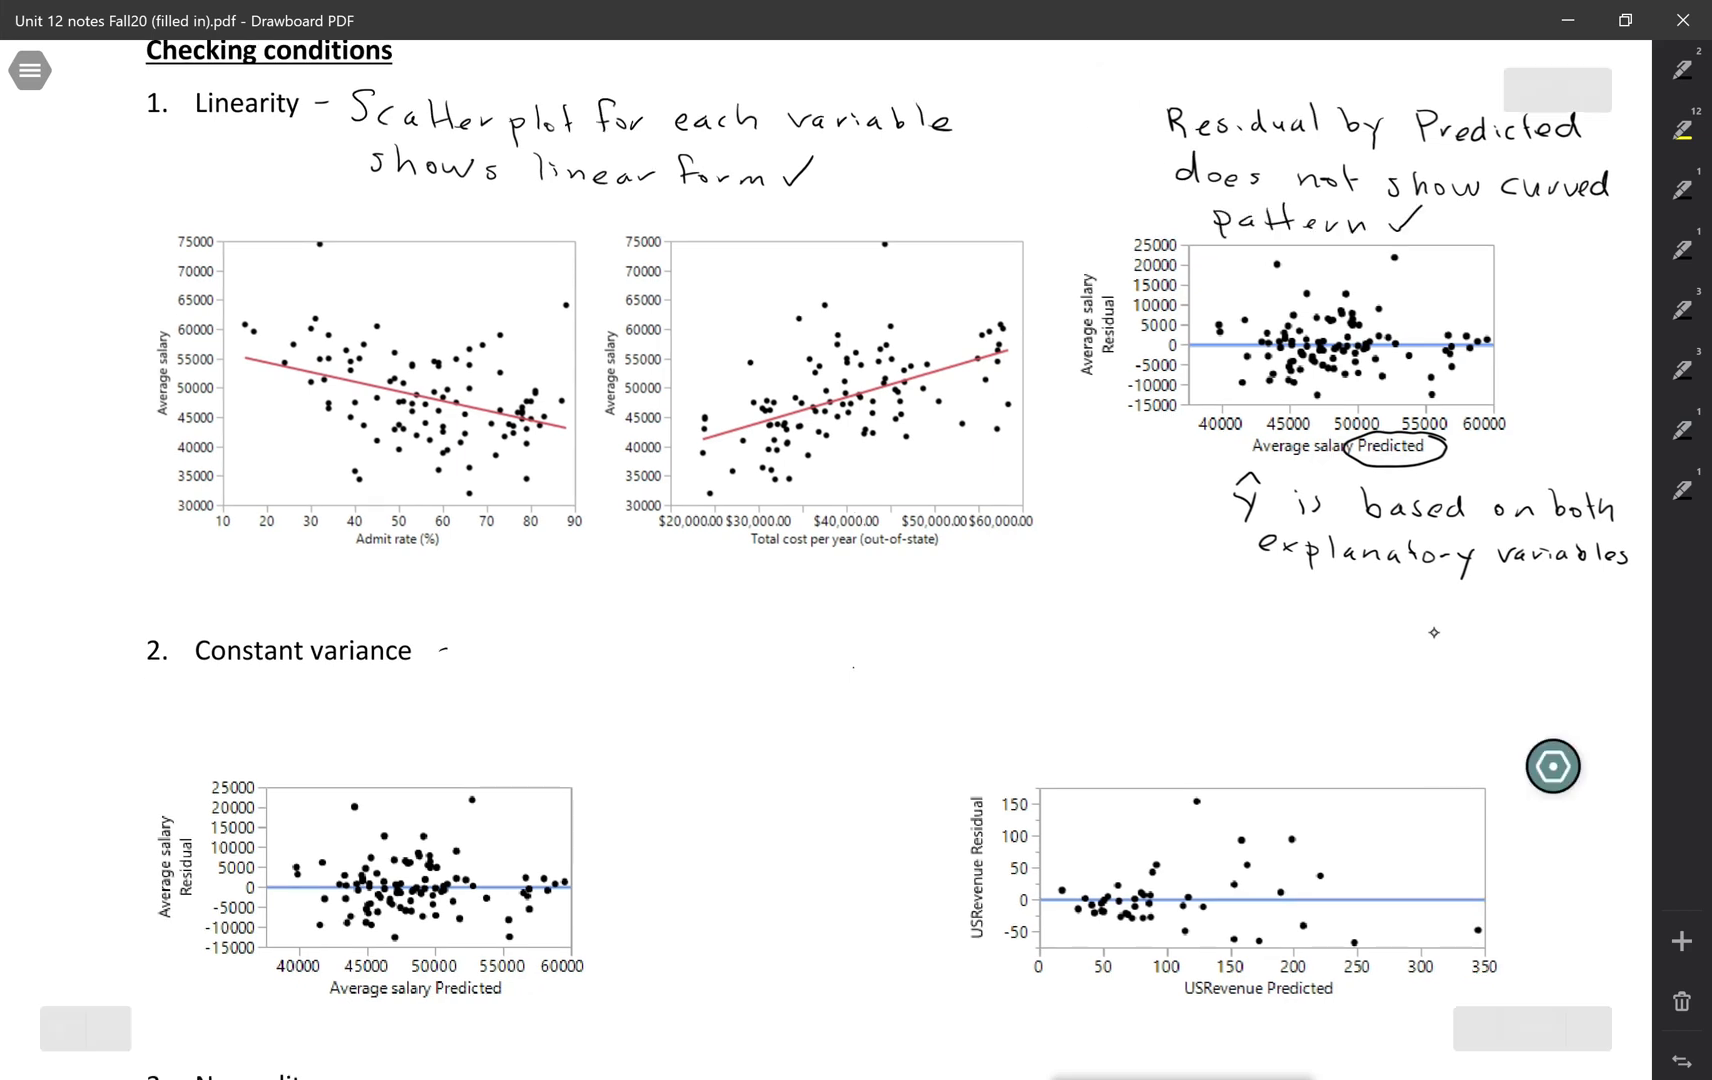
- Note 'Use Residual by Predicted plot' under constant variance and circle vertical bands of points
{"action": "type", "text": "Use"}
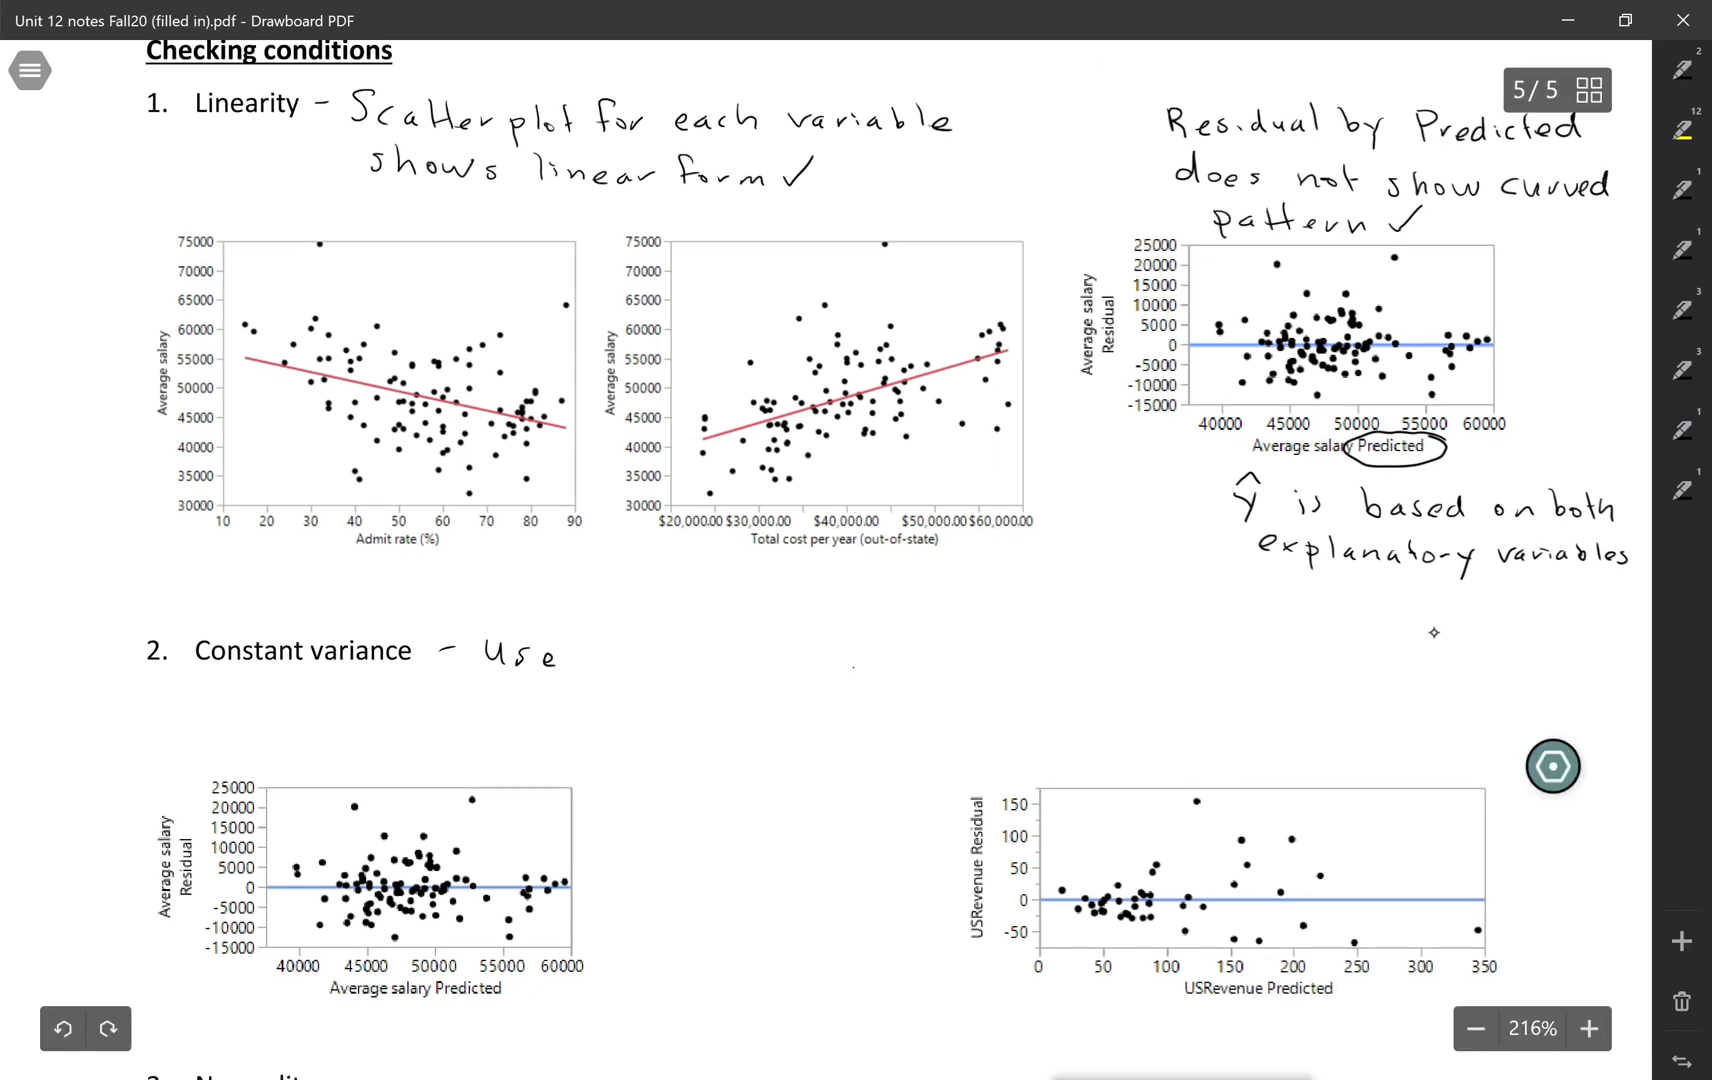
{"action": "type", "text": "Residual by"}
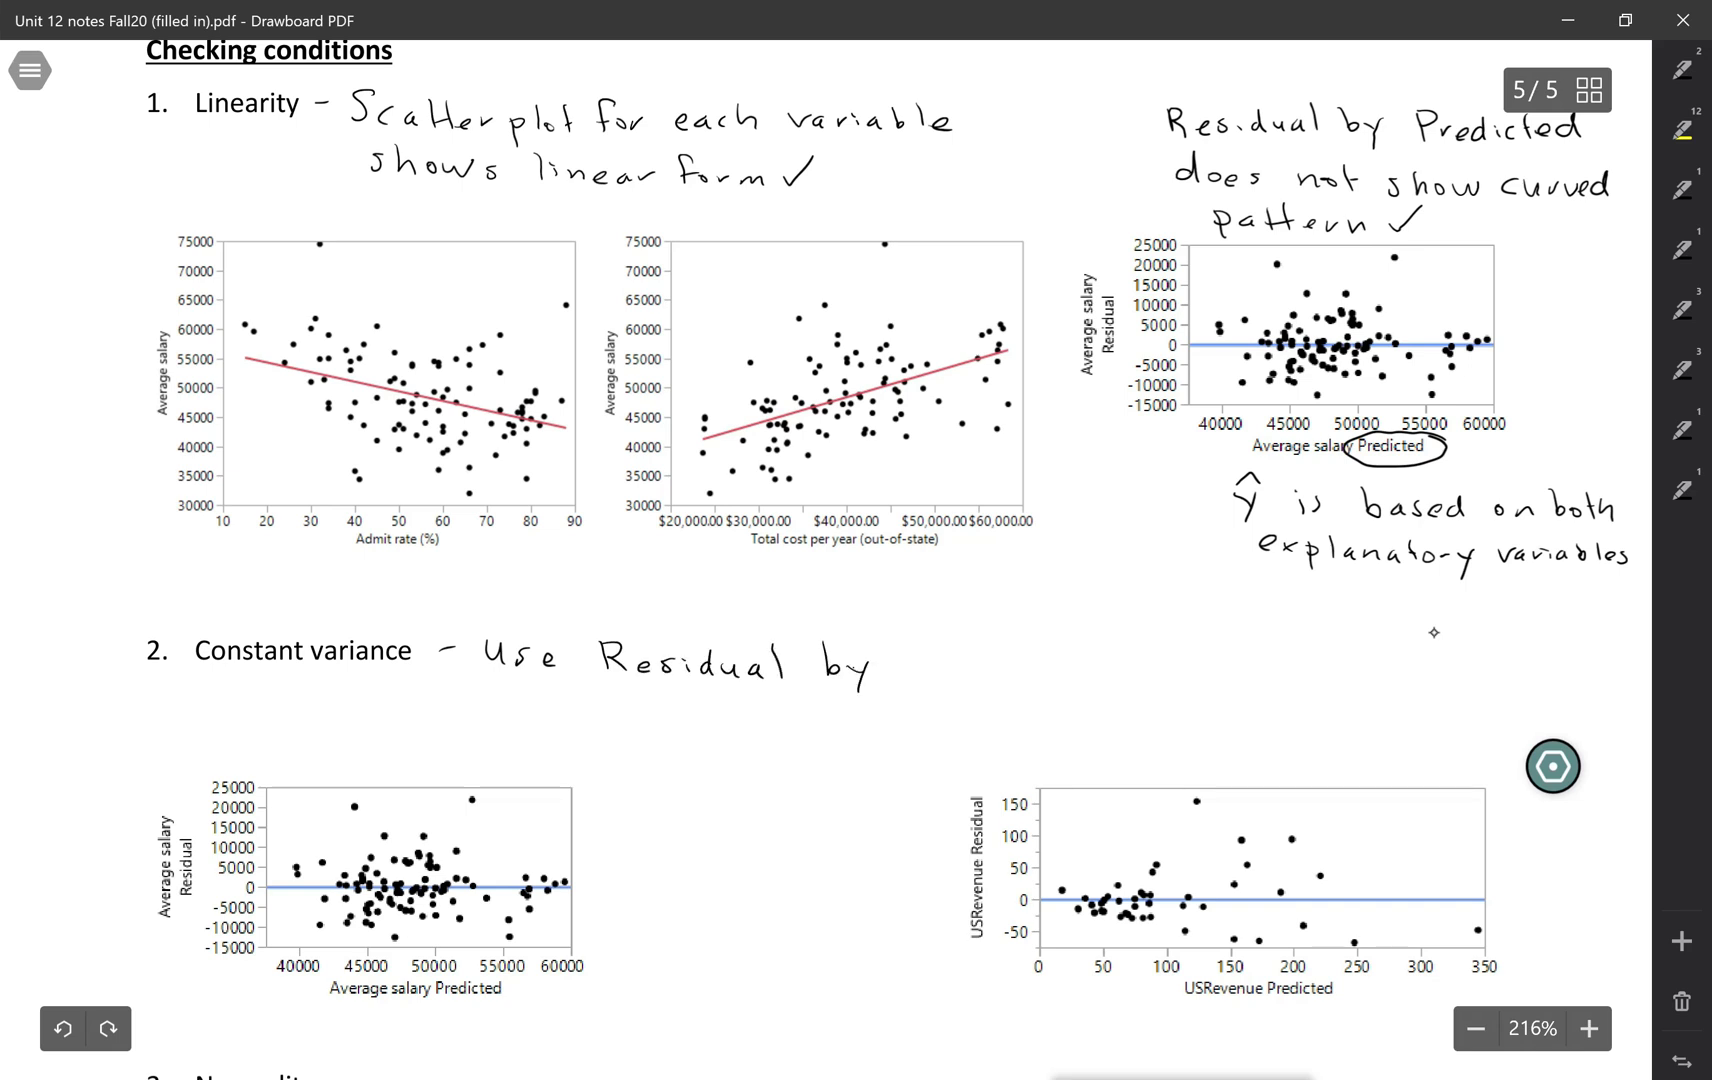
{"action": "type", "text": "Predicted pl"}
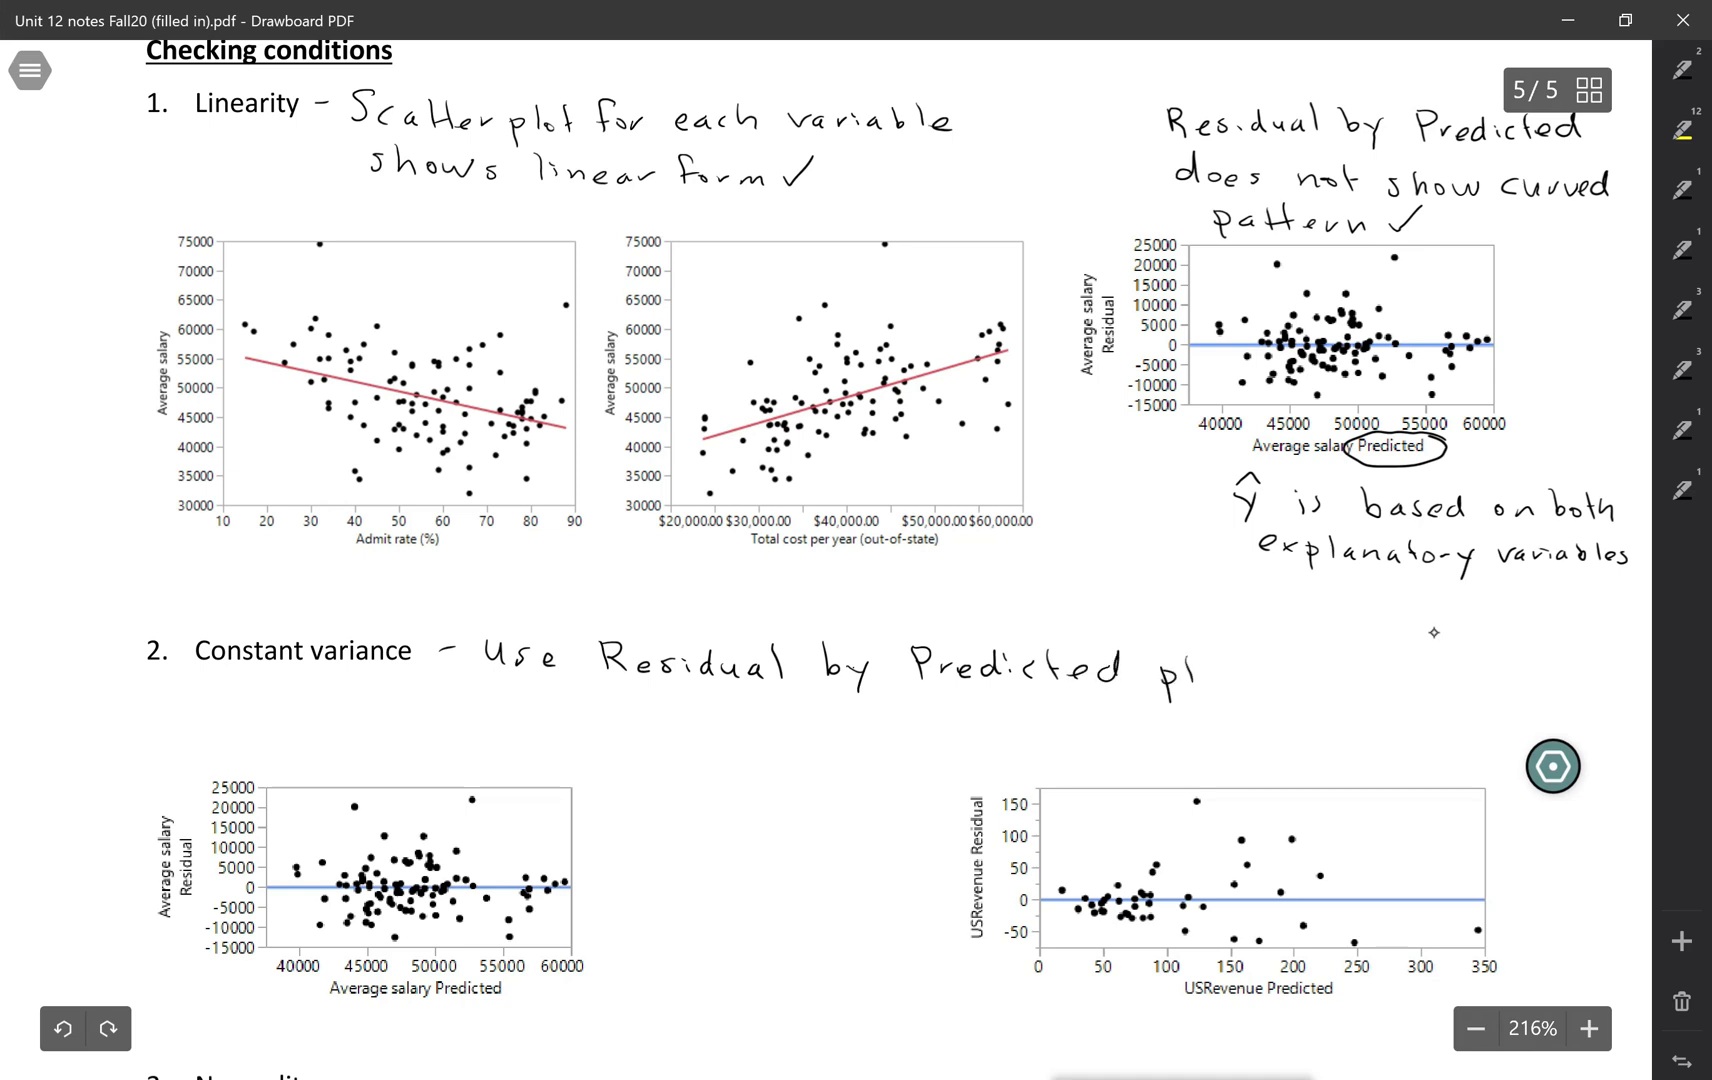
{"action": "type", "text": "ot"}
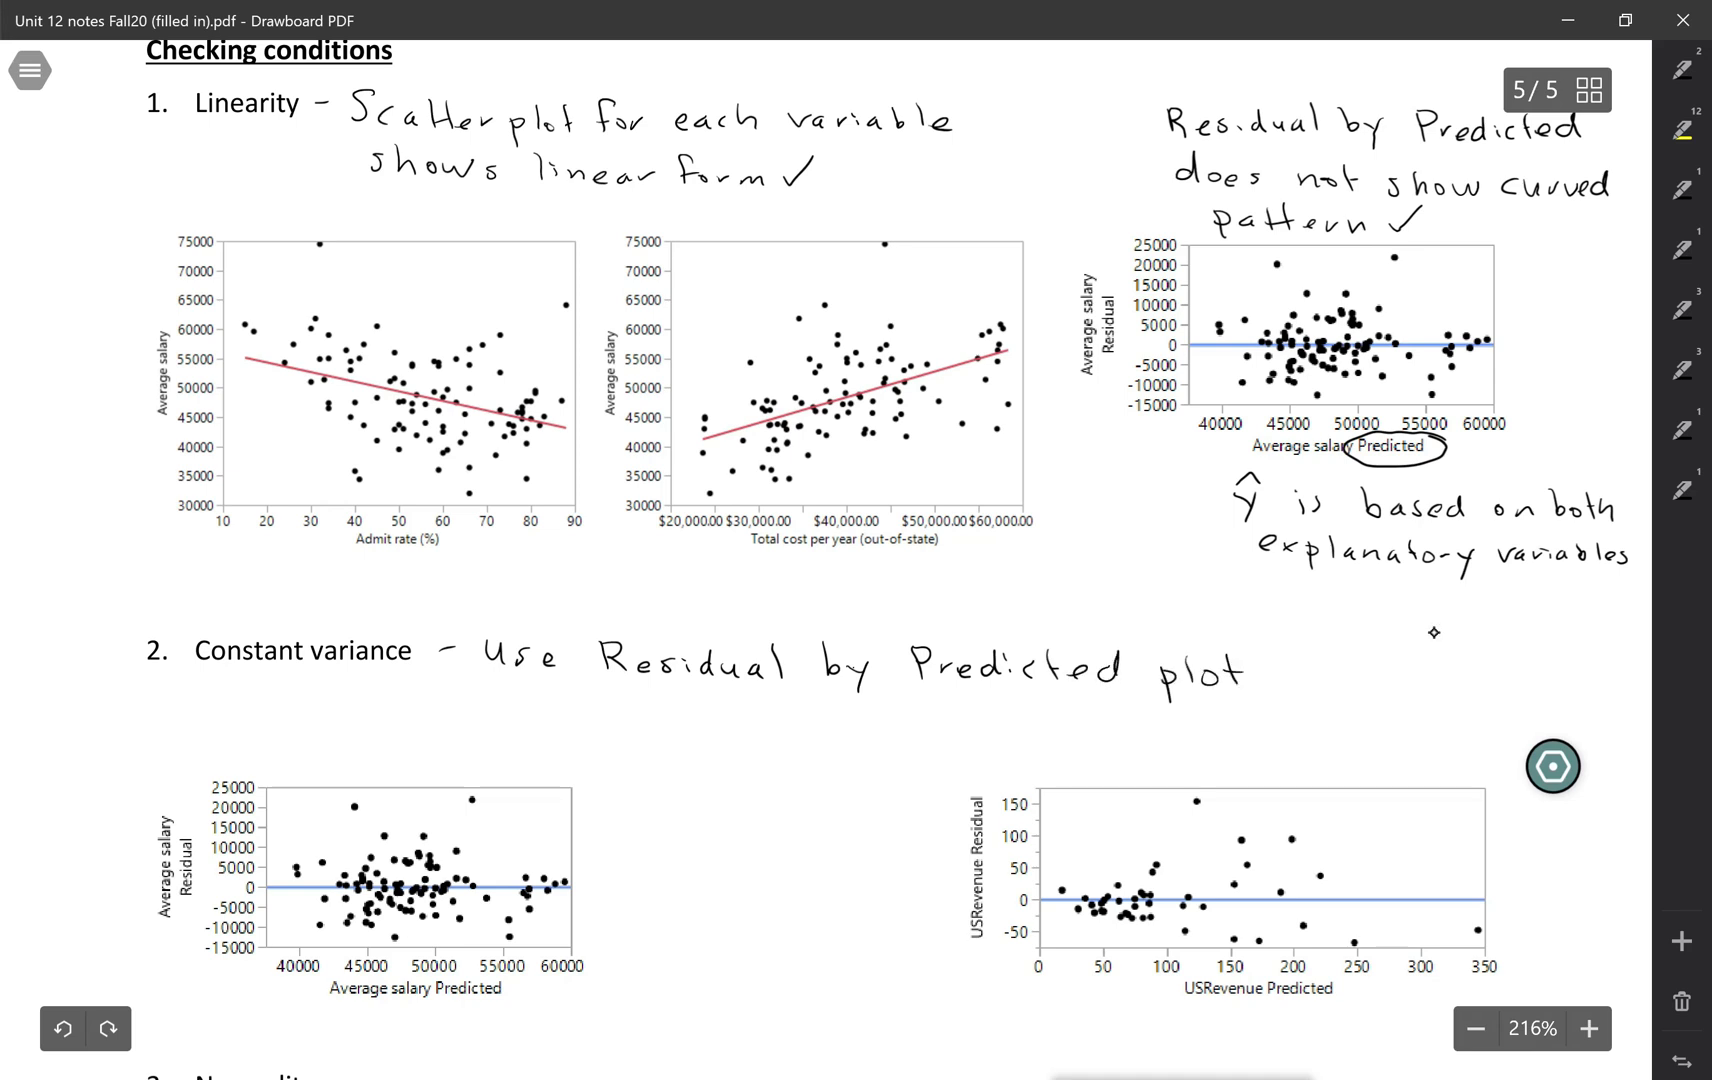
{"action": "scroll", "scroll_direction": "down", "scroll_amount": 3}
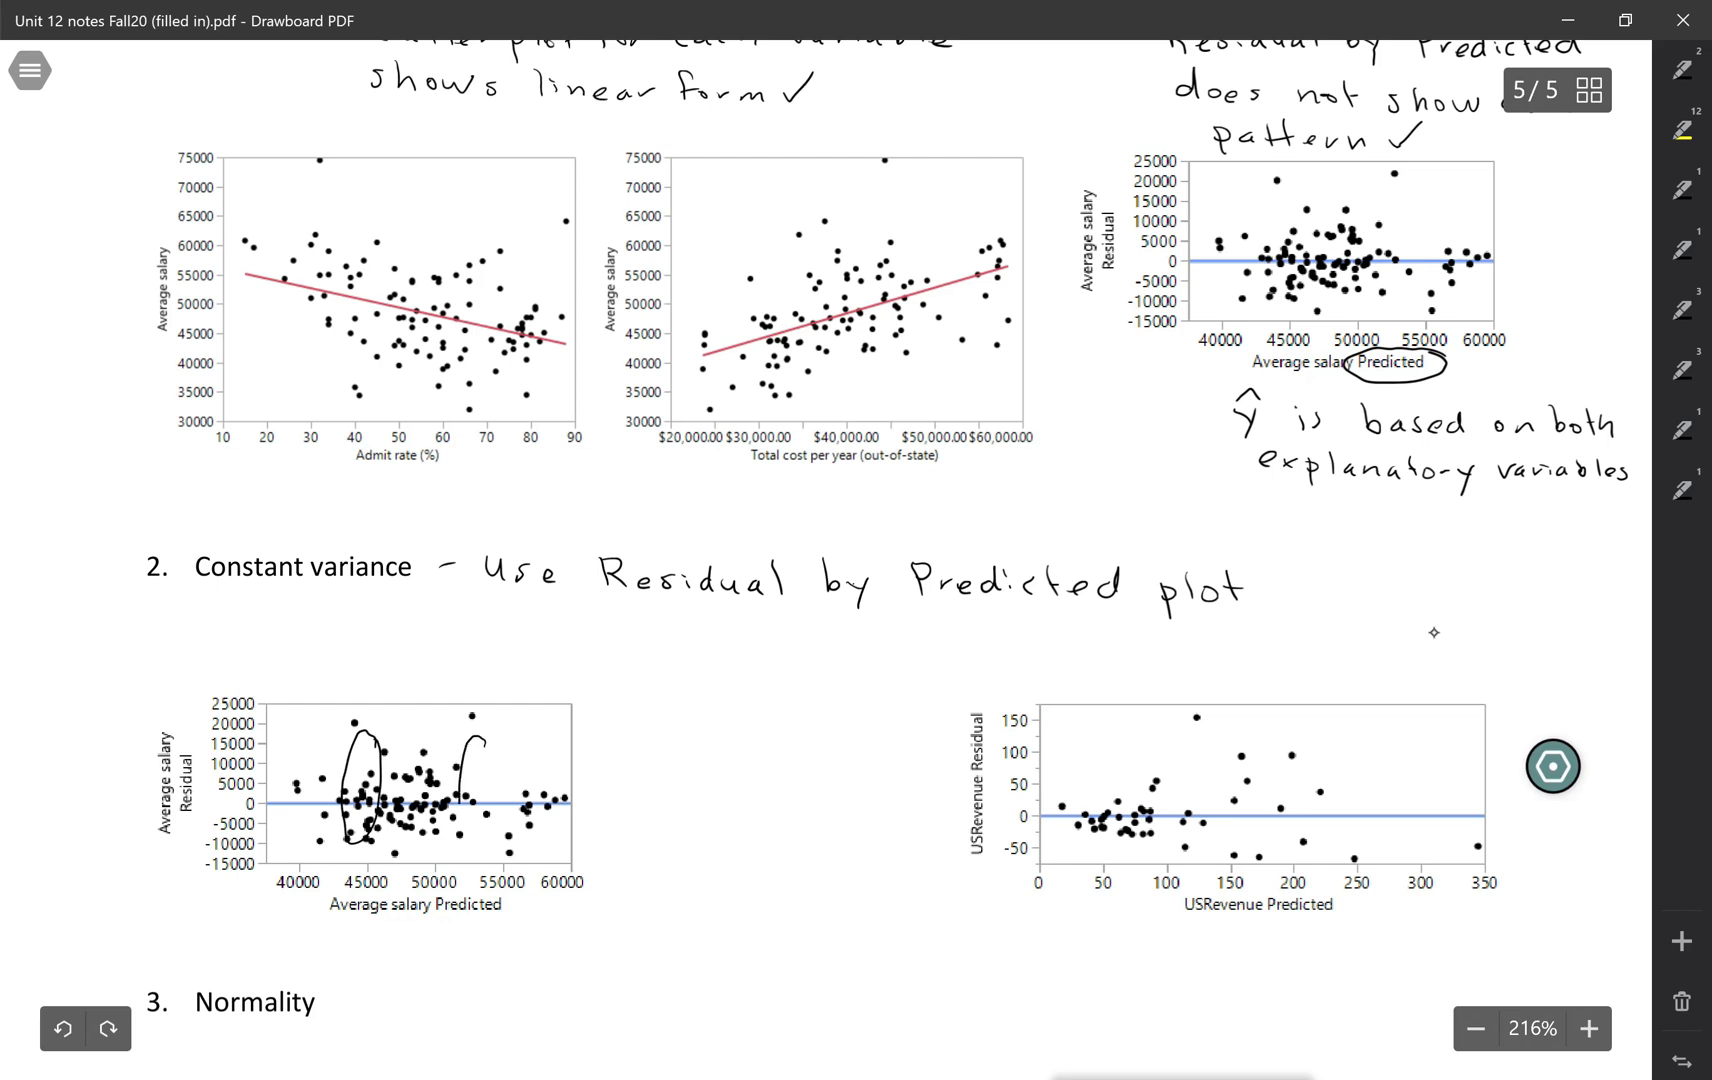
{"action": "left_click_drag", "start_coordinate": [484, 710], "coordinate": [484, 820]}
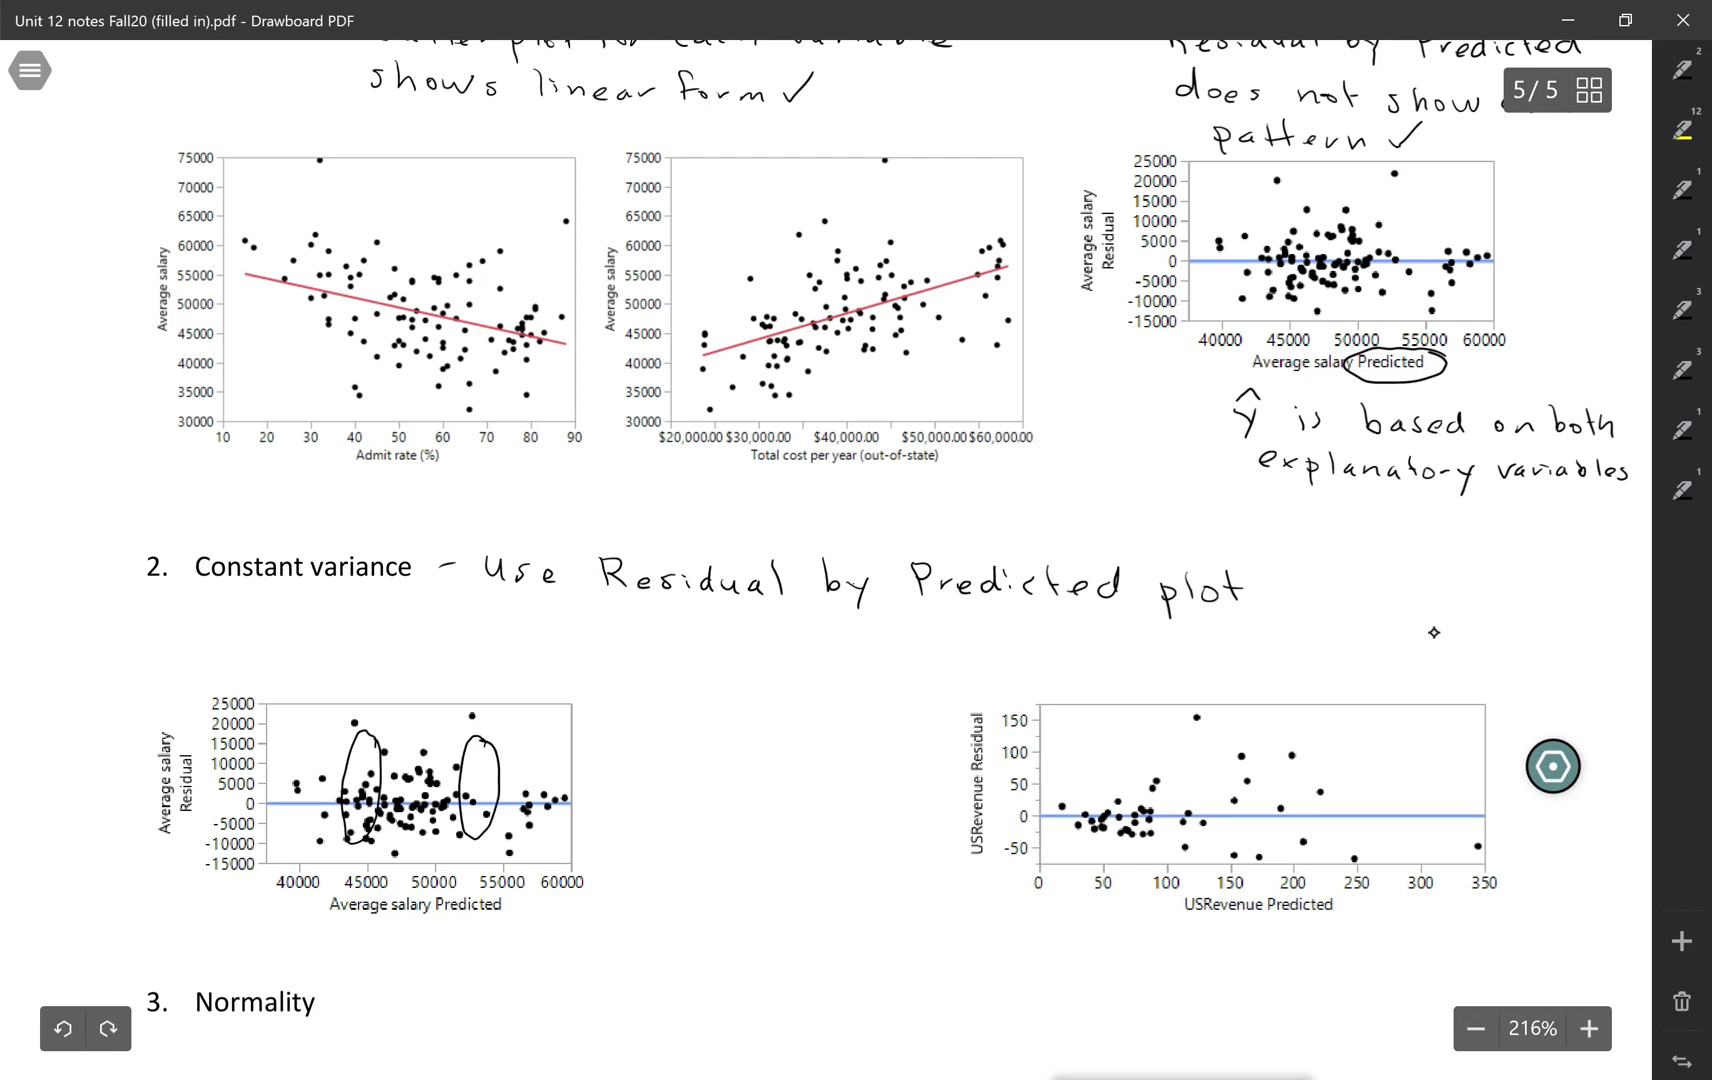
- Write 'Same vertical spread at all points on x-axis' beside the residual plot
{"action": "type", "text": "Sami"}
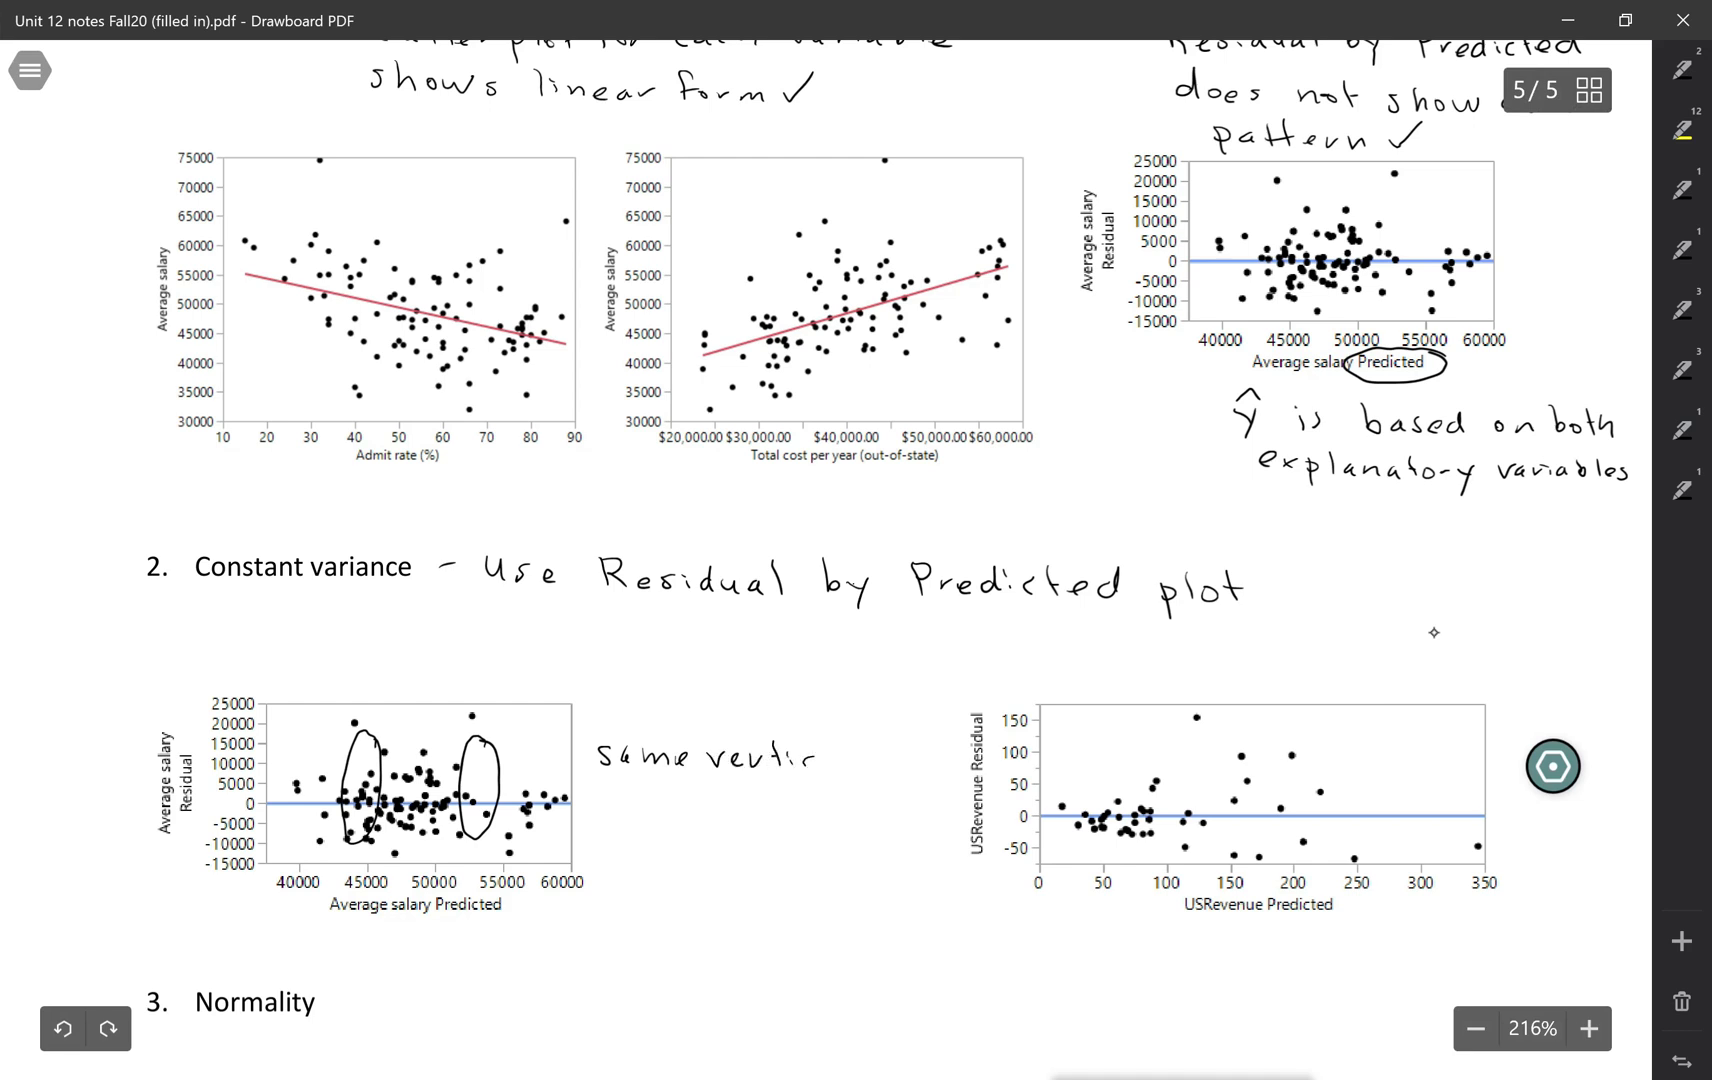
{"action": "type", "text": "spread at all"}
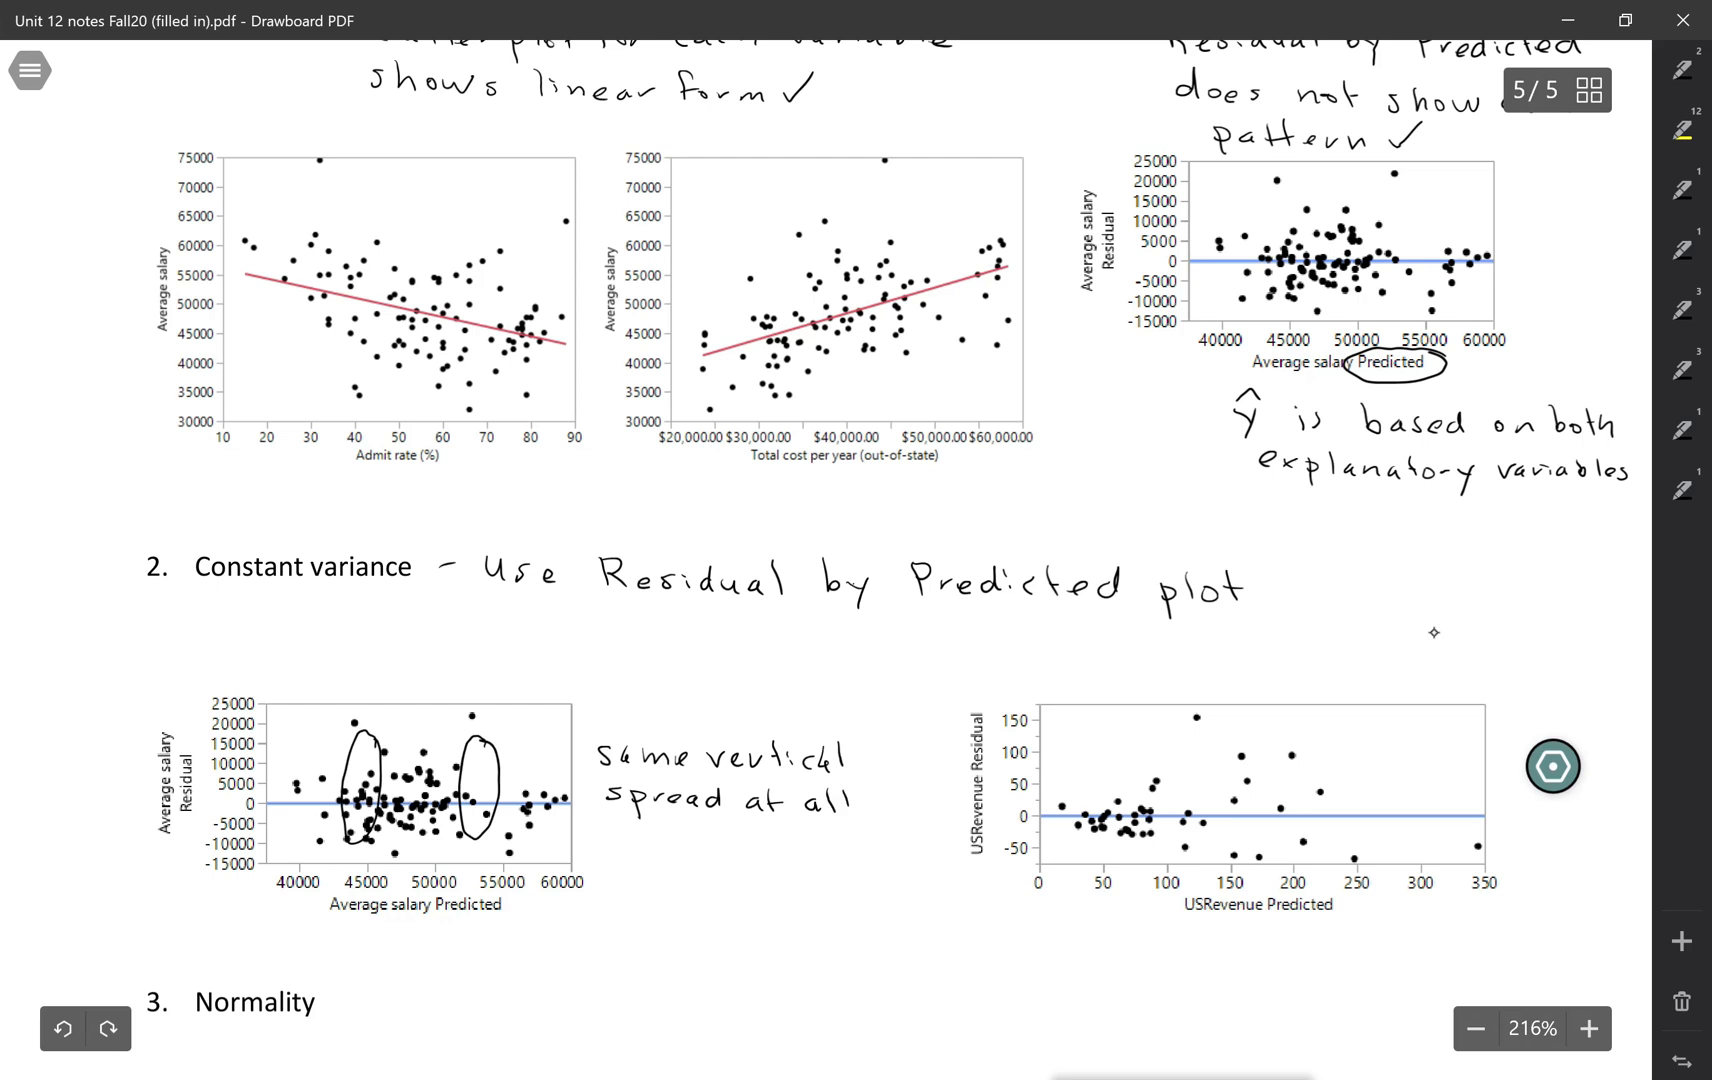
{"action": "type", "text": "point"}
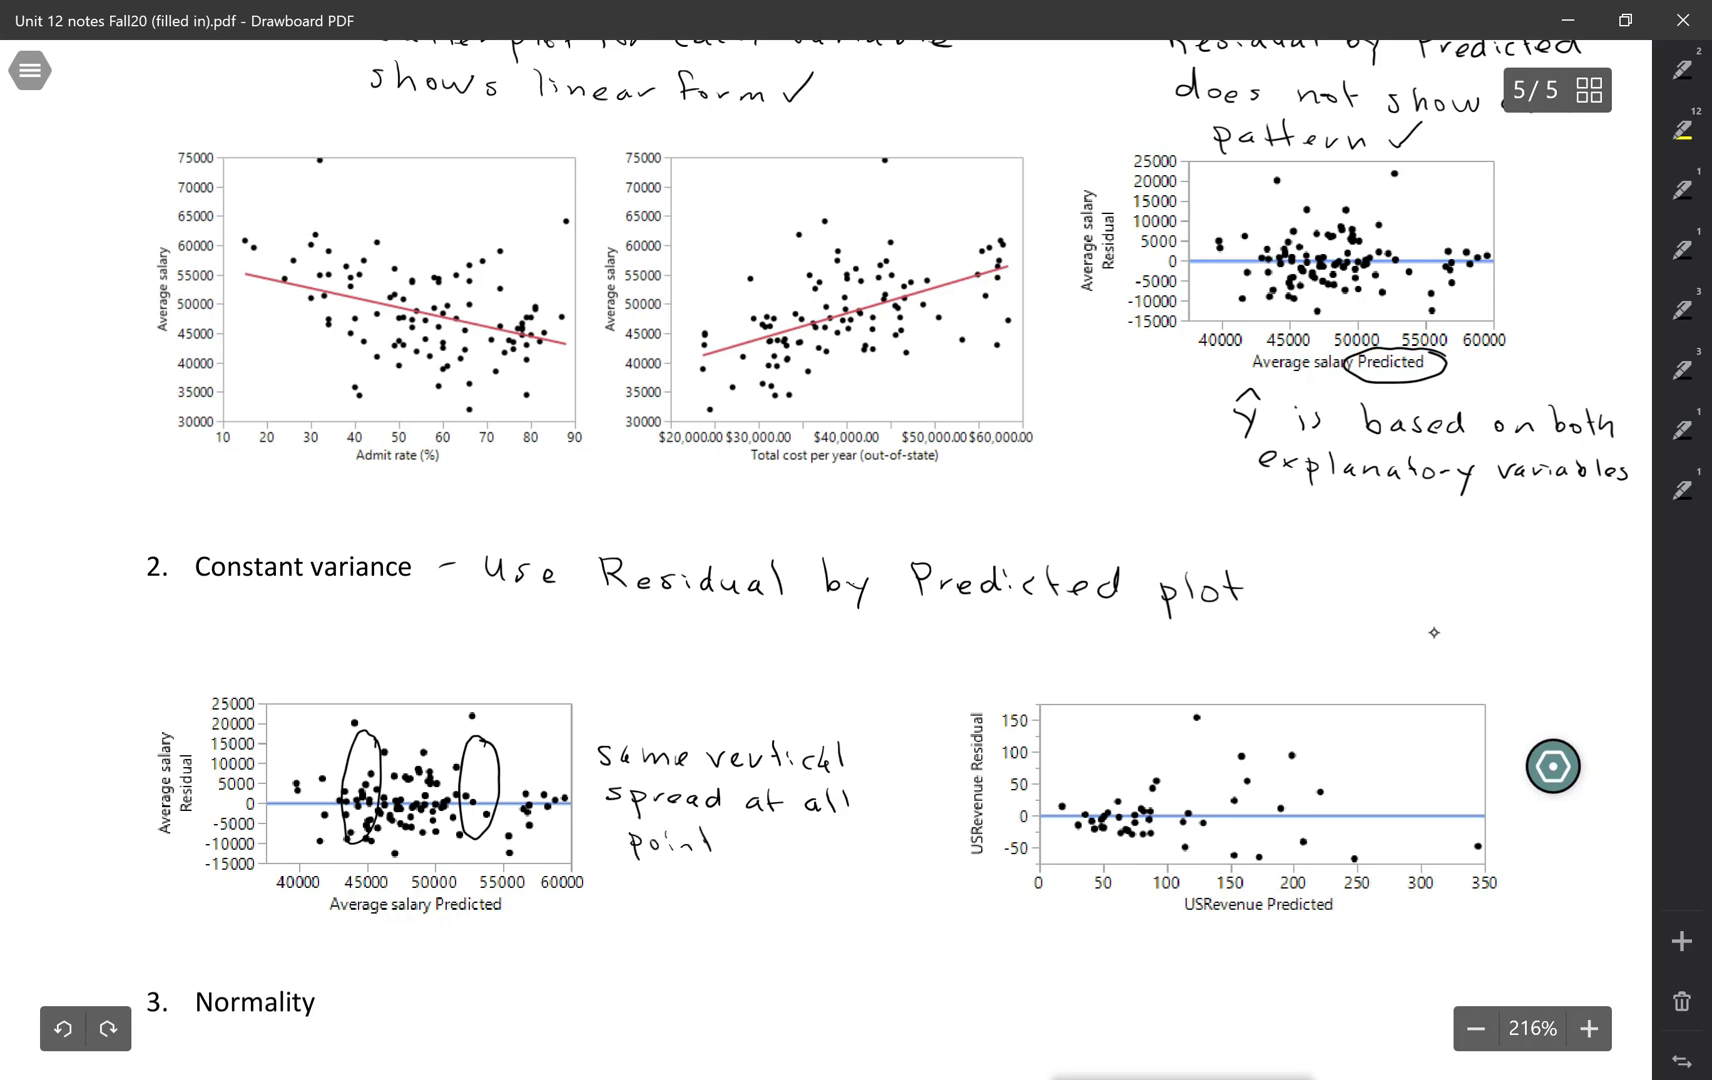
{"action": "type", "text": "s on X-axis"}
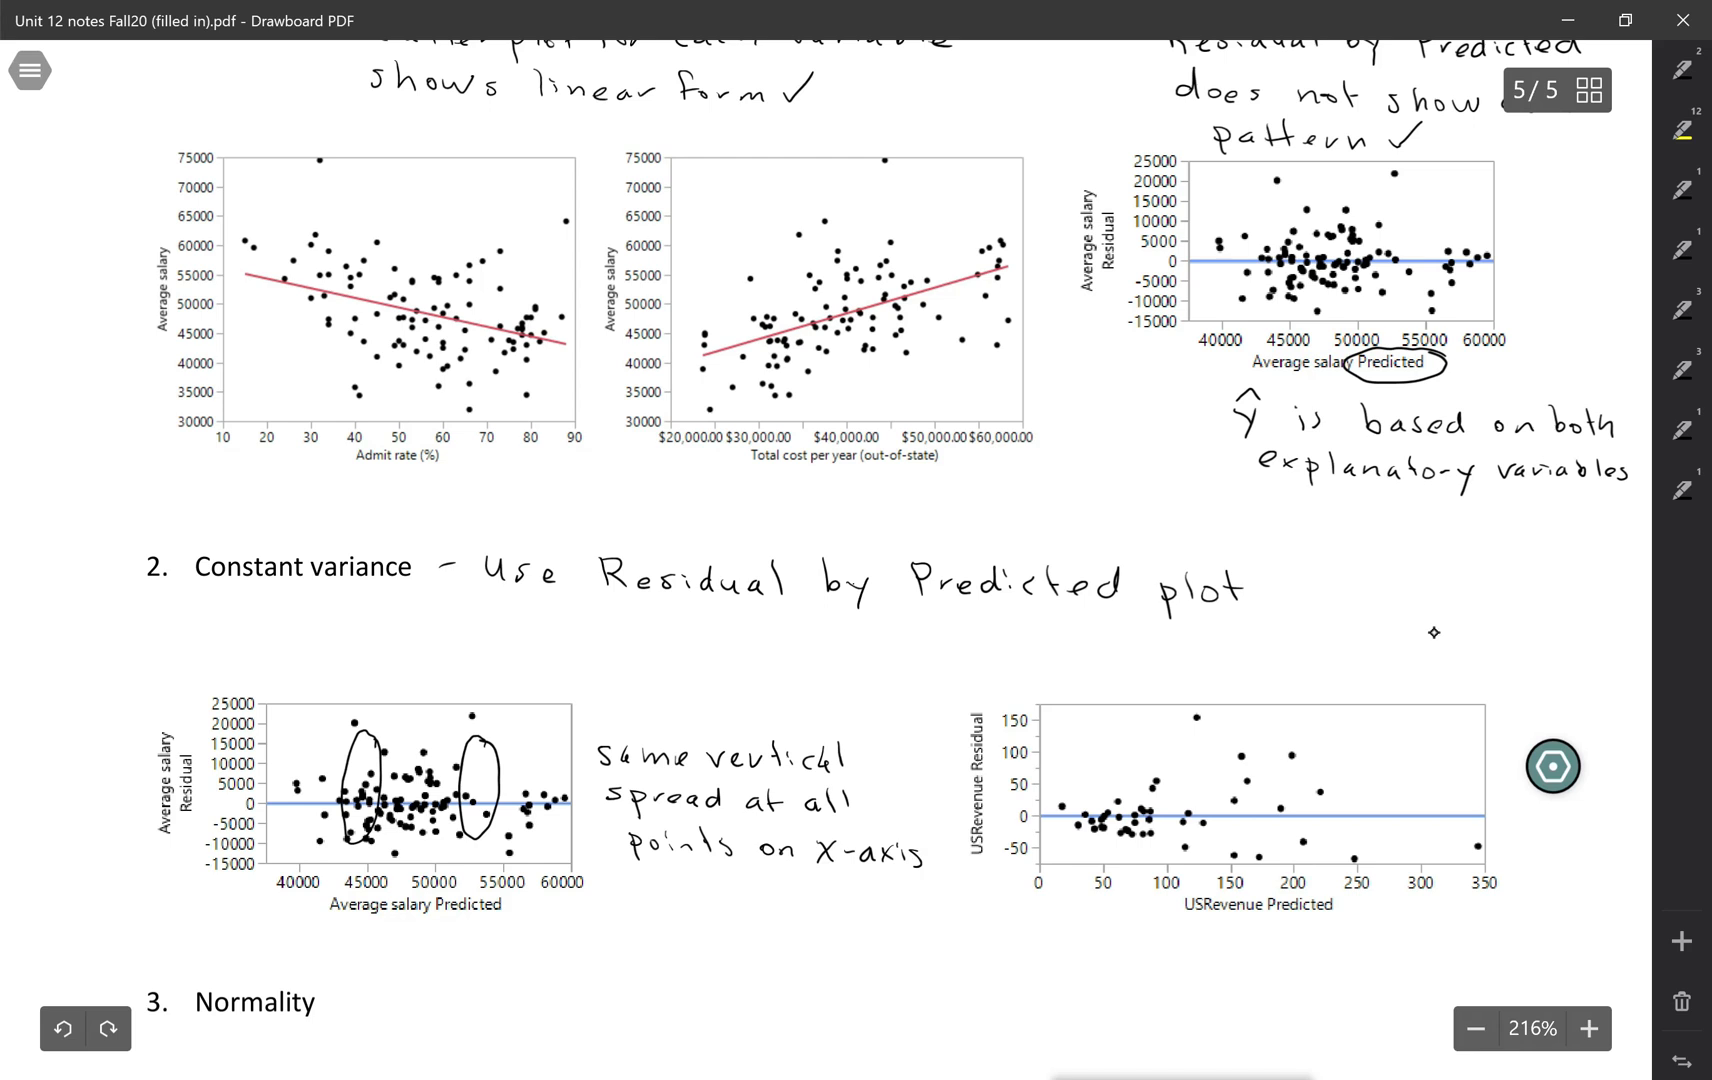
{"action": "type", "text": "curved"}
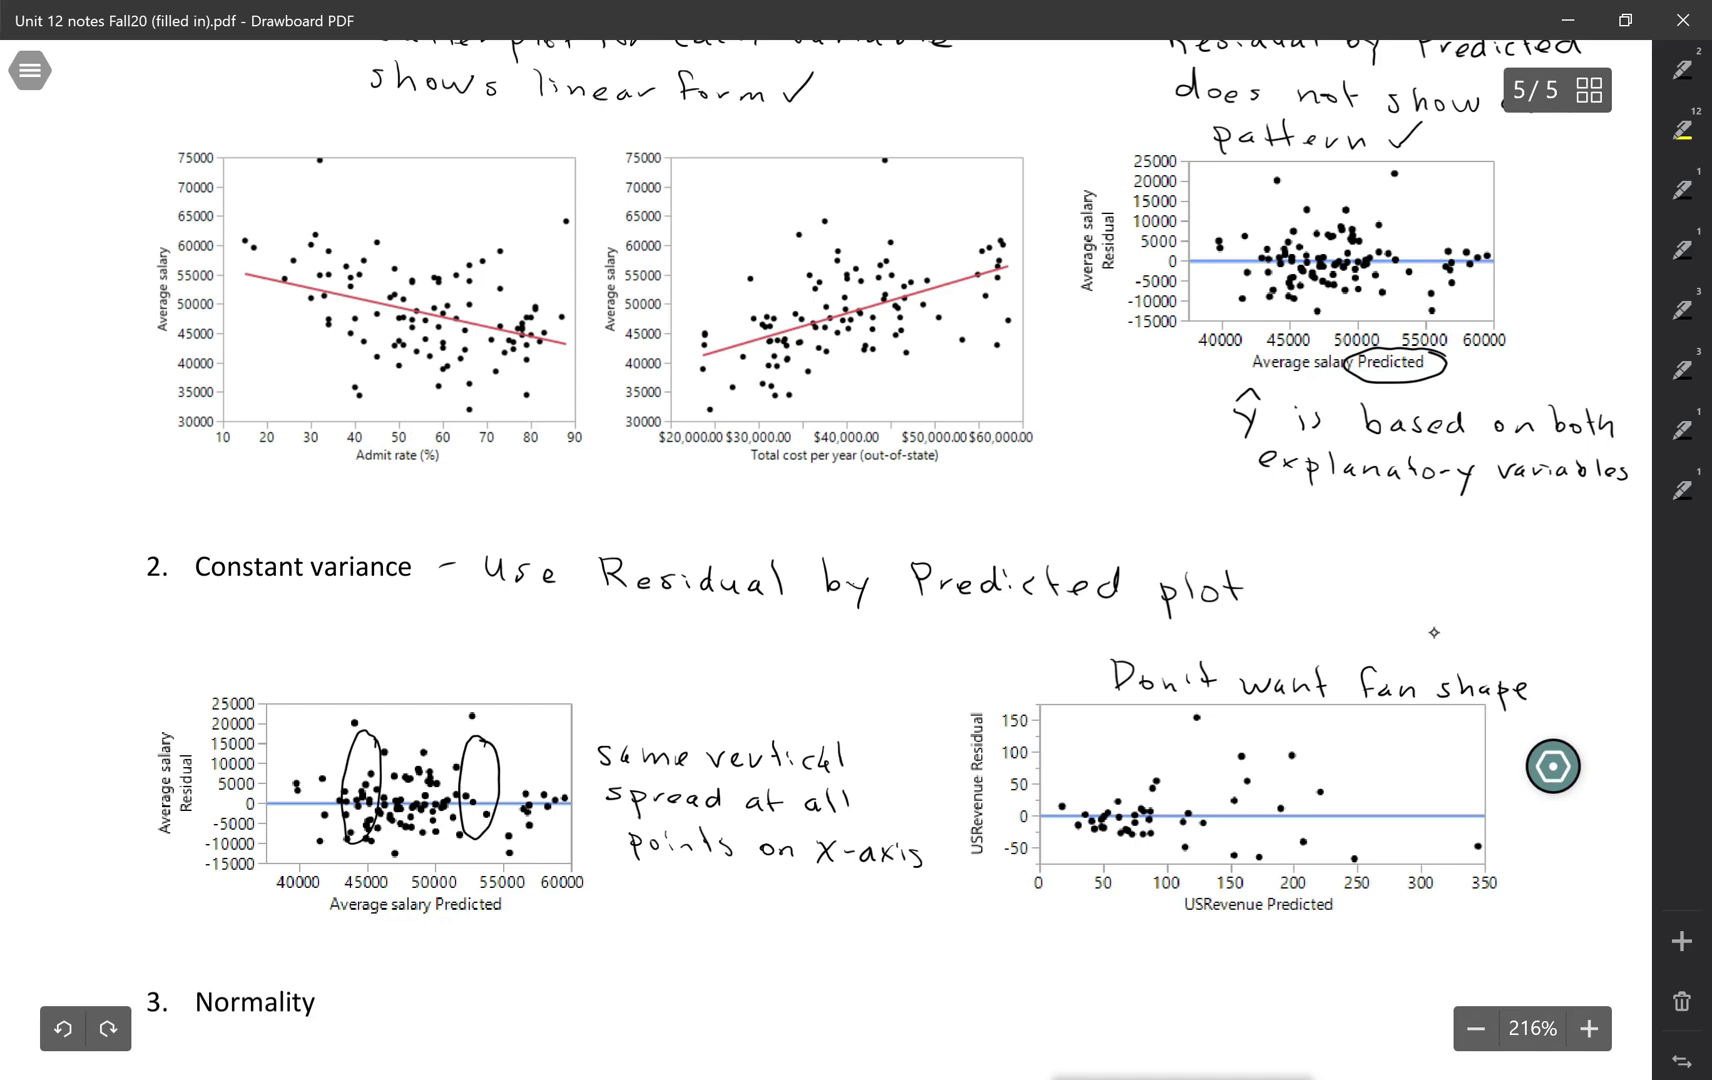
- Circle the tight low cluster and the widely spread points on the USRevenue plot and mark it with an X
{"action": "left_click_drag", "start_coordinate": [1086, 786], "coordinate": [1120, 814]}
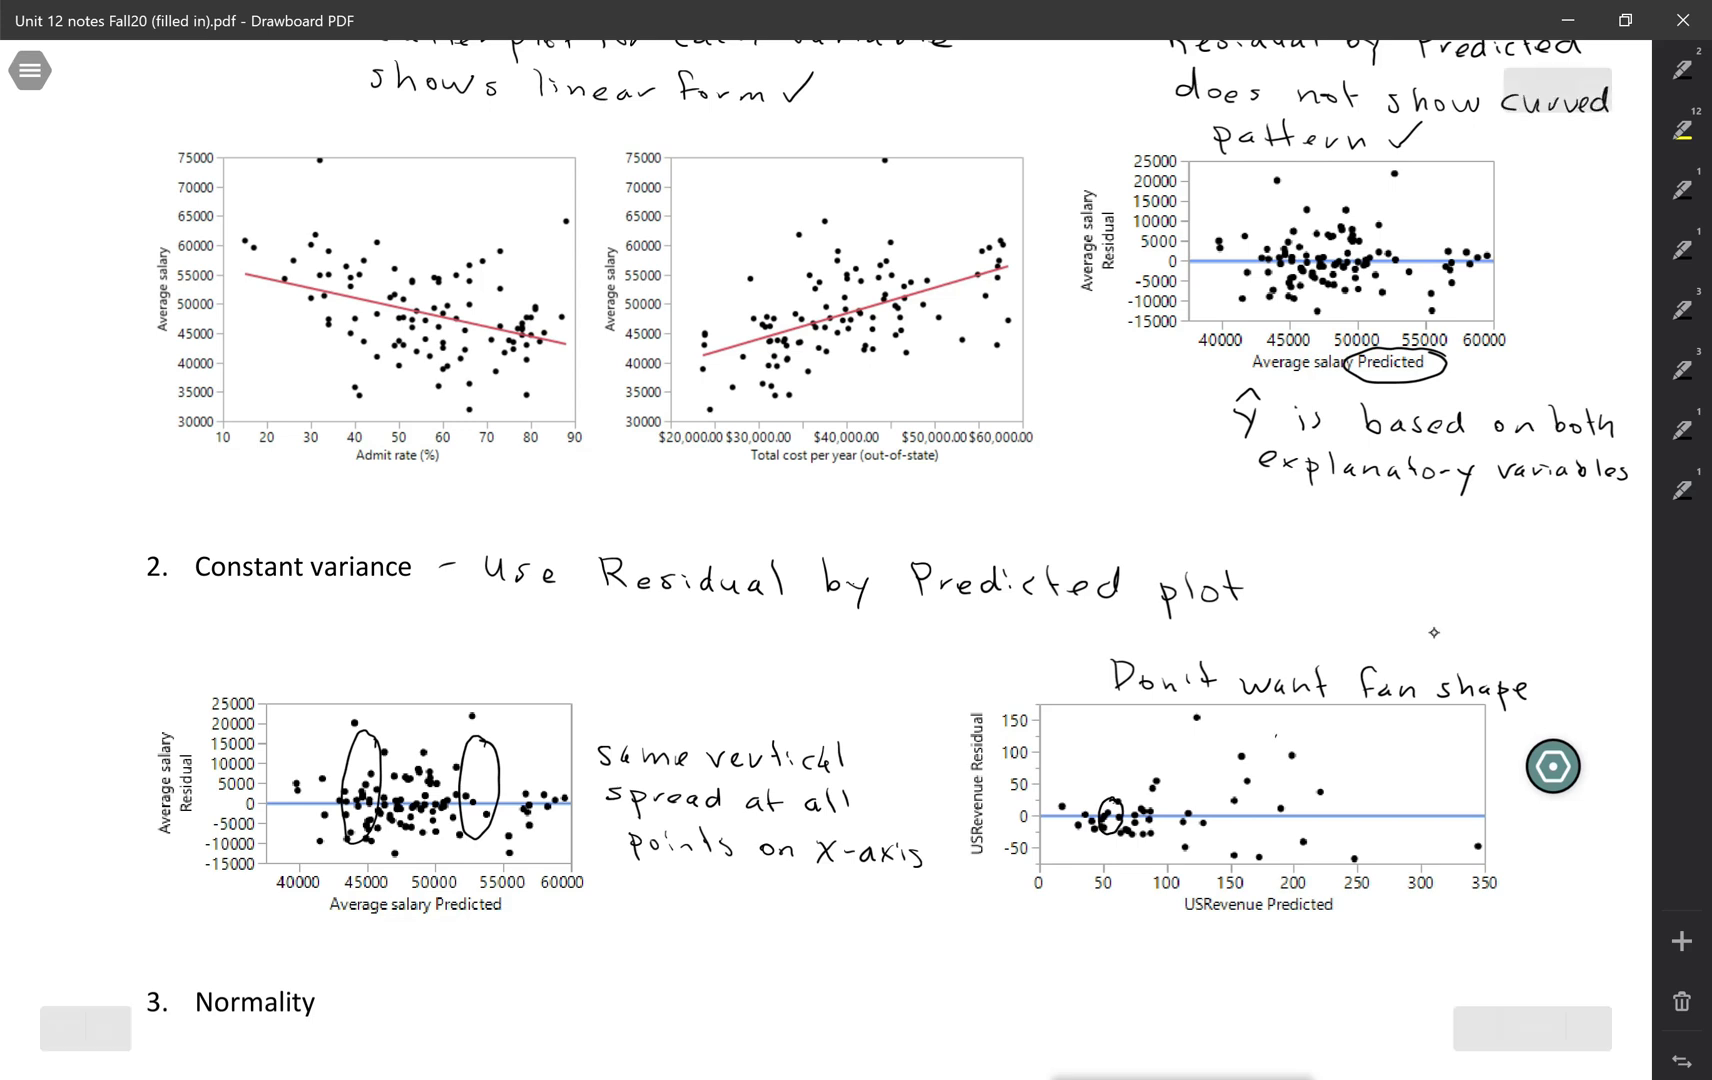
{"action": "left_click_drag", "start_coordinate": [1222, 698], "coordinate": [1300, 852]}
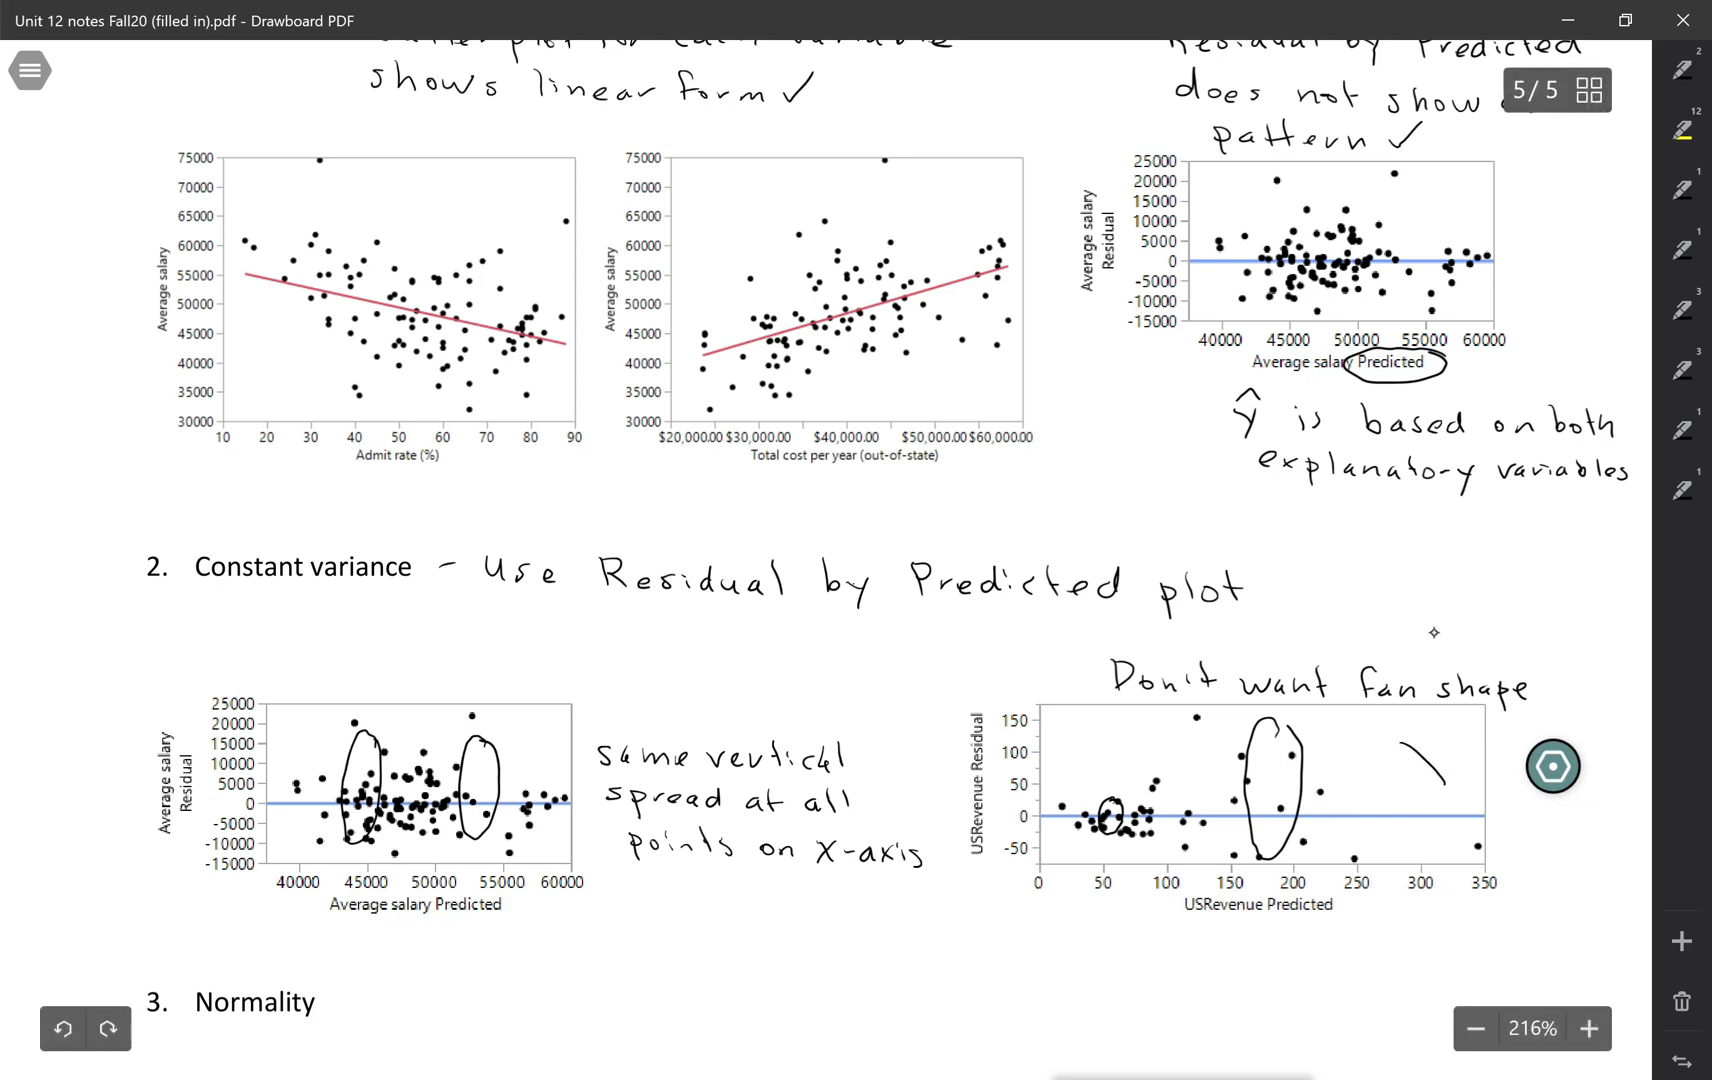
{"action": "left_click_drag", "start_coordinate": [1404, 742], "coordinate": [1446, 786]}
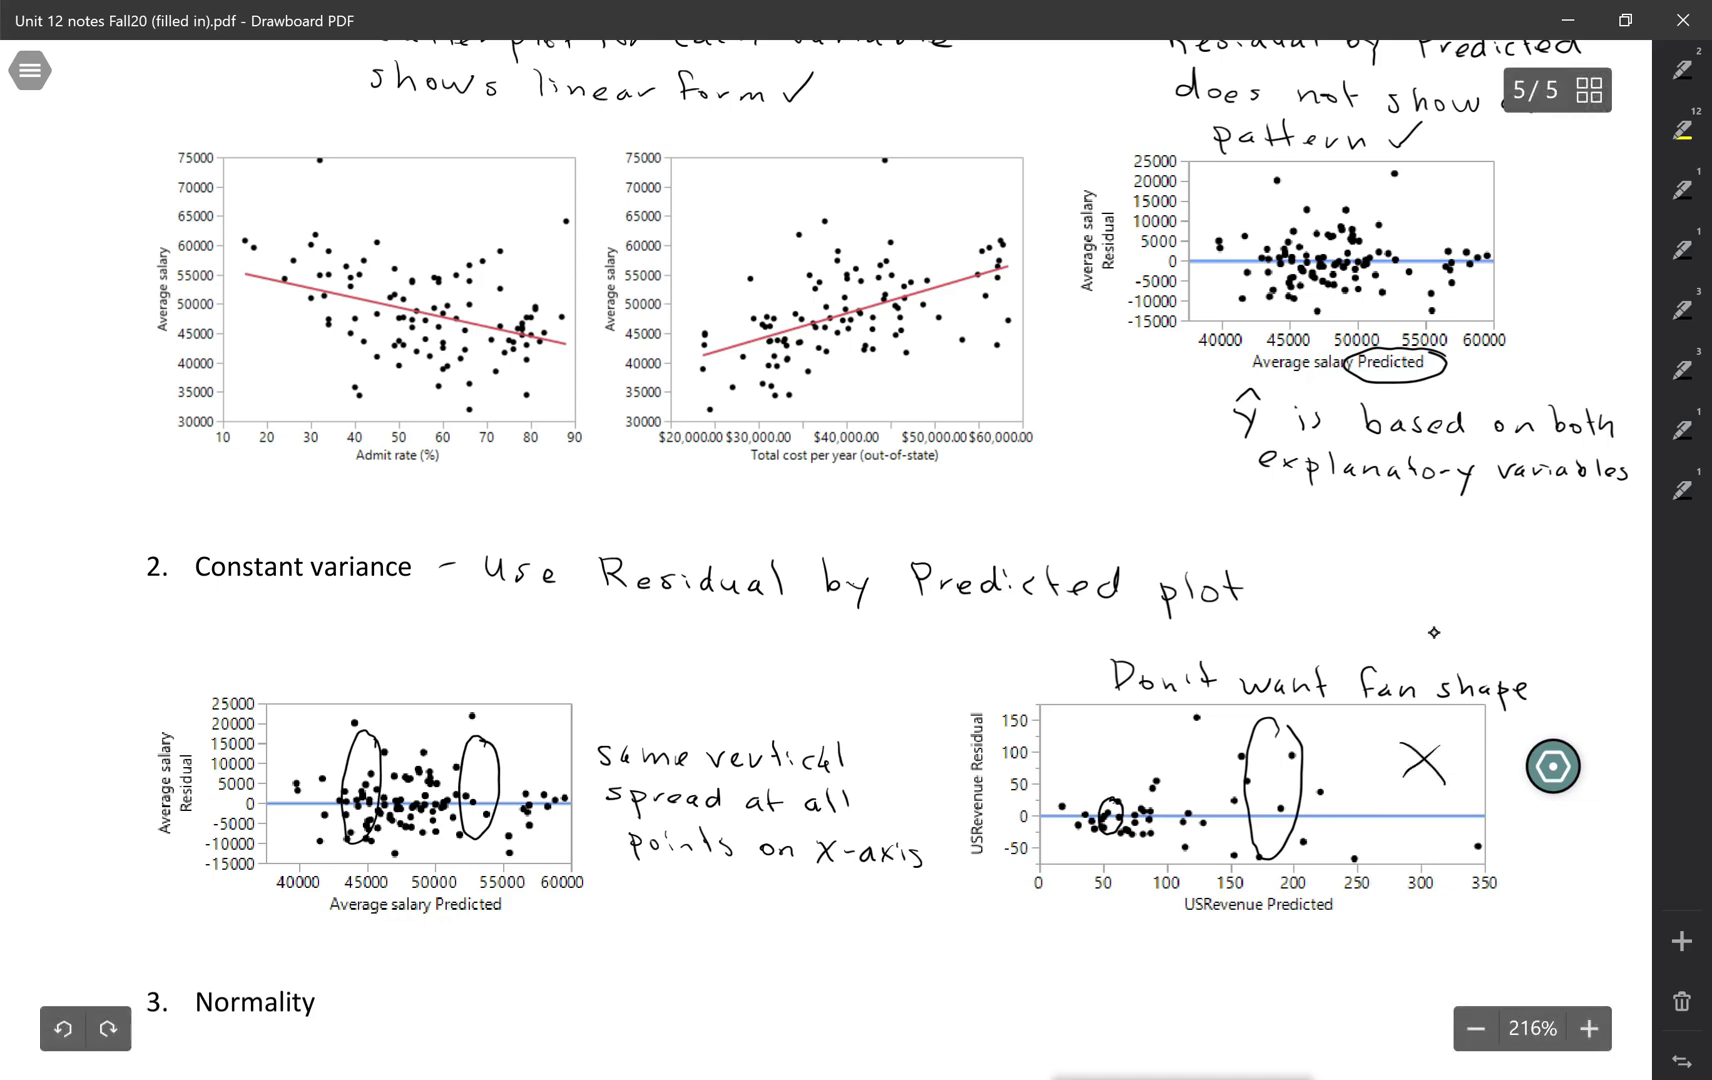
{"action": "scroll", "scroll_direction": "down", "scroll_amount": 3}
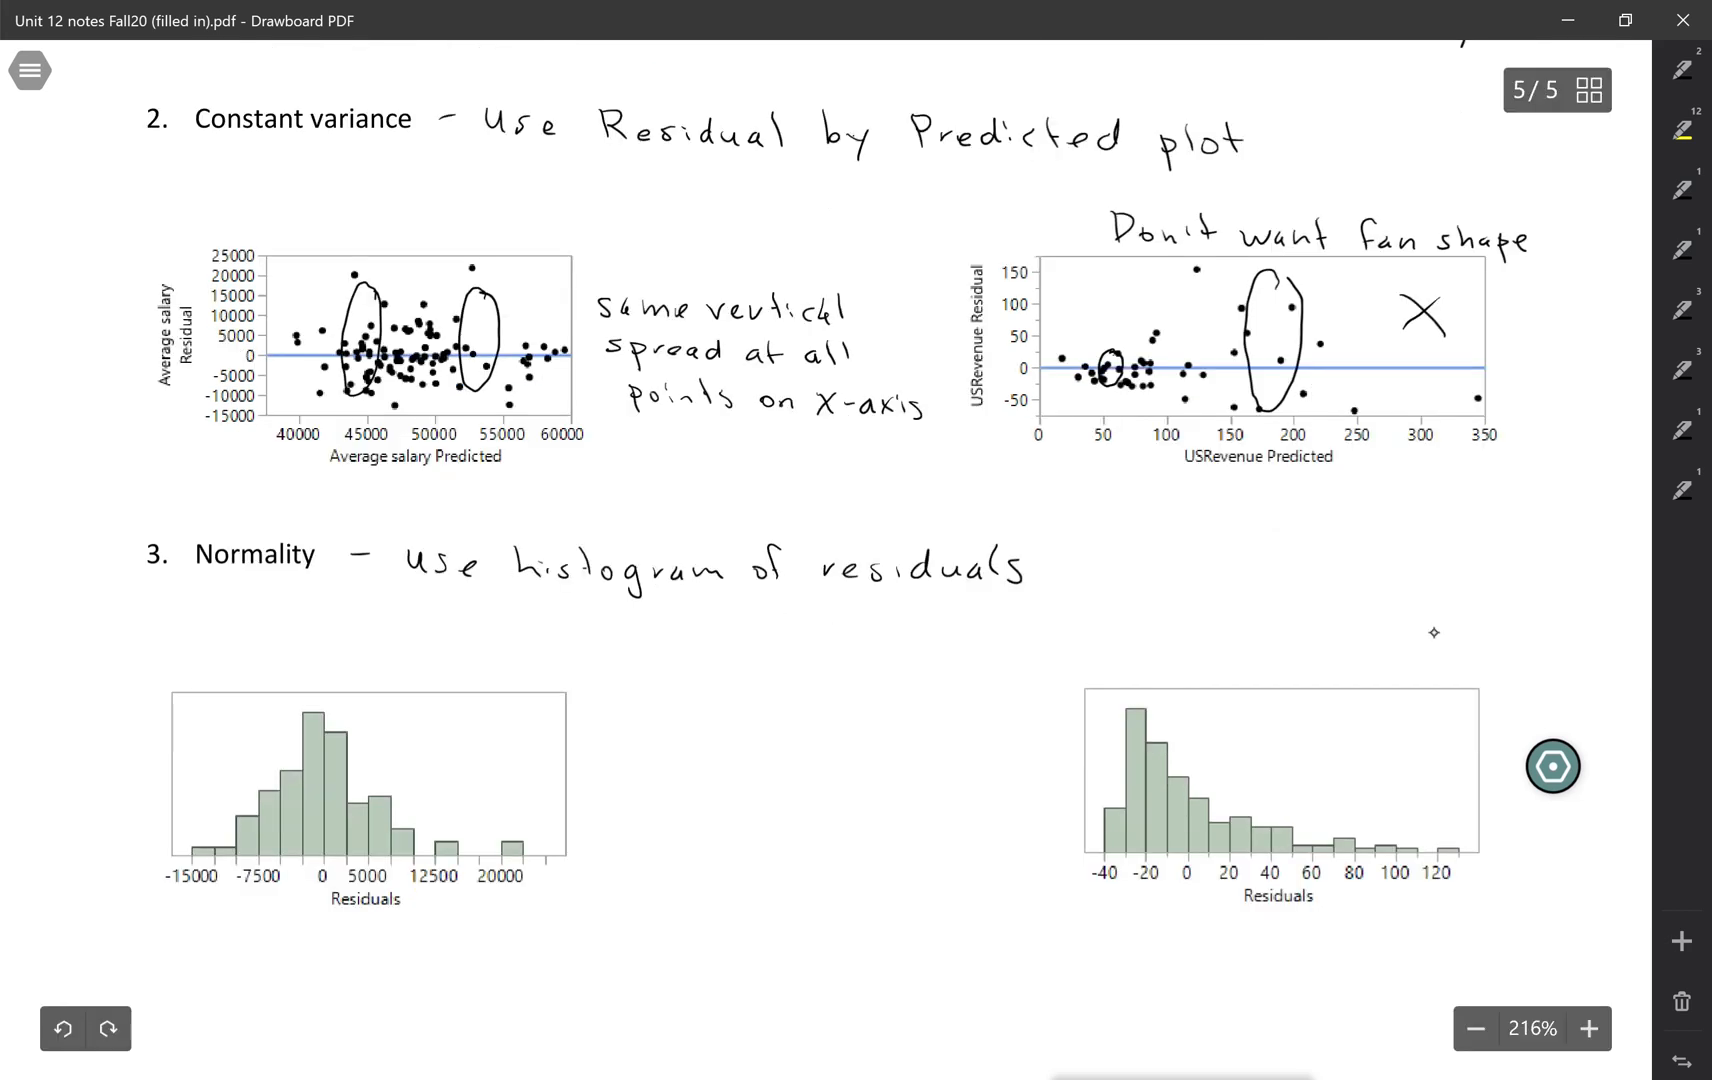
- Point an arrow at the left residual histogram and label it 'unimodal, approx bell-shaped'
{"action": "left_click_drag", "start_coordinate": [480, 698], "coordinate": [404, 764]}
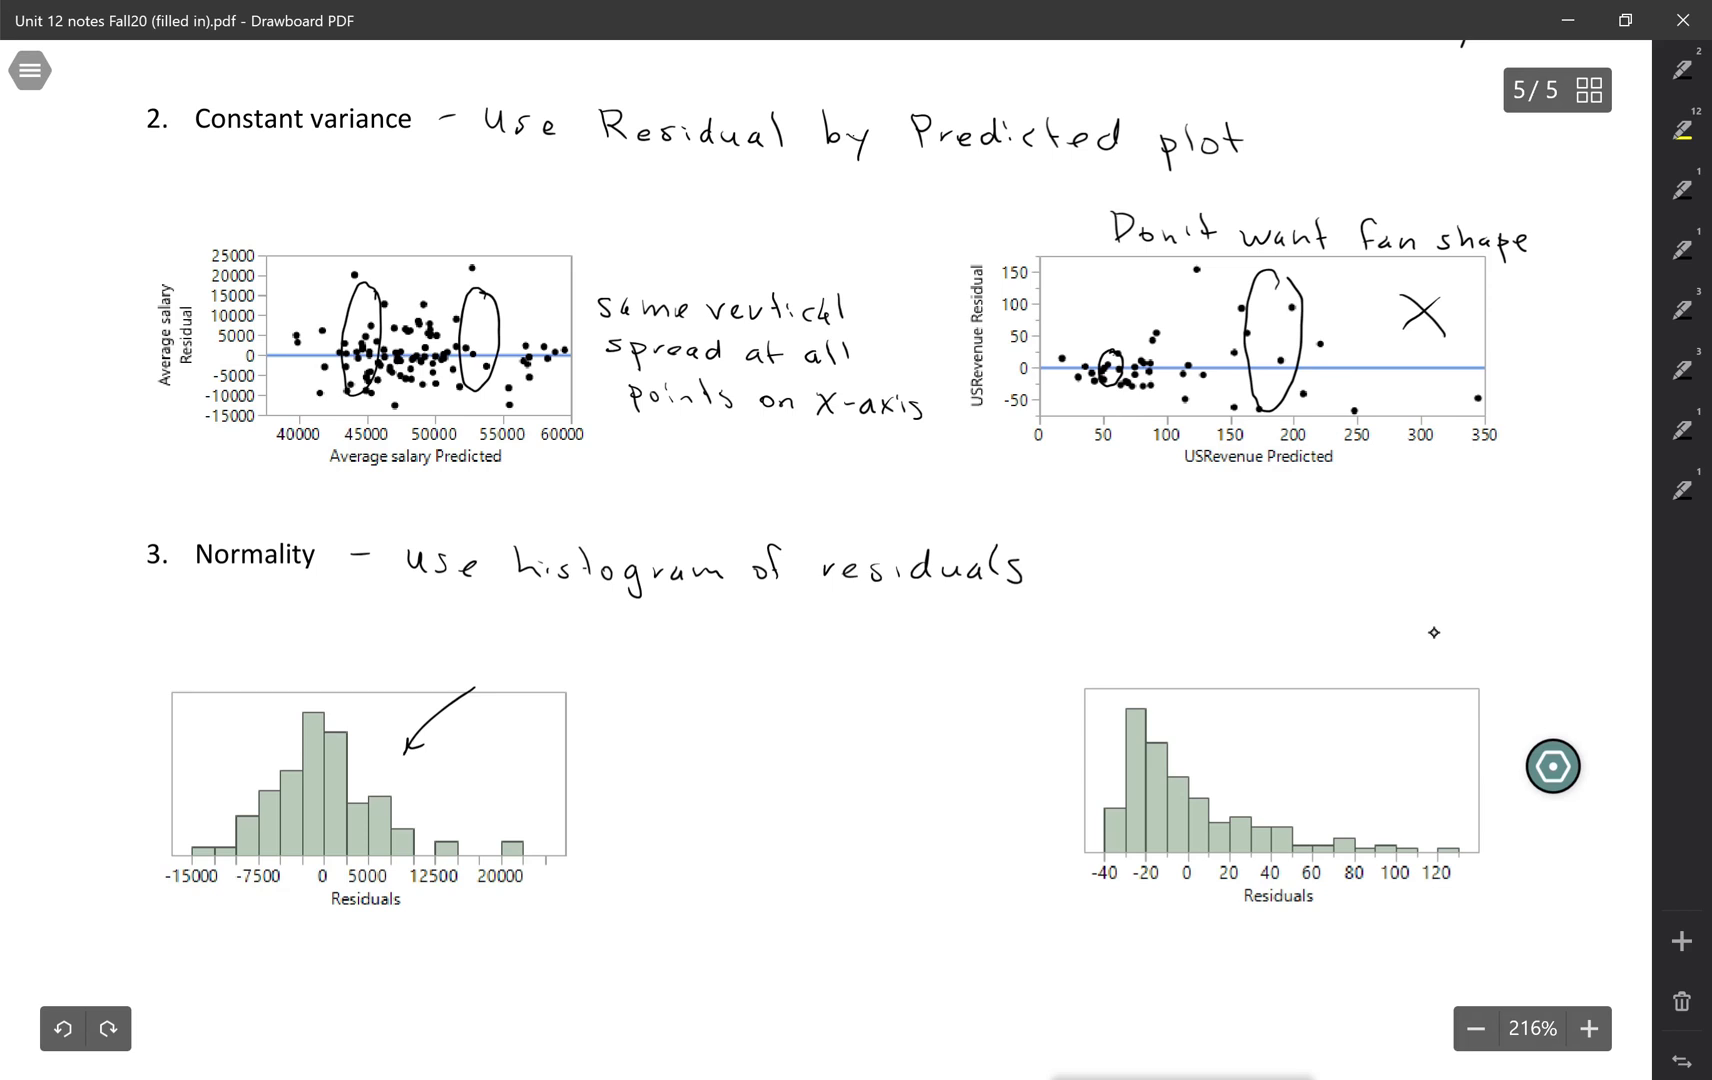
{"action": "type", "text": "unim"}
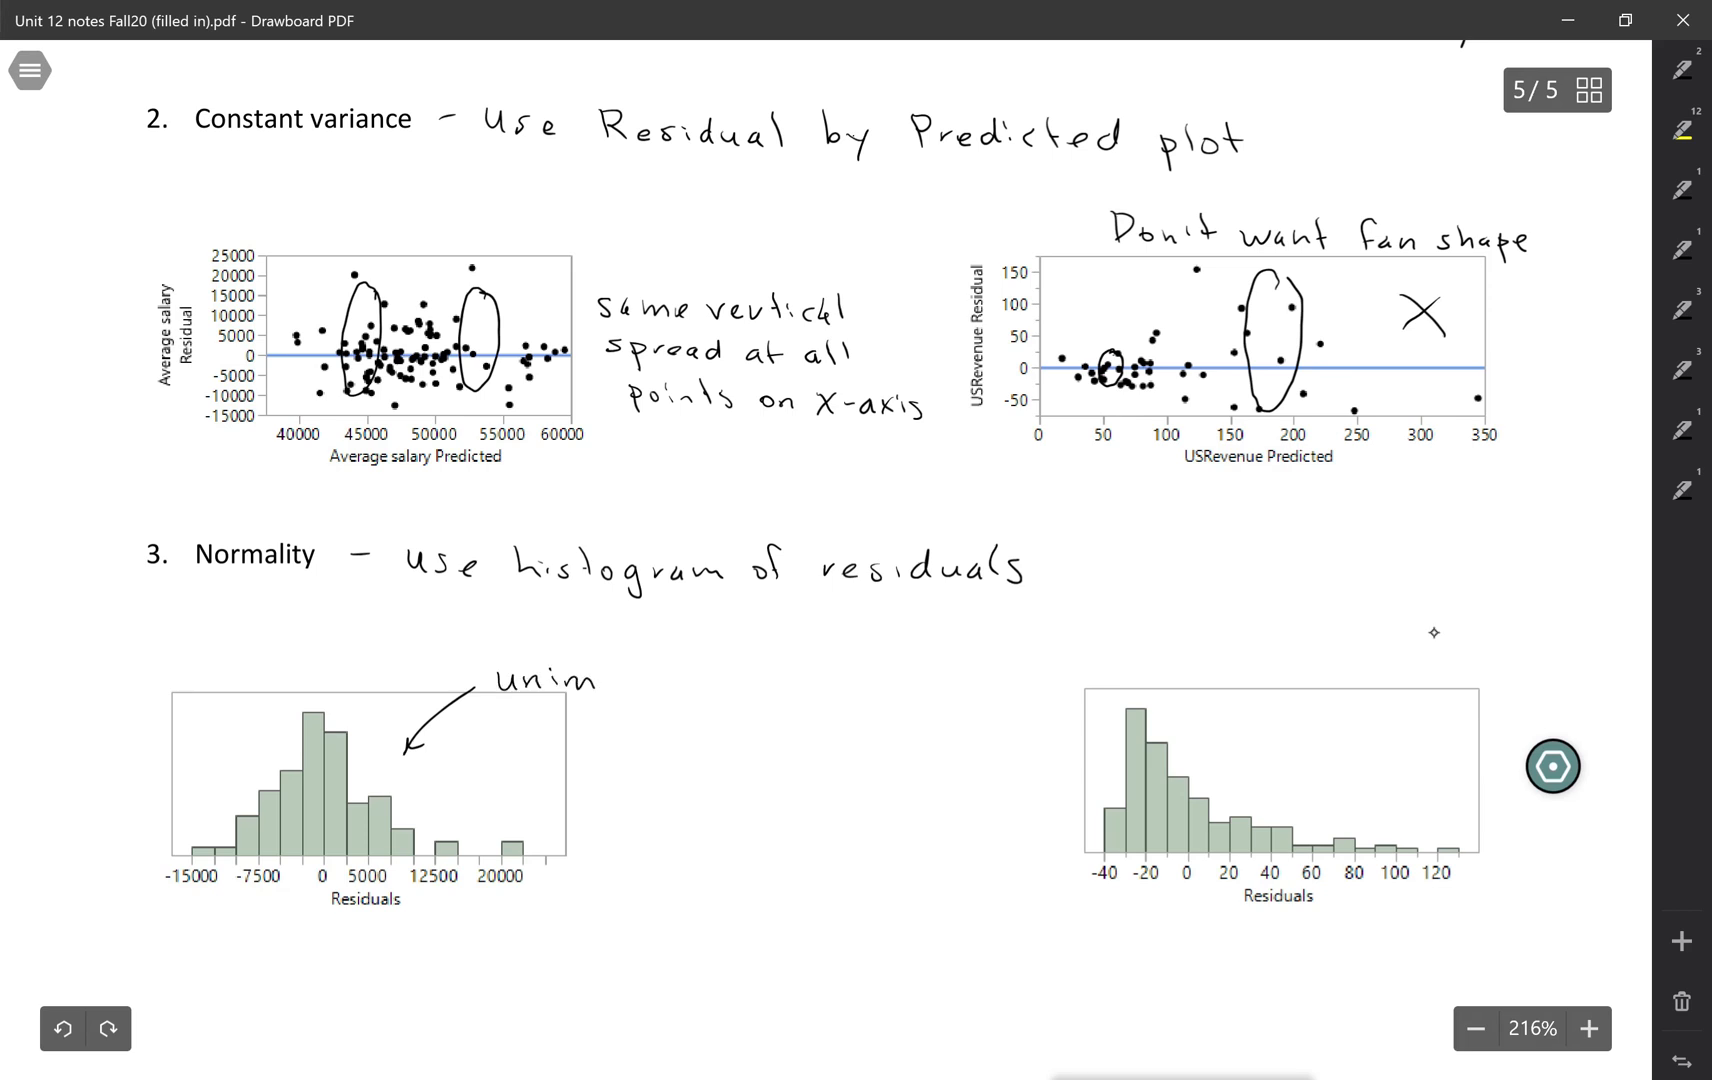
{"action": "type", "text": "odal,"}
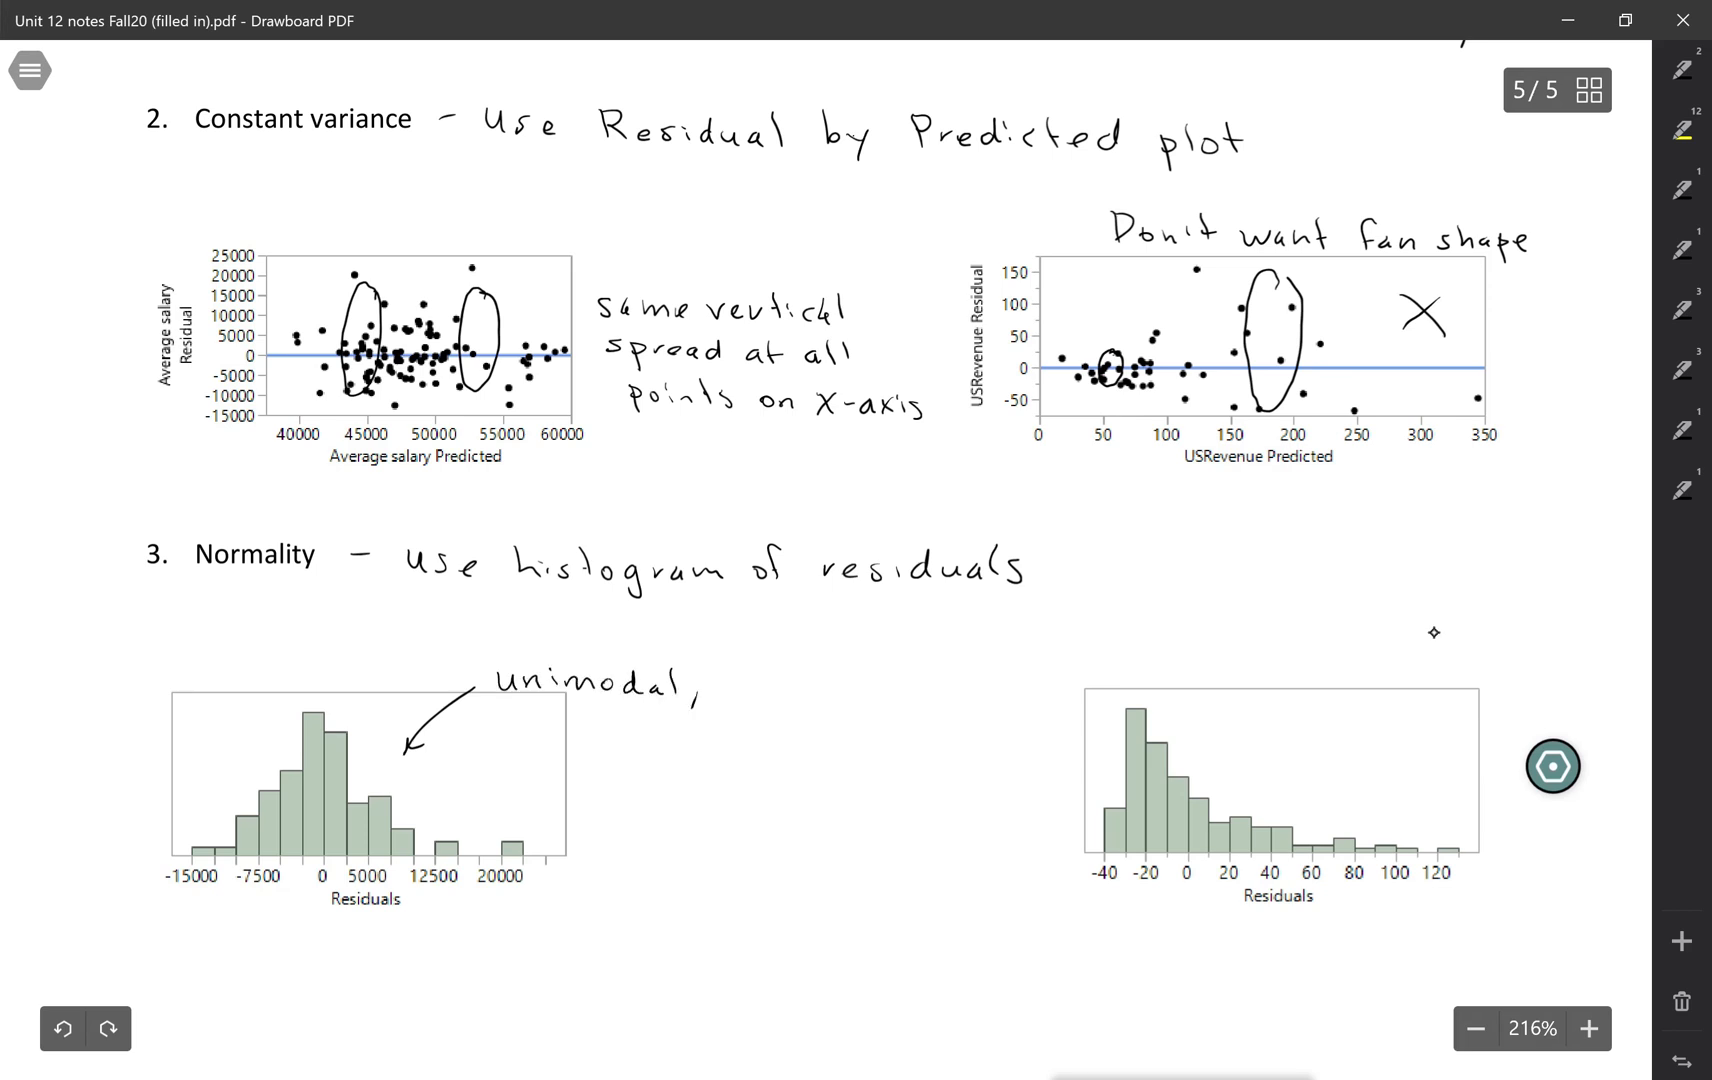
{"action": "type", "text": "approx bell-shape"}
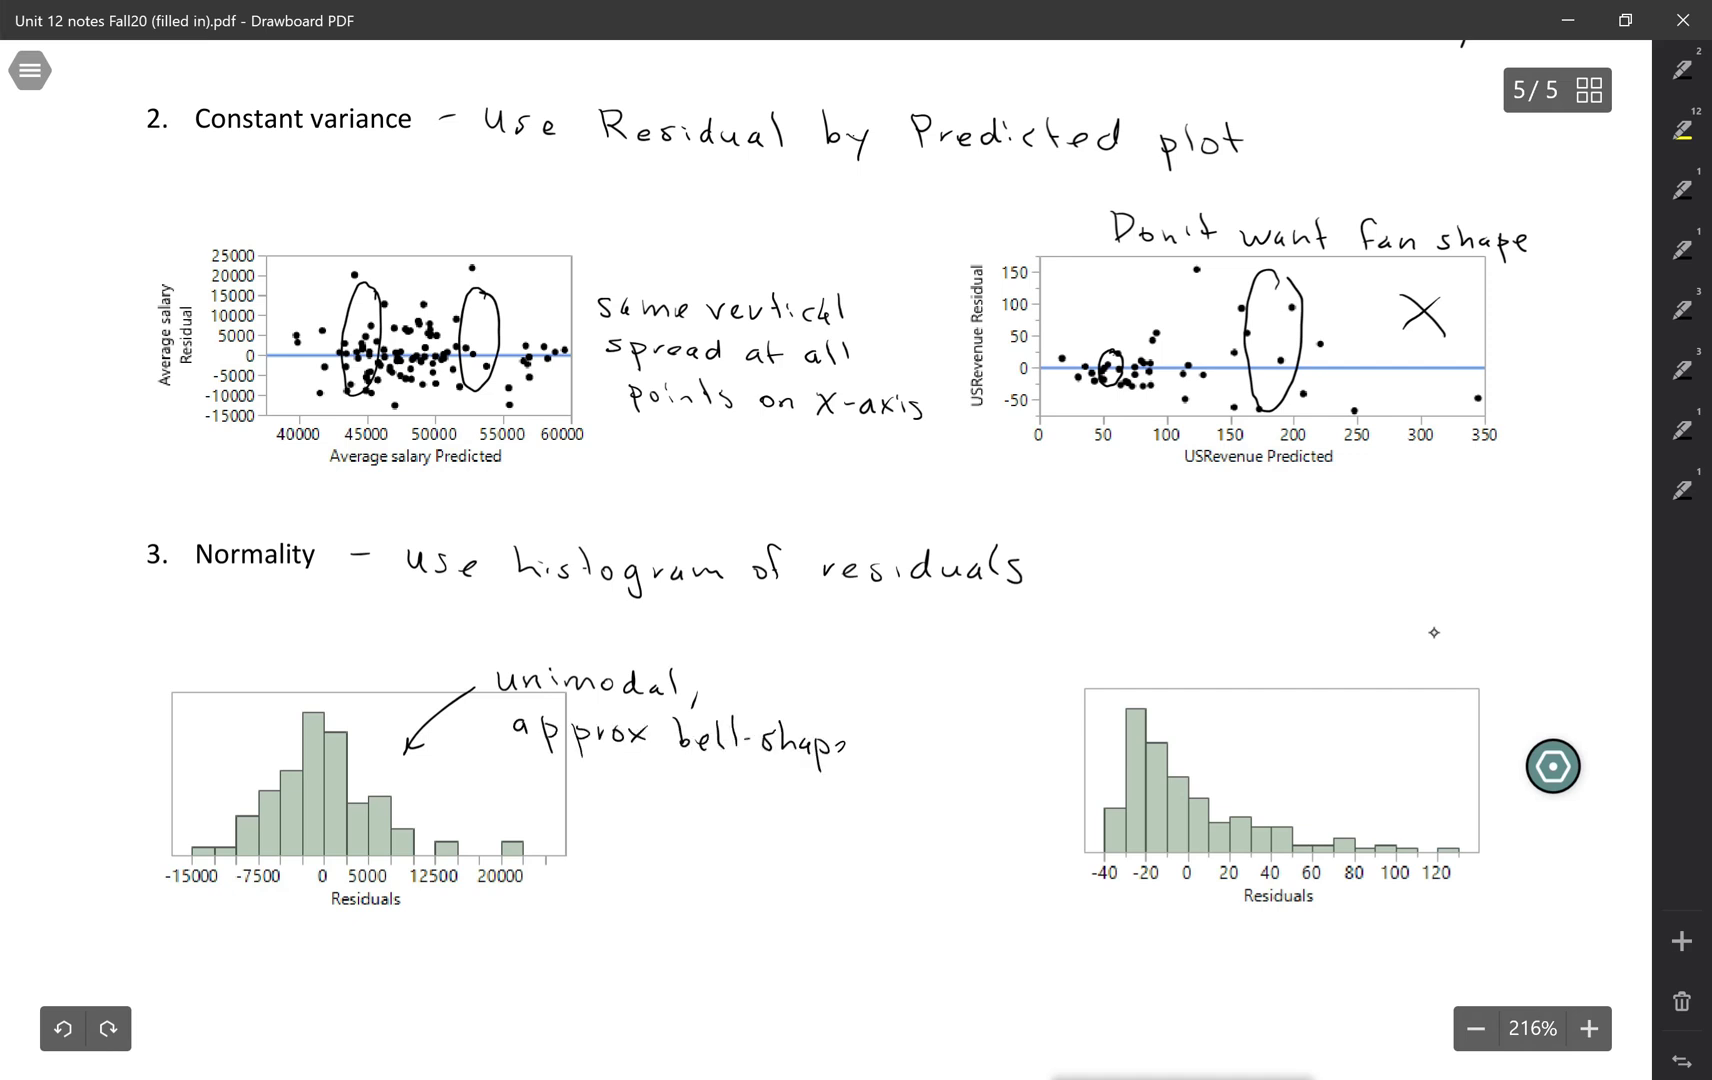
{"action": "scroll", "scroll_direction": "down", "scroll_amount": 3}
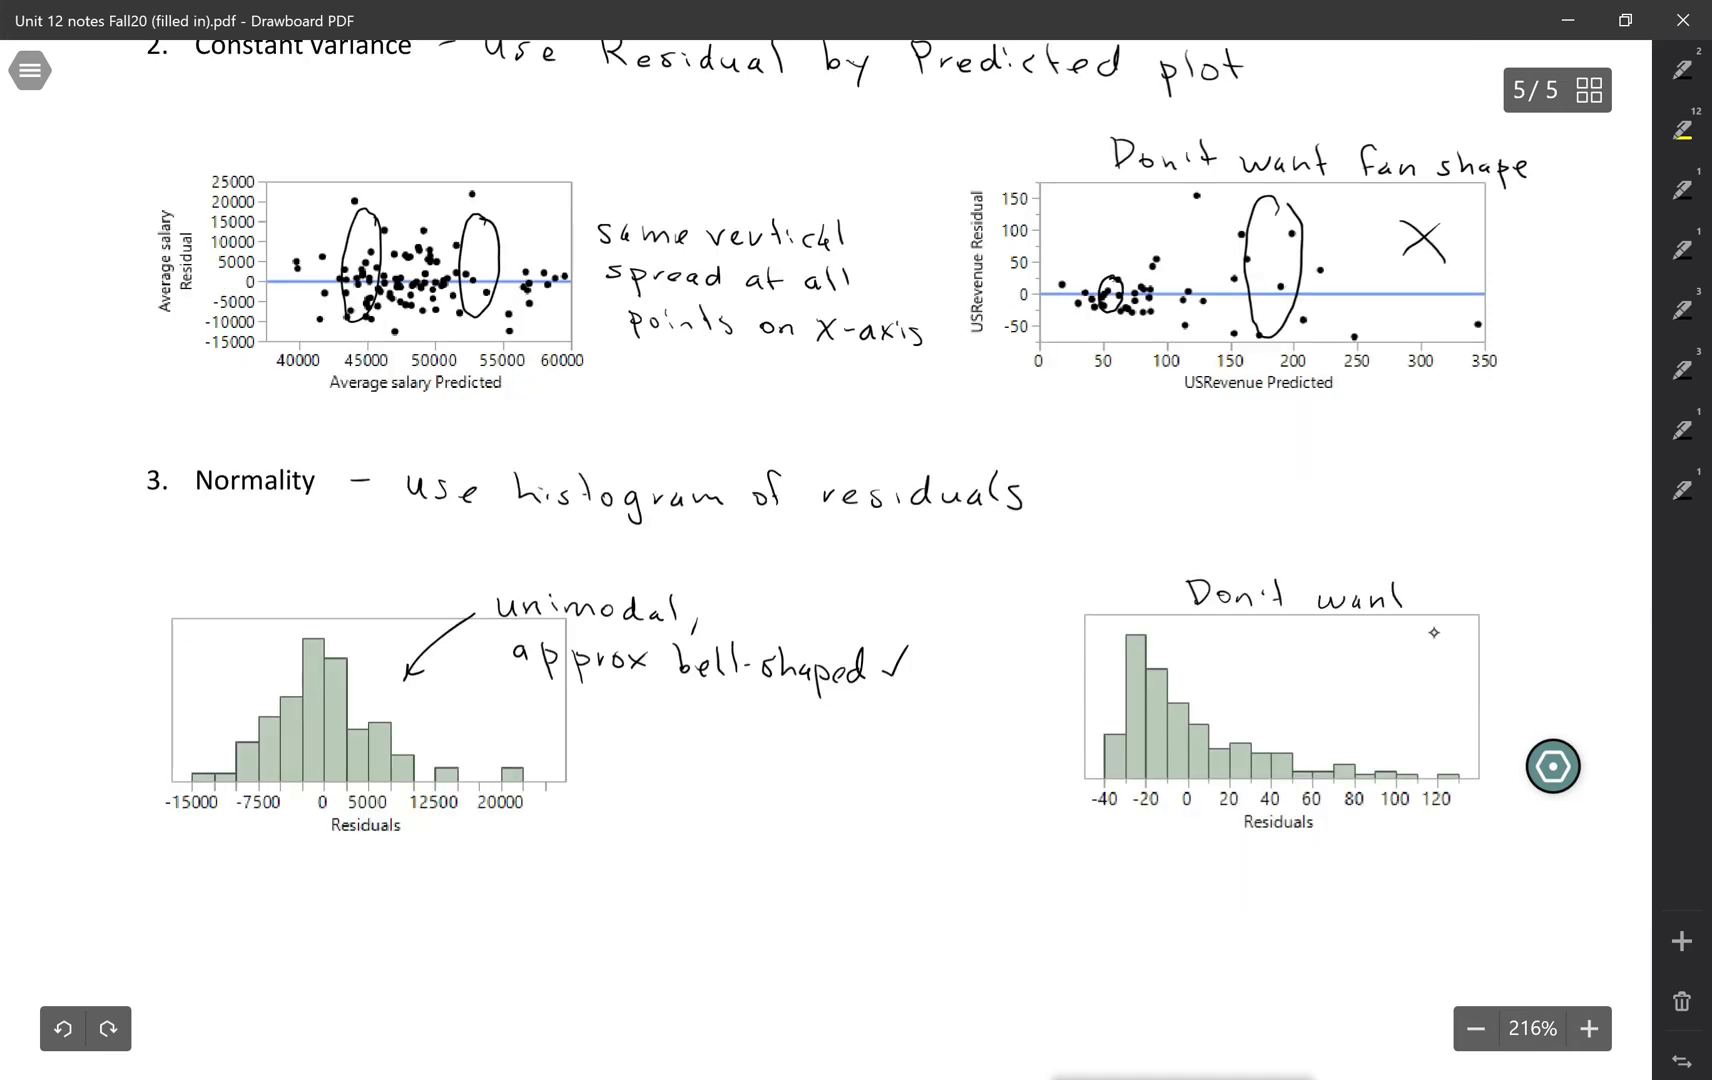
- Write 'Don't want skew' above the right histogram and mark it with a cross
{"action": "type", "text": "skew"}
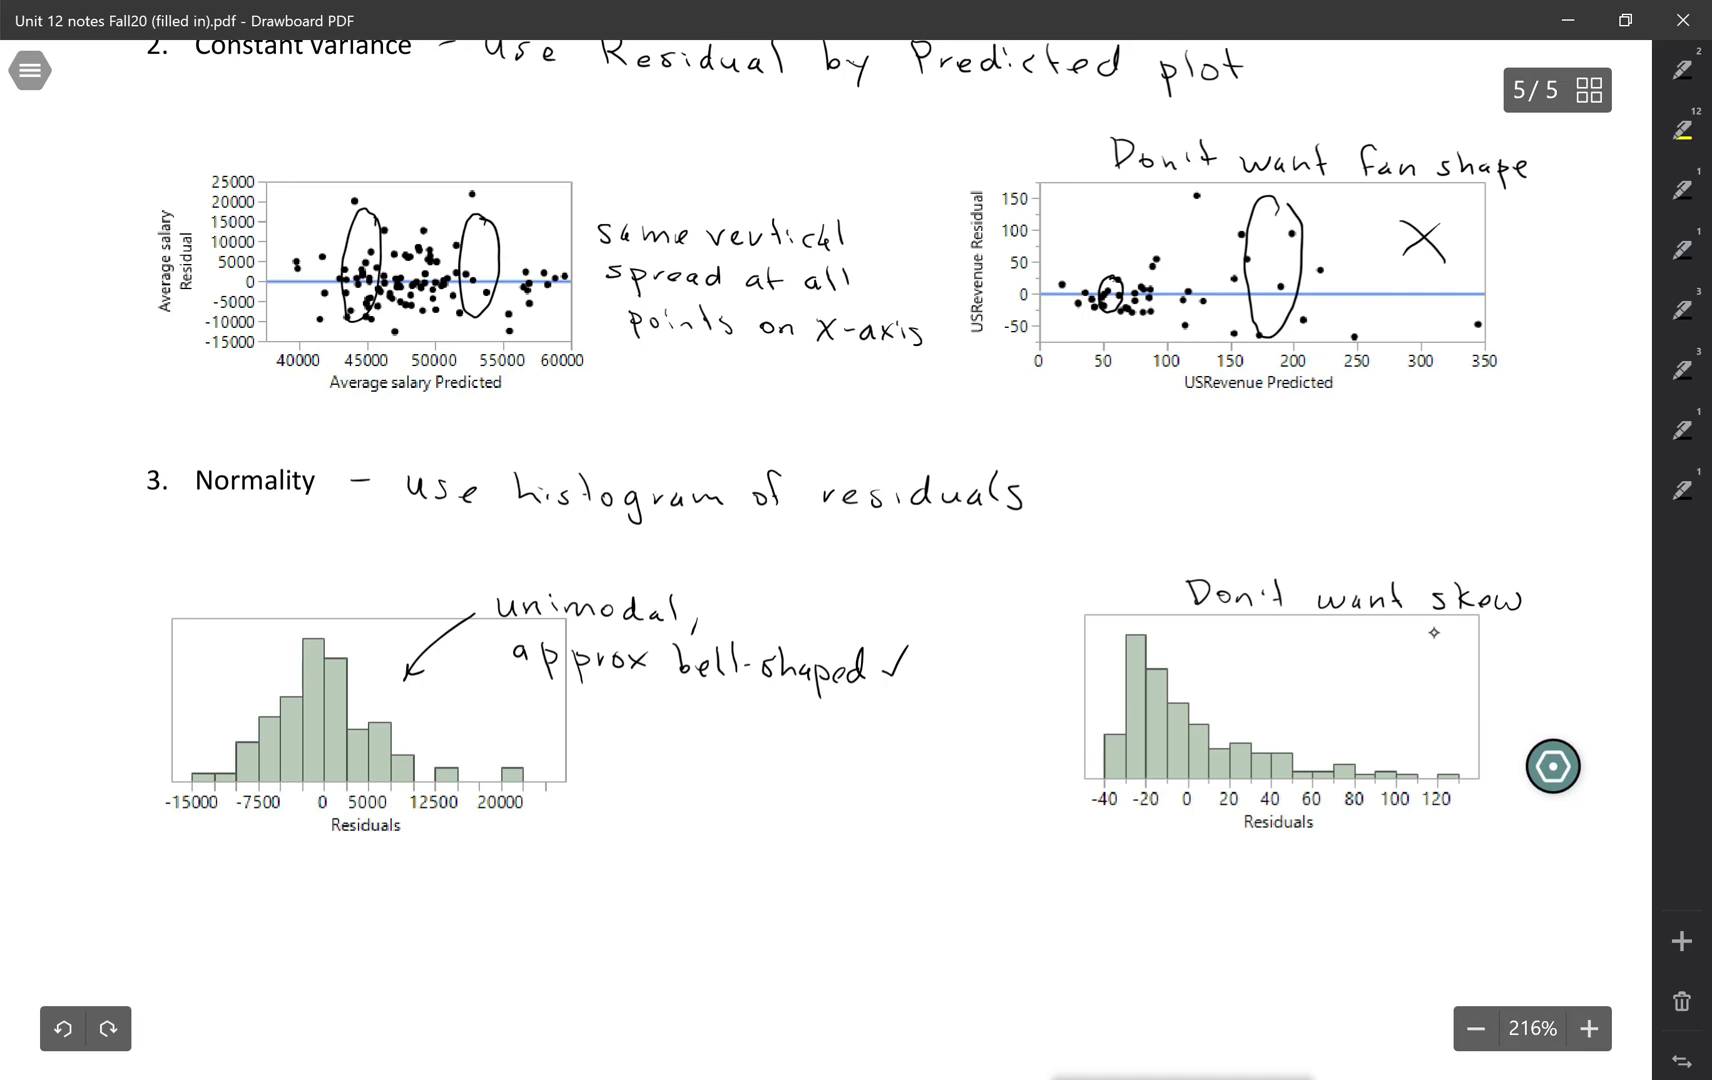
{"action": "left_click_drag", "start_coordinate": [1348, 672], "coordinate": [1404, 726]}
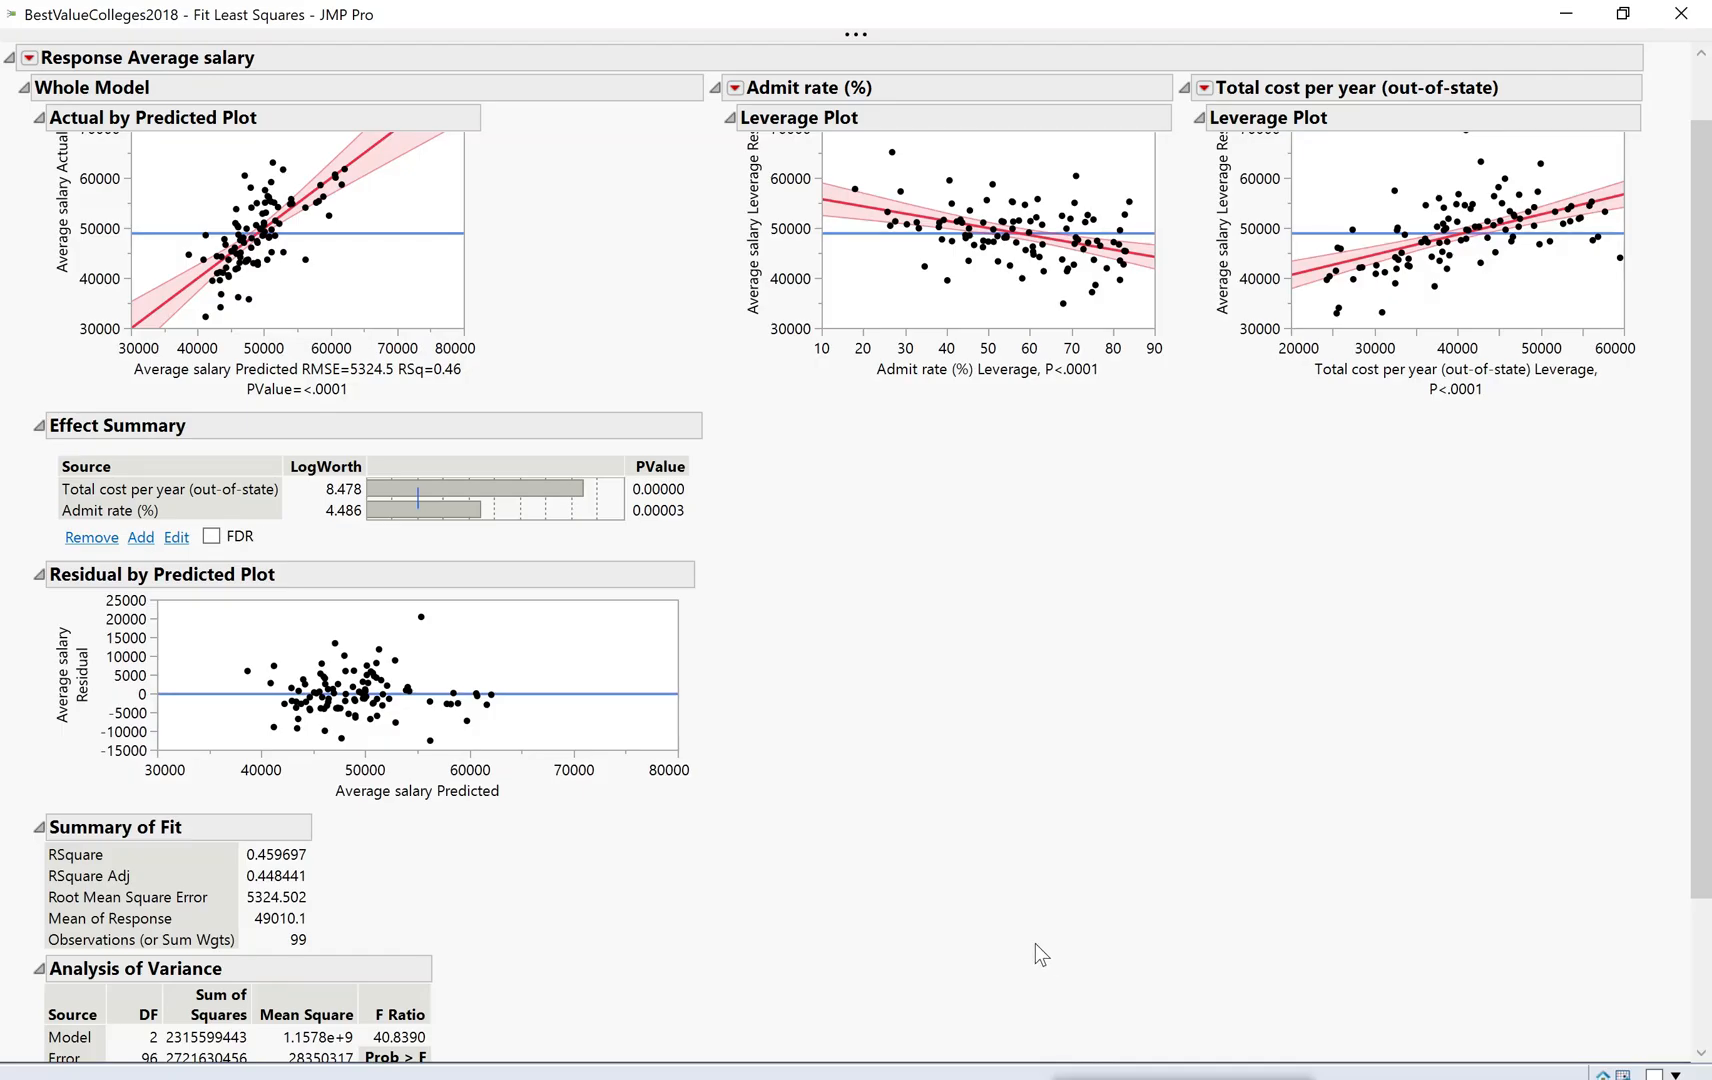
{"action": "mouse_move", "coordinate": [124, 566]}
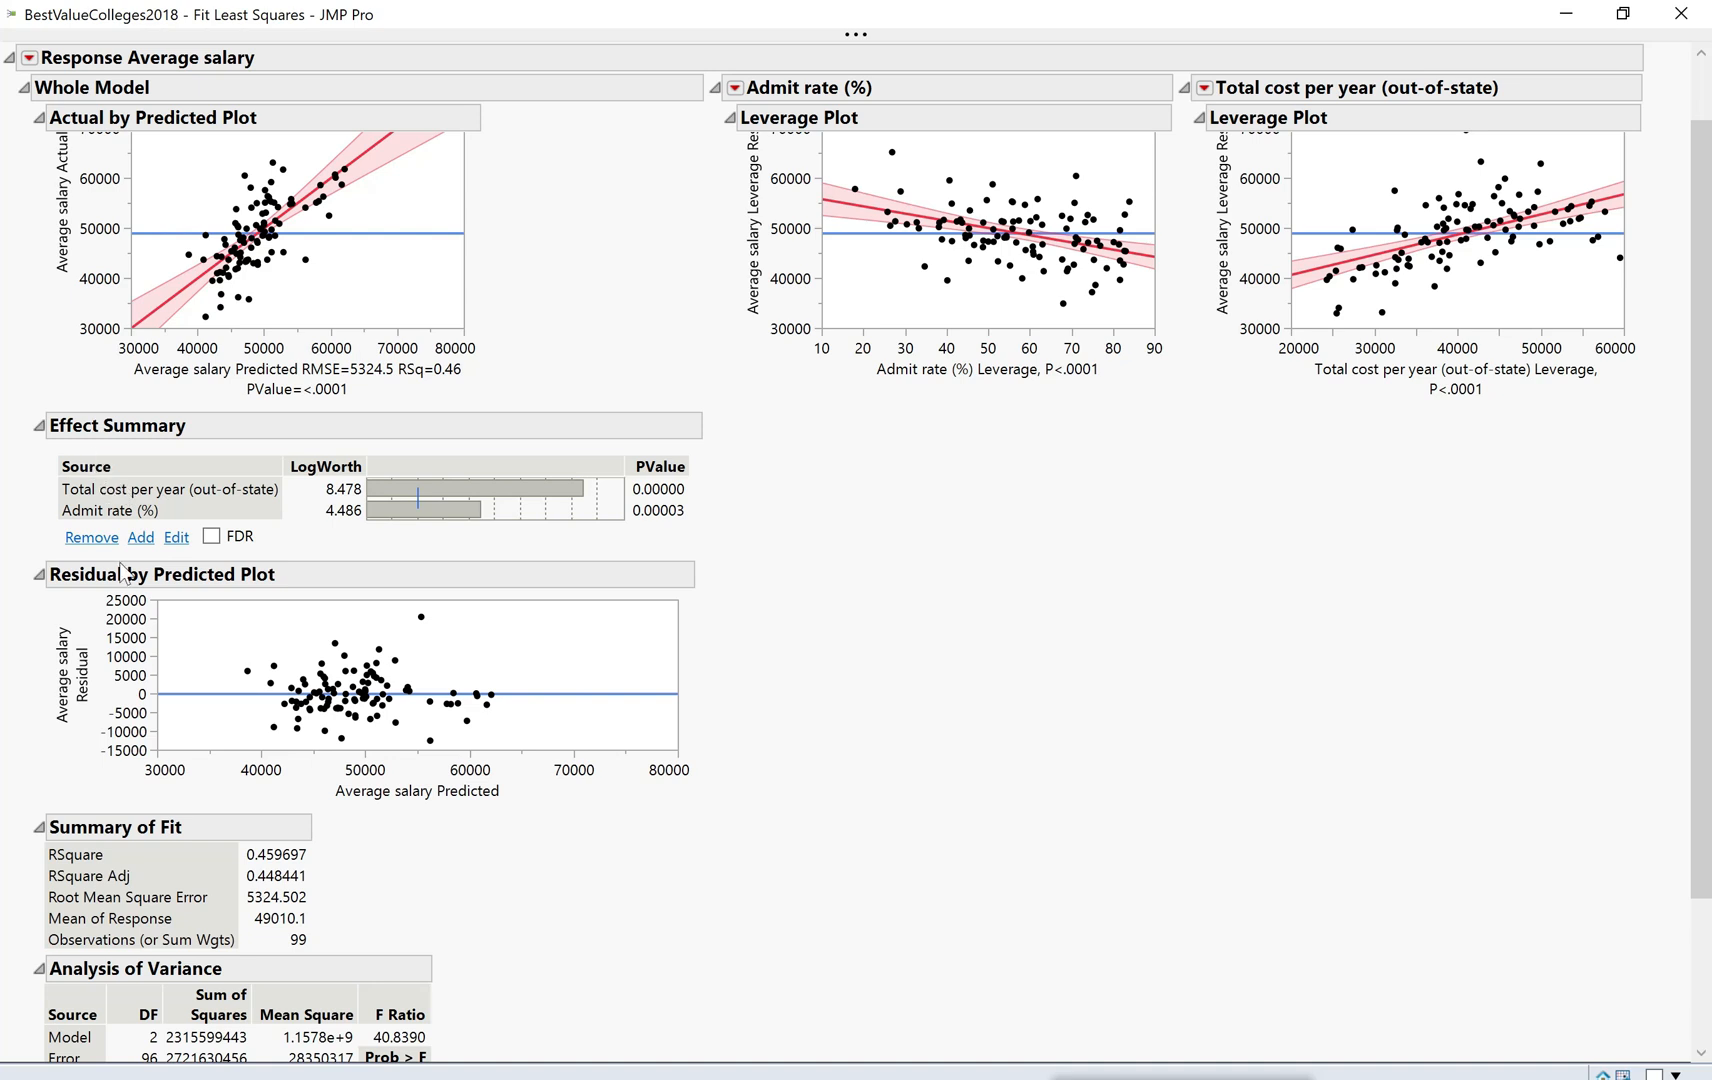
{"action": "mouse_move", "coordinate": [278, 602]}
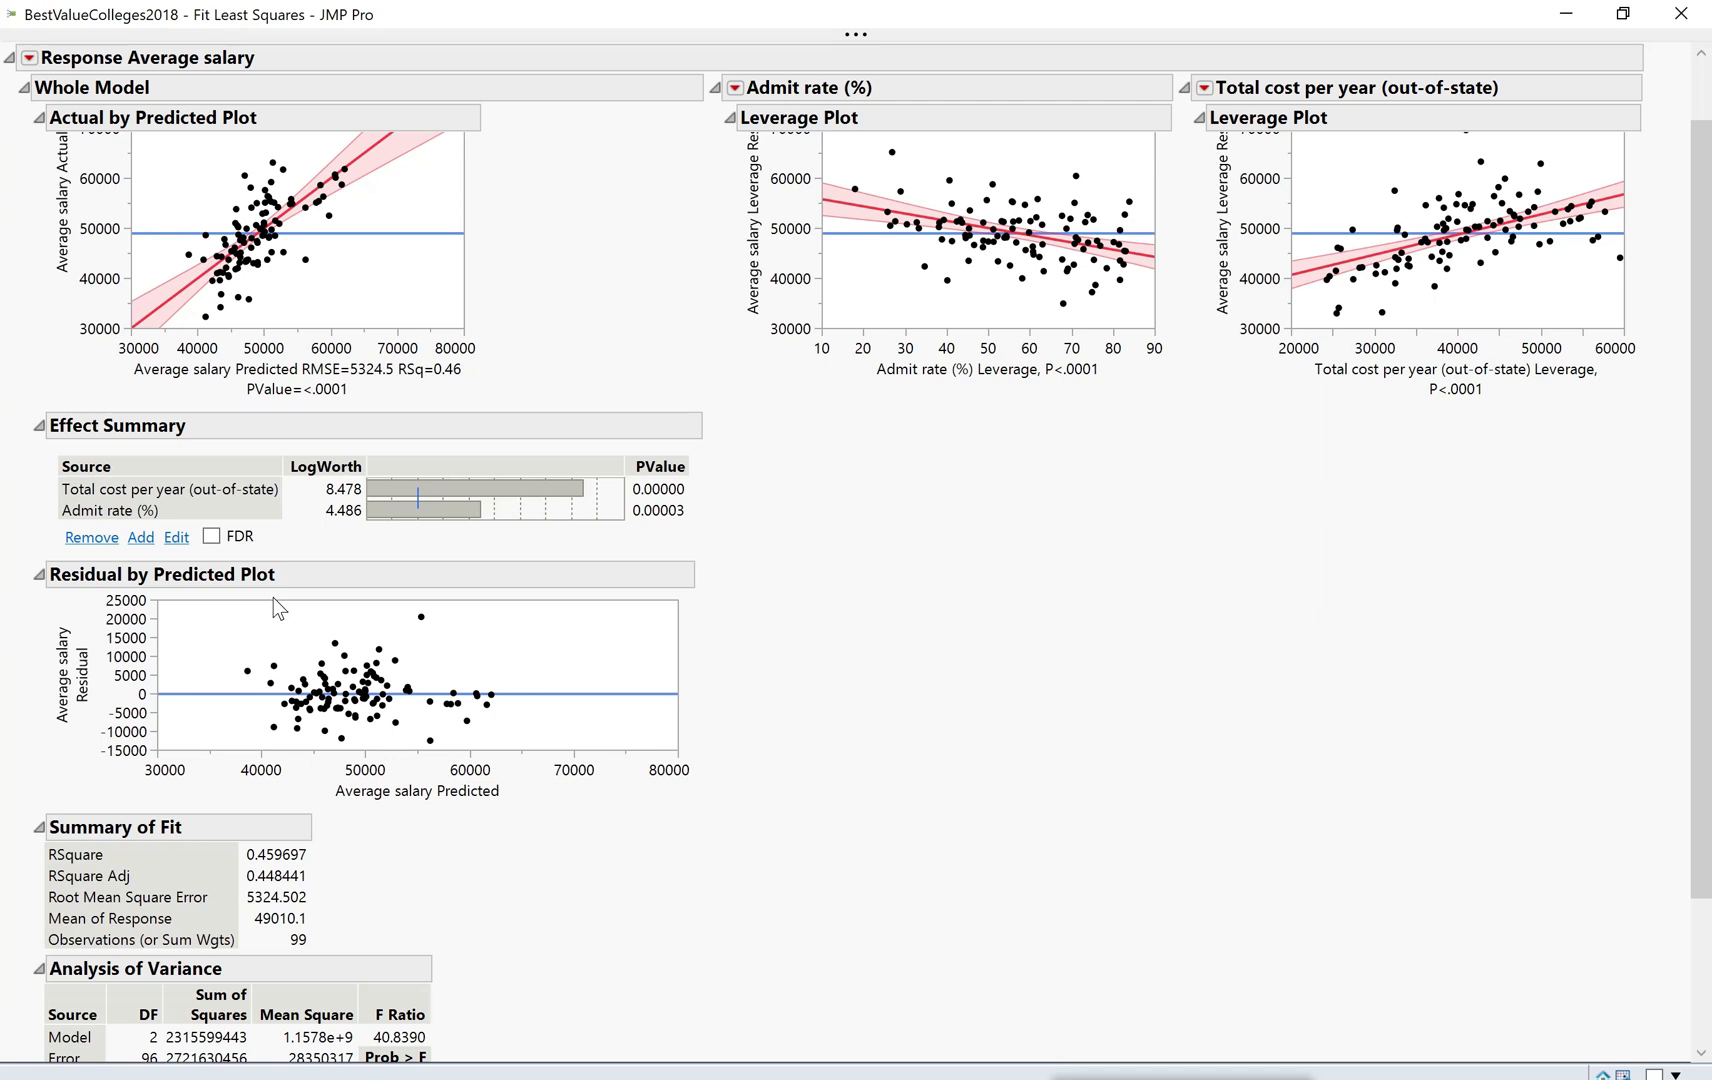
{"action": "mouse_move", "coordinate": [12, 72]}
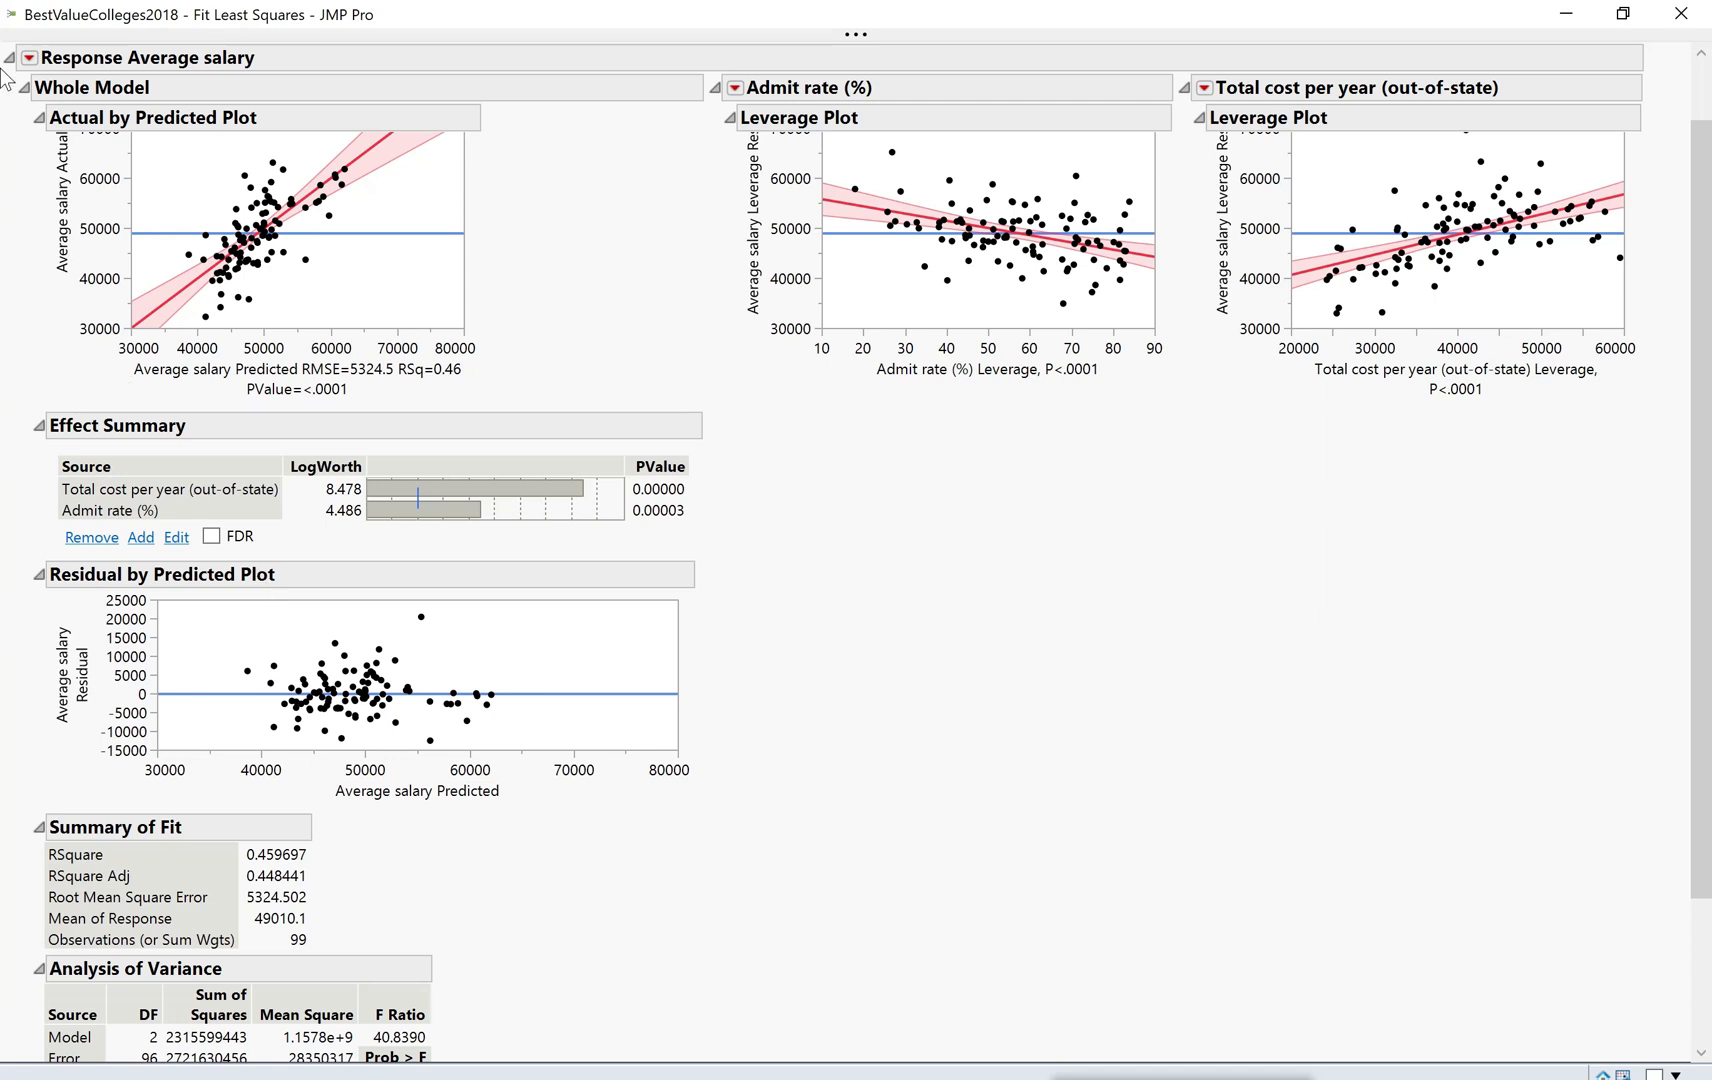
- Save the regression model's residuals as a Residual Average salary column via Save Columns > Residuals
{"action": "left_click", "coordinate": [40, 54]}
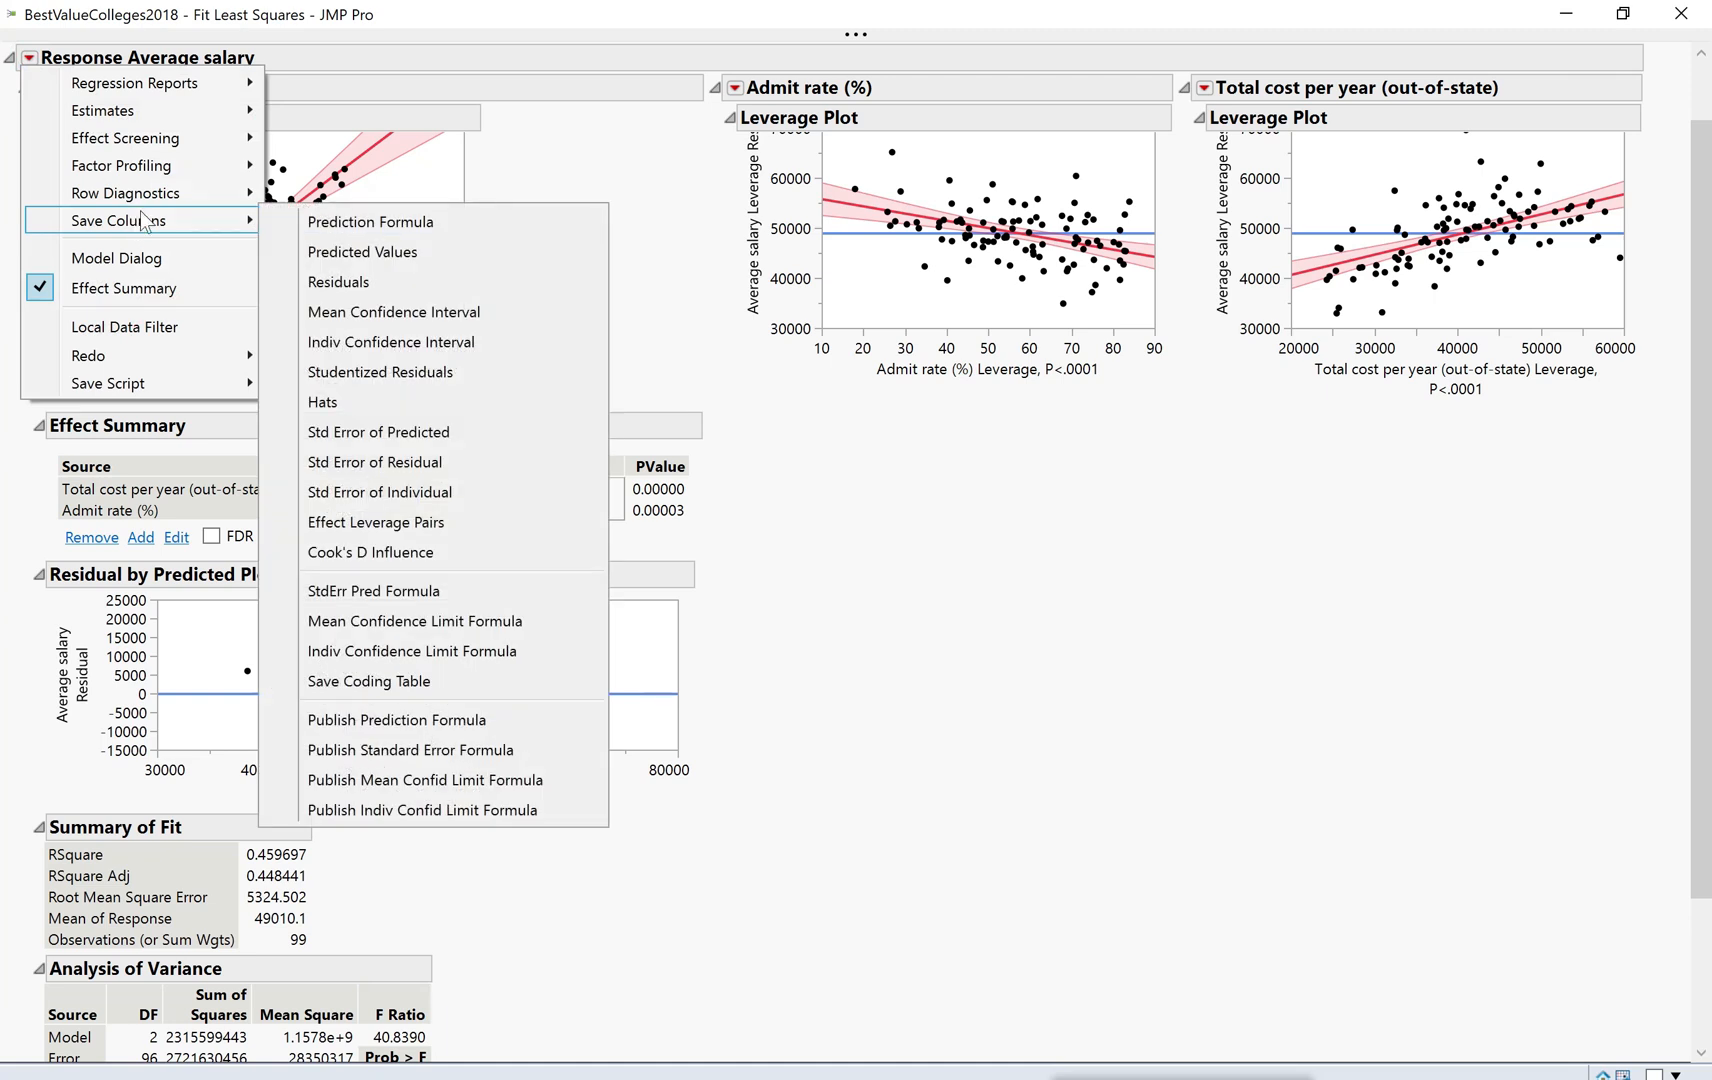
{"action": "mouse_move", "coordinate": [360, 294]}
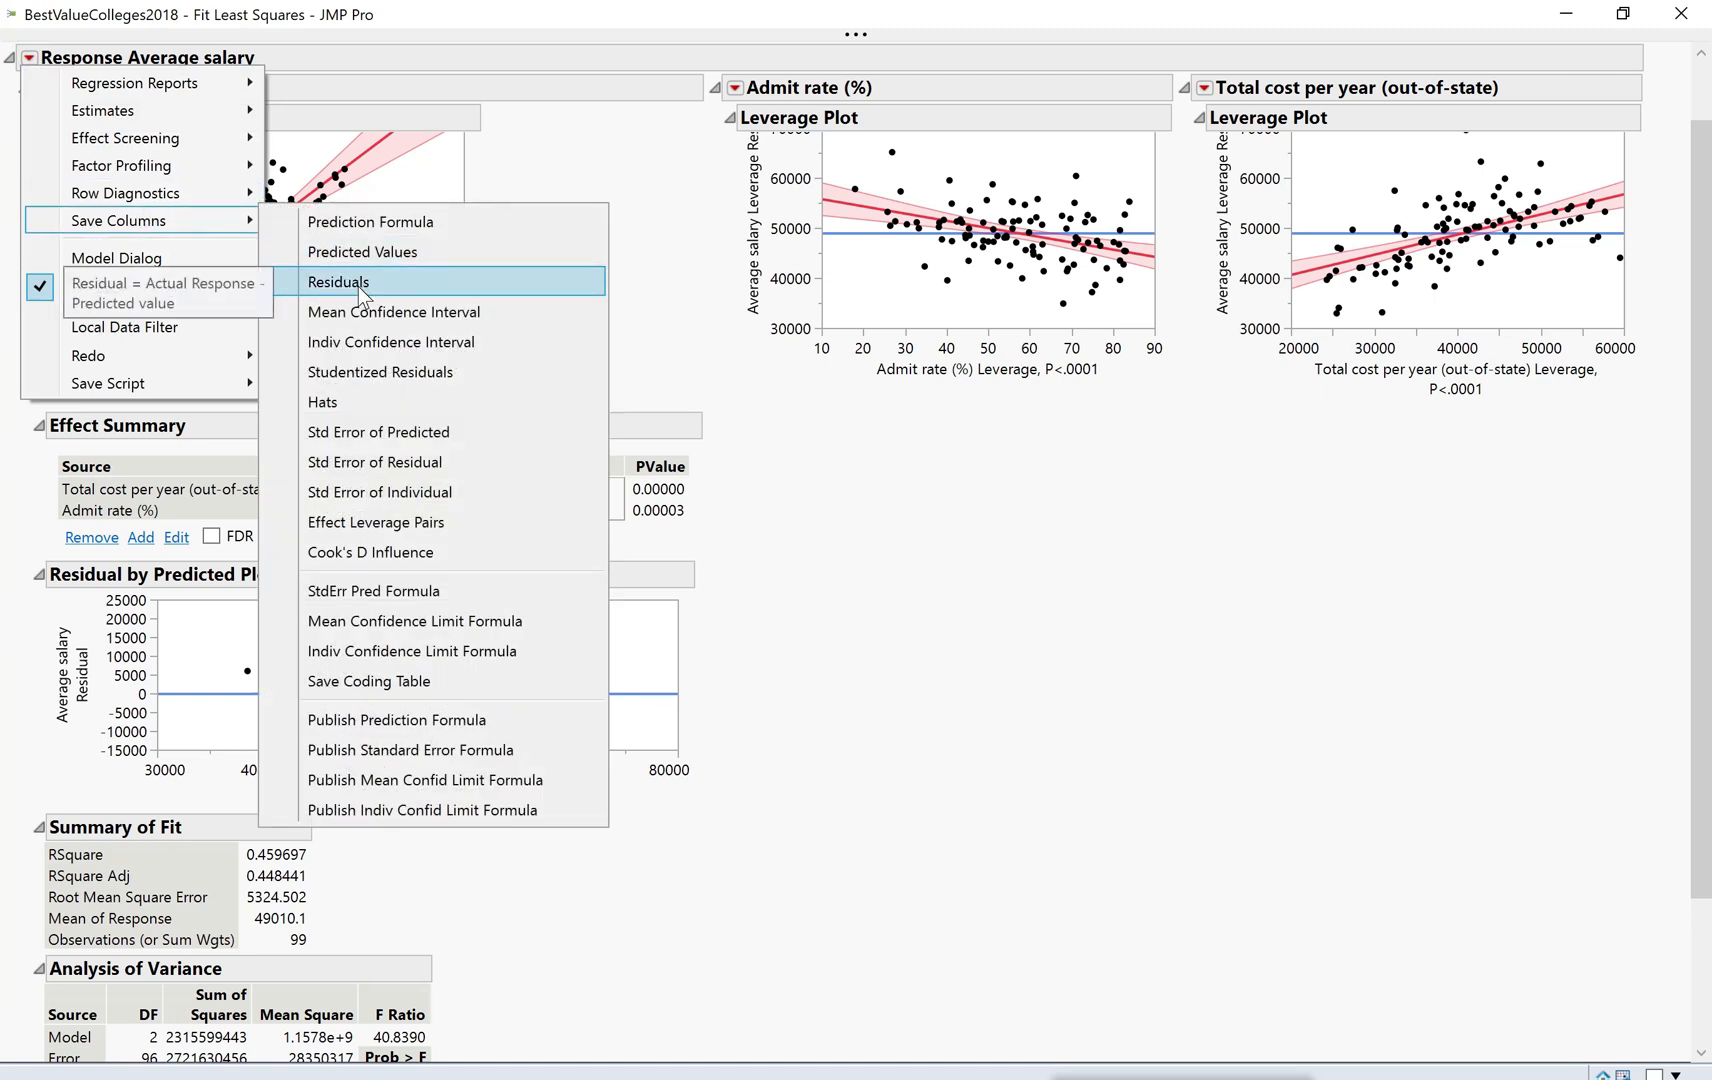
{"action": "left_click", "coordinate": [338, 282]}
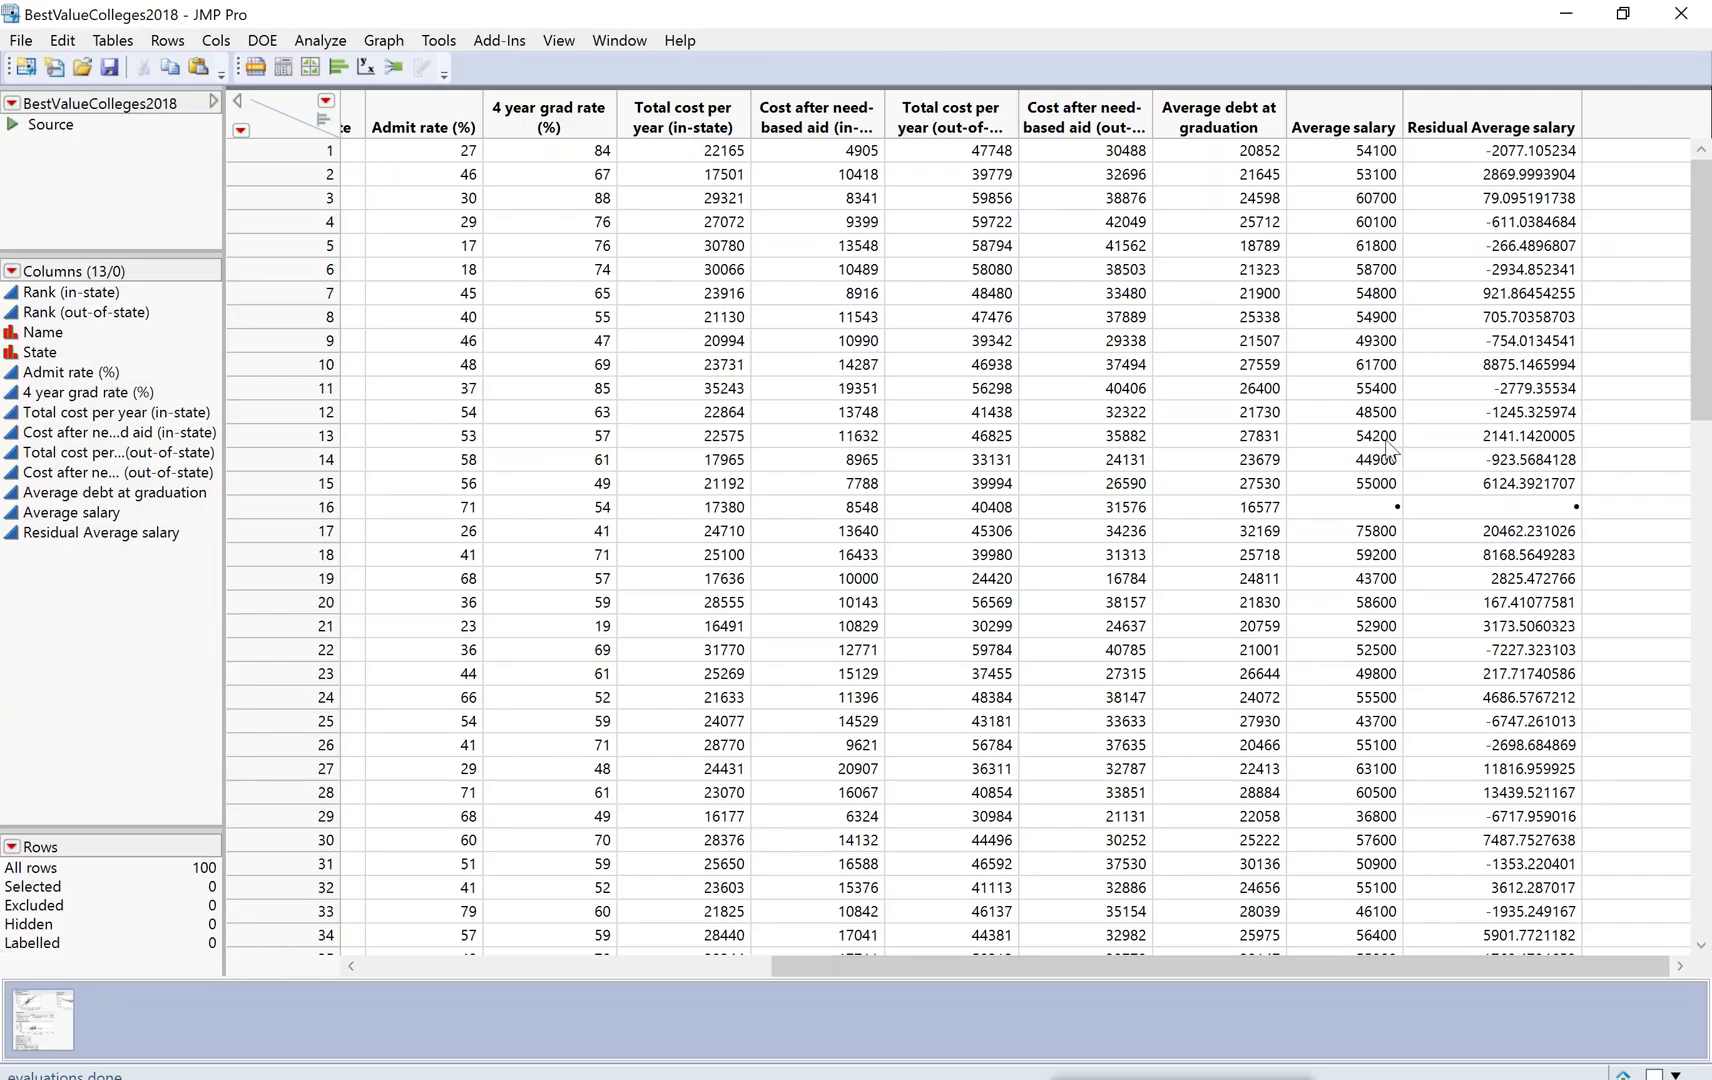
{"action": "mouse_move", "coordinate": [1680, 862]}
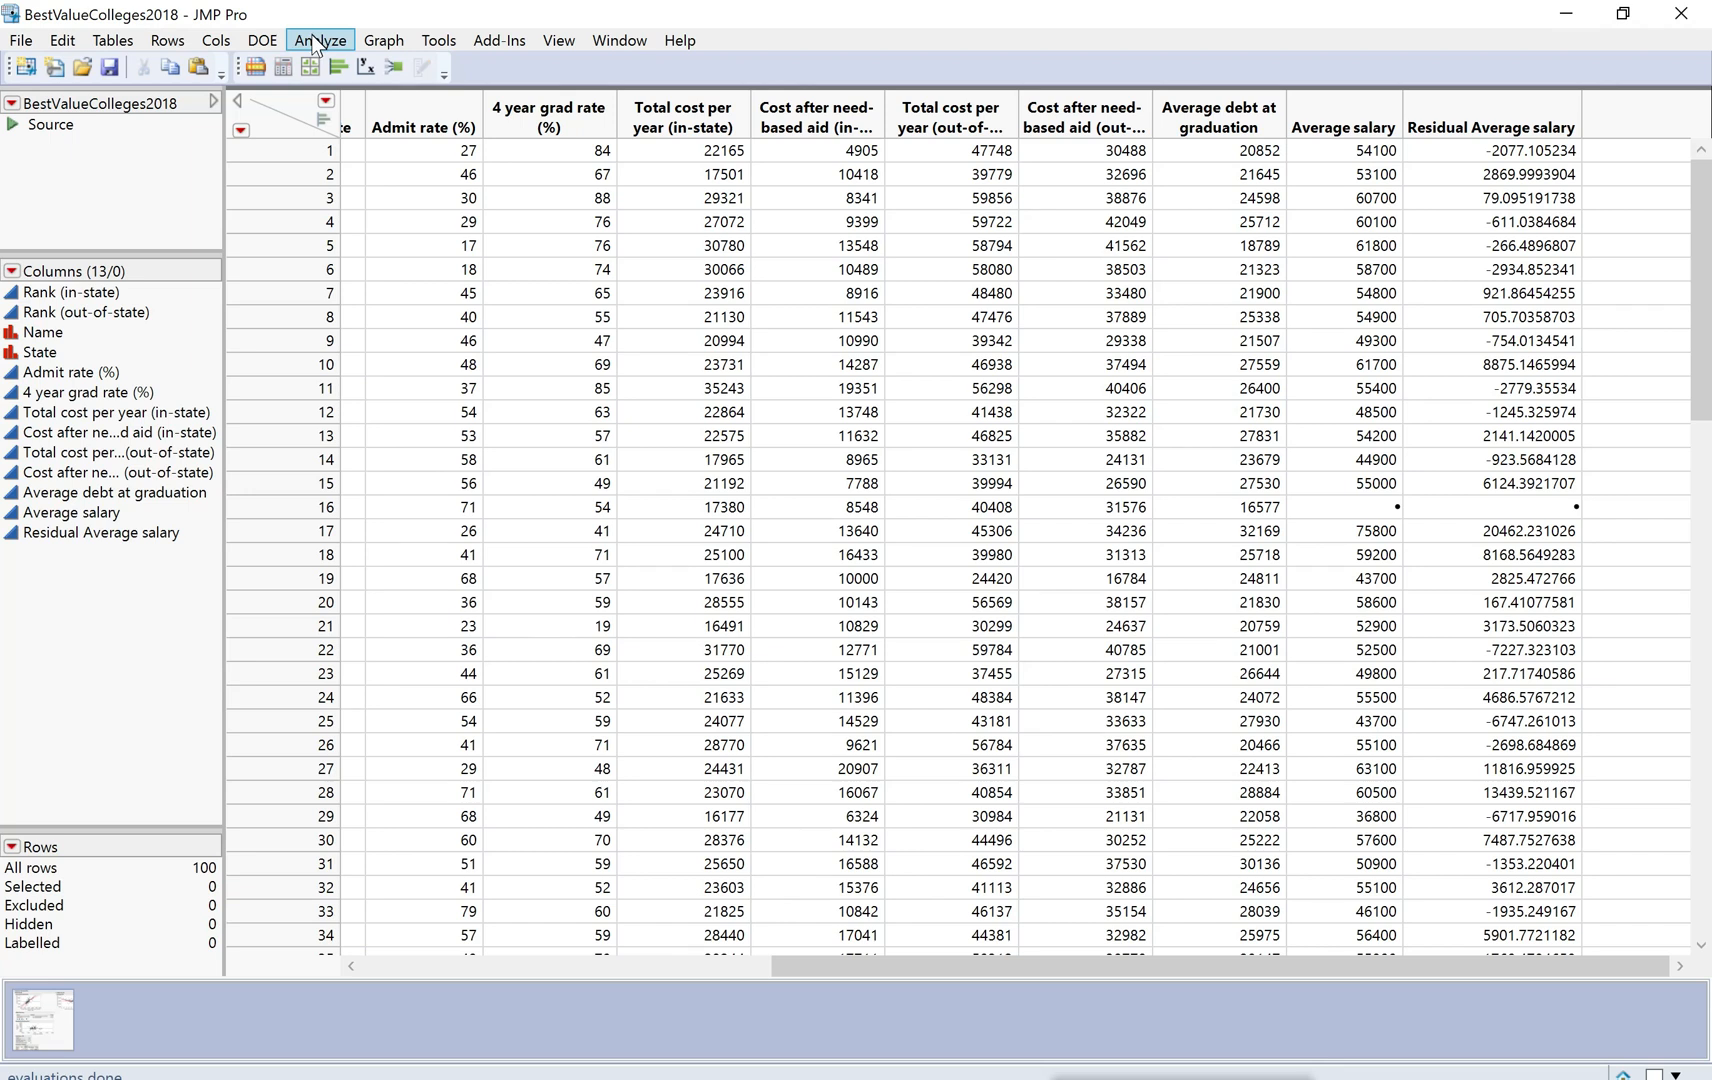
- Run Analyze > Distribution on Residual Average salary to get its histogram and summary statistics
{"action": "left_click", "coordinate": [320, 40]}
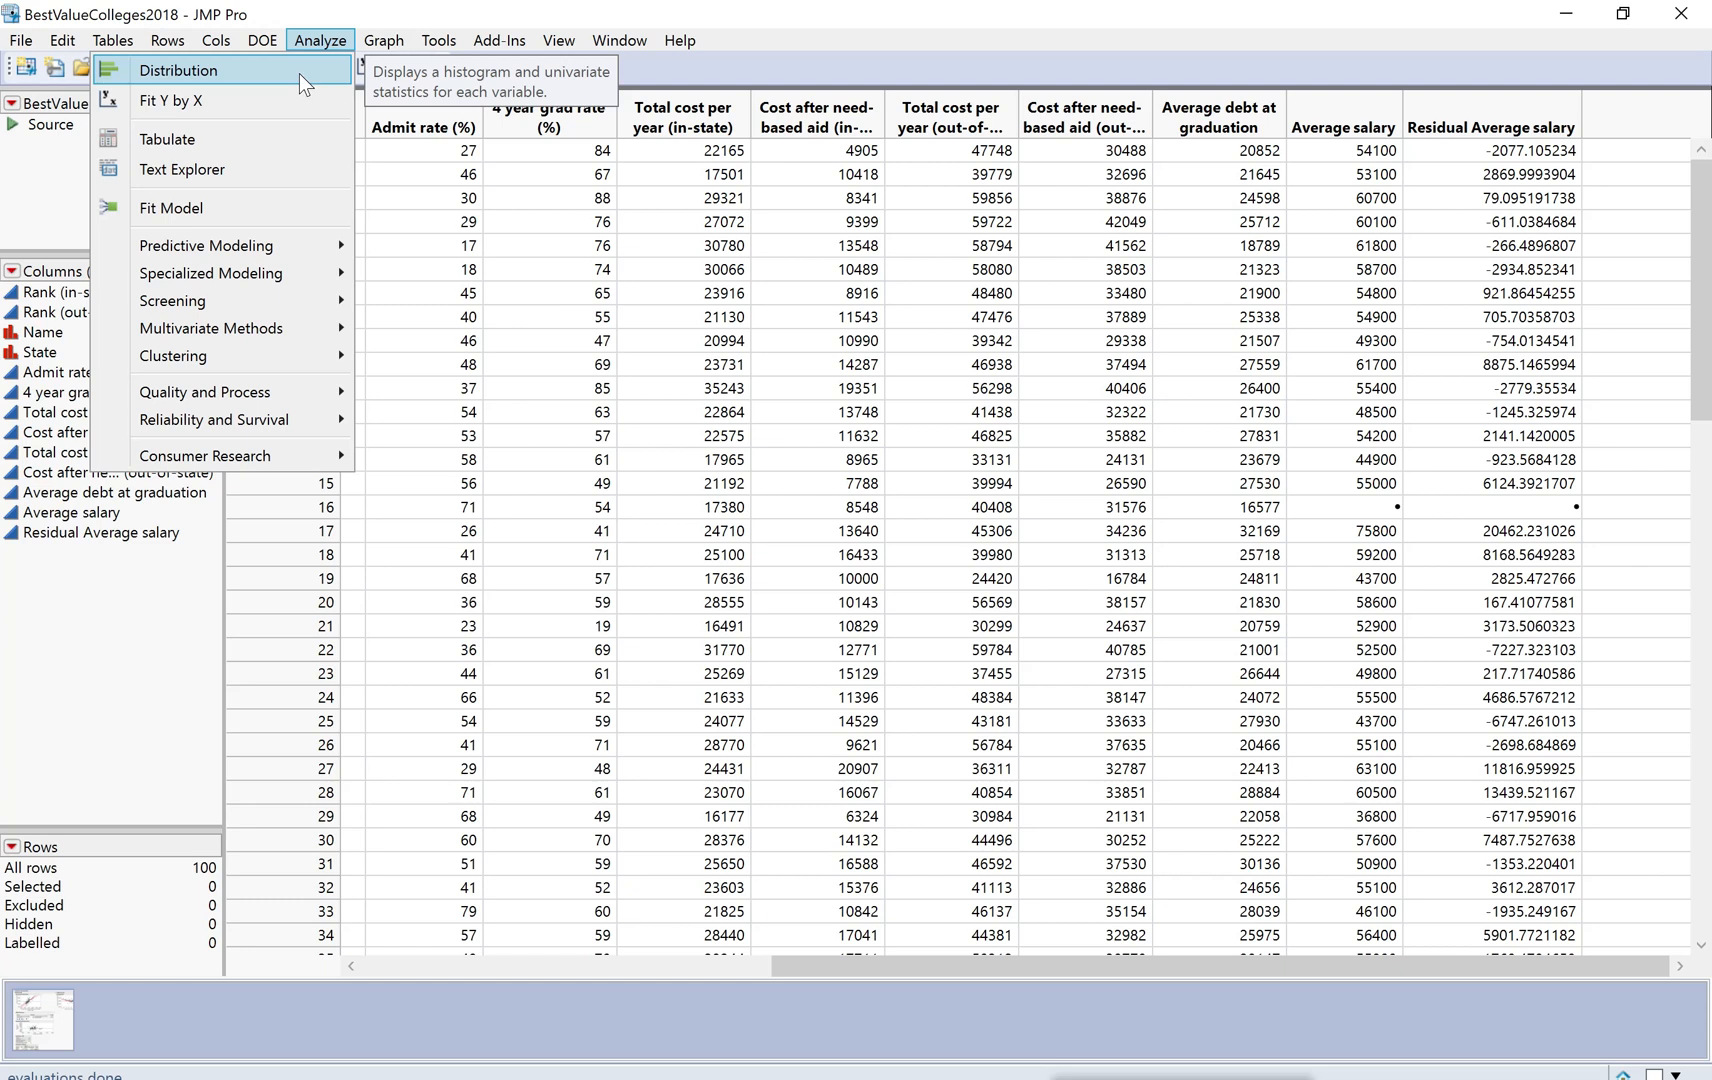
{"action": "left_click", "coordinate": [184, 70]}
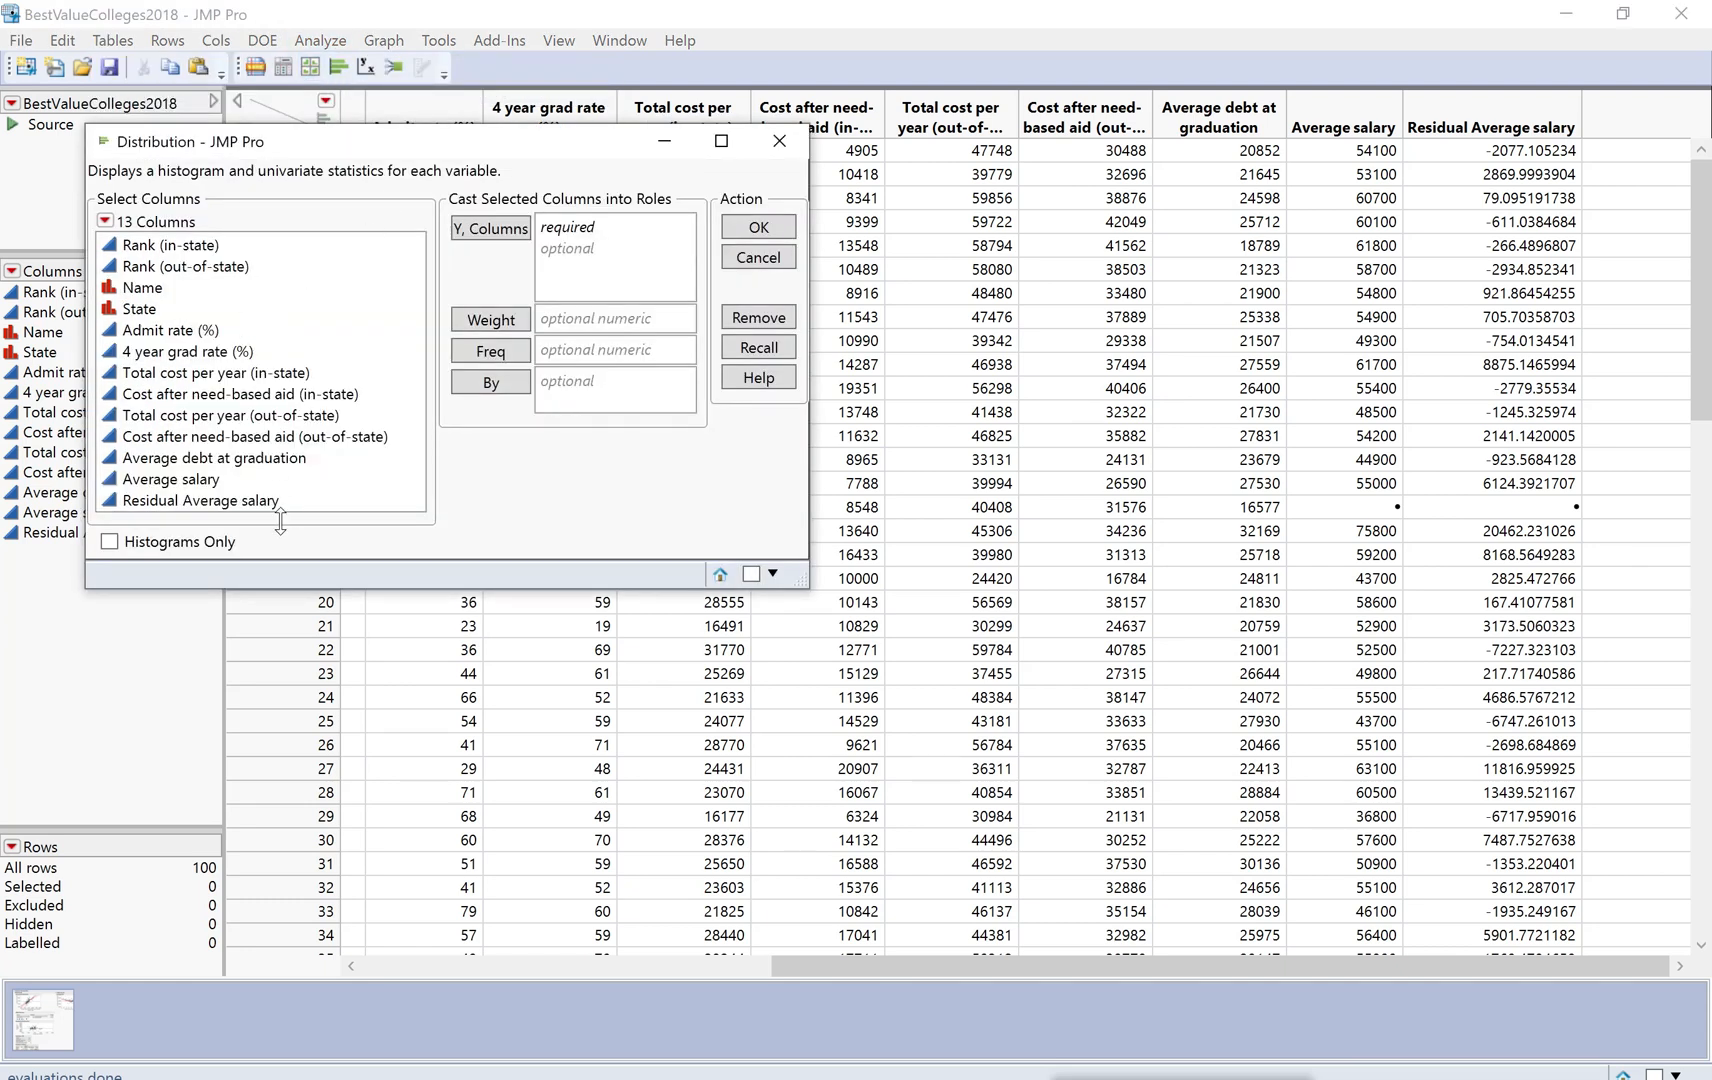
{"action": "left_click", "coordinate": [200, 500]}
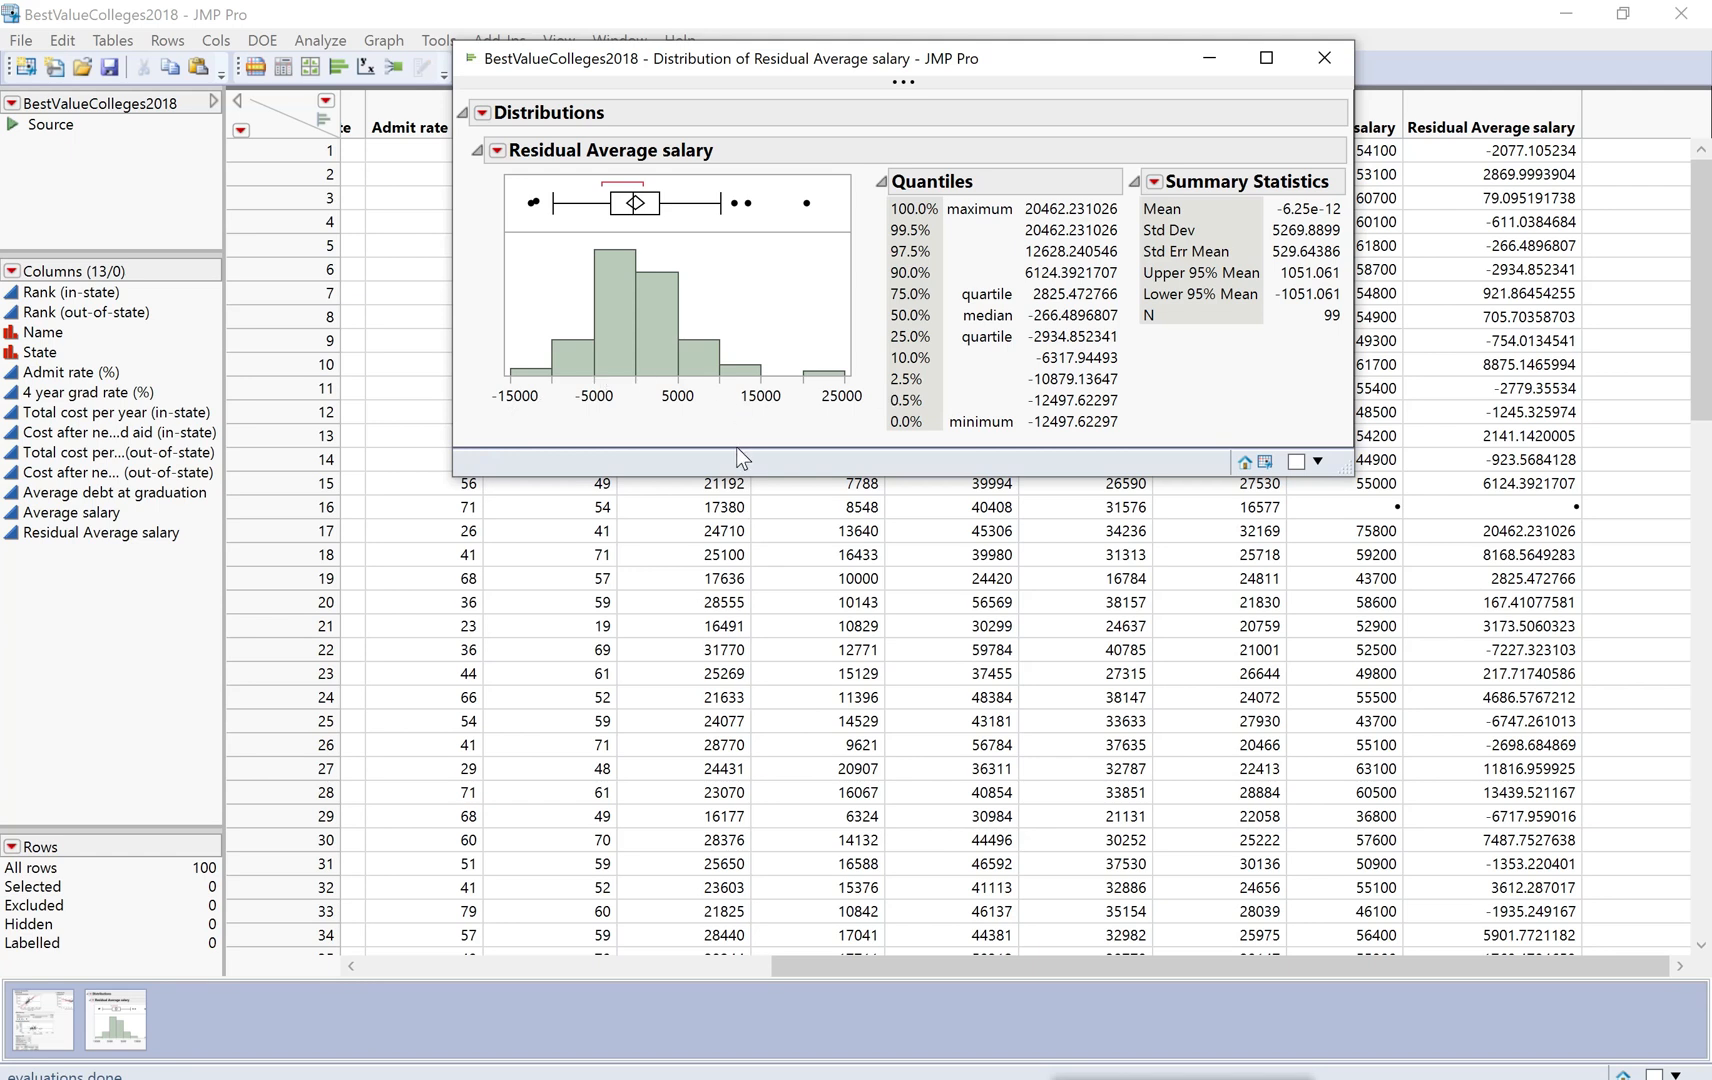
{"action": "mouse_move", "coordinate": [704, 408]}
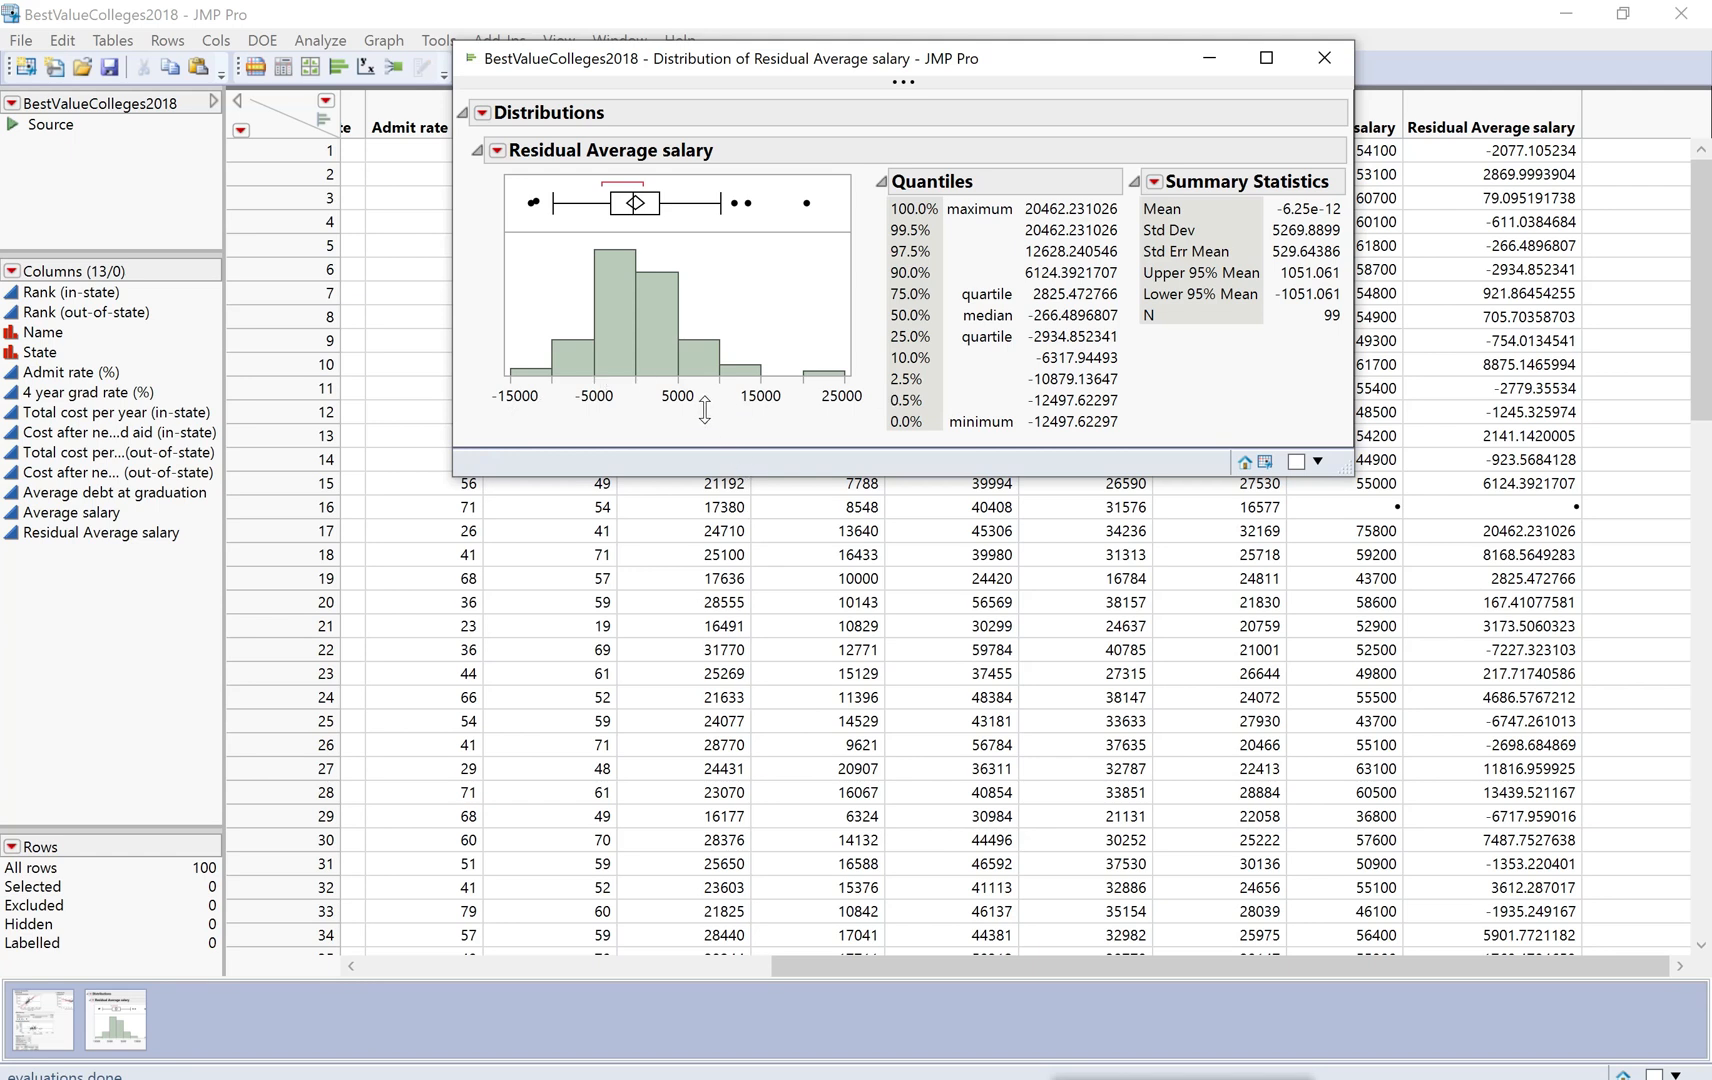